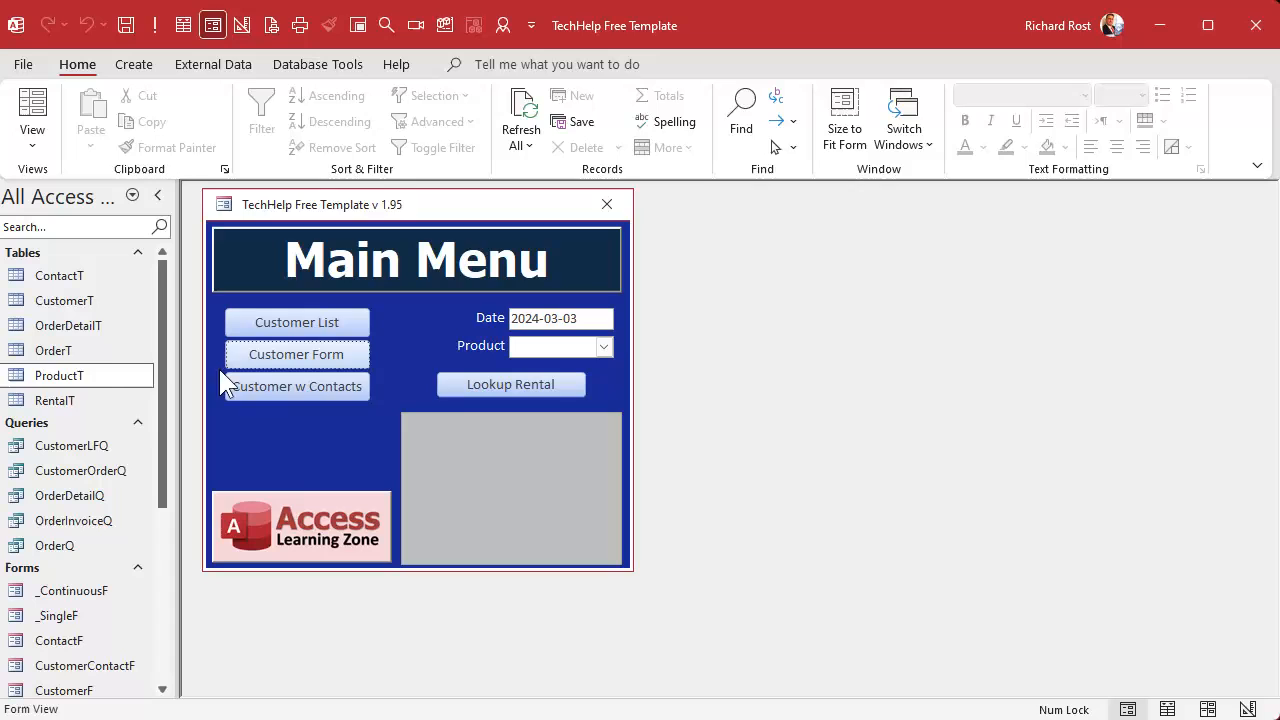
- Look up who had Phaser Rifle on 2024-03-03, which only returns 'Hello world!'
double_click(59, 375)
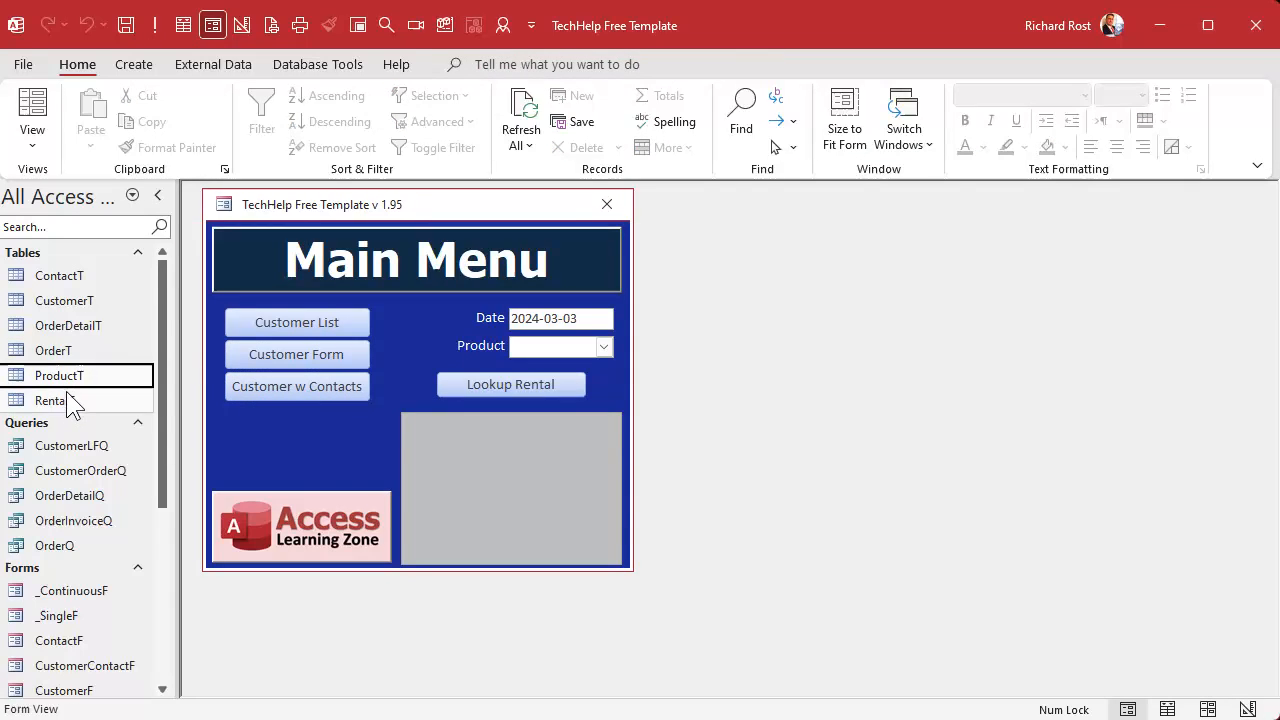
double_click(50, 400)
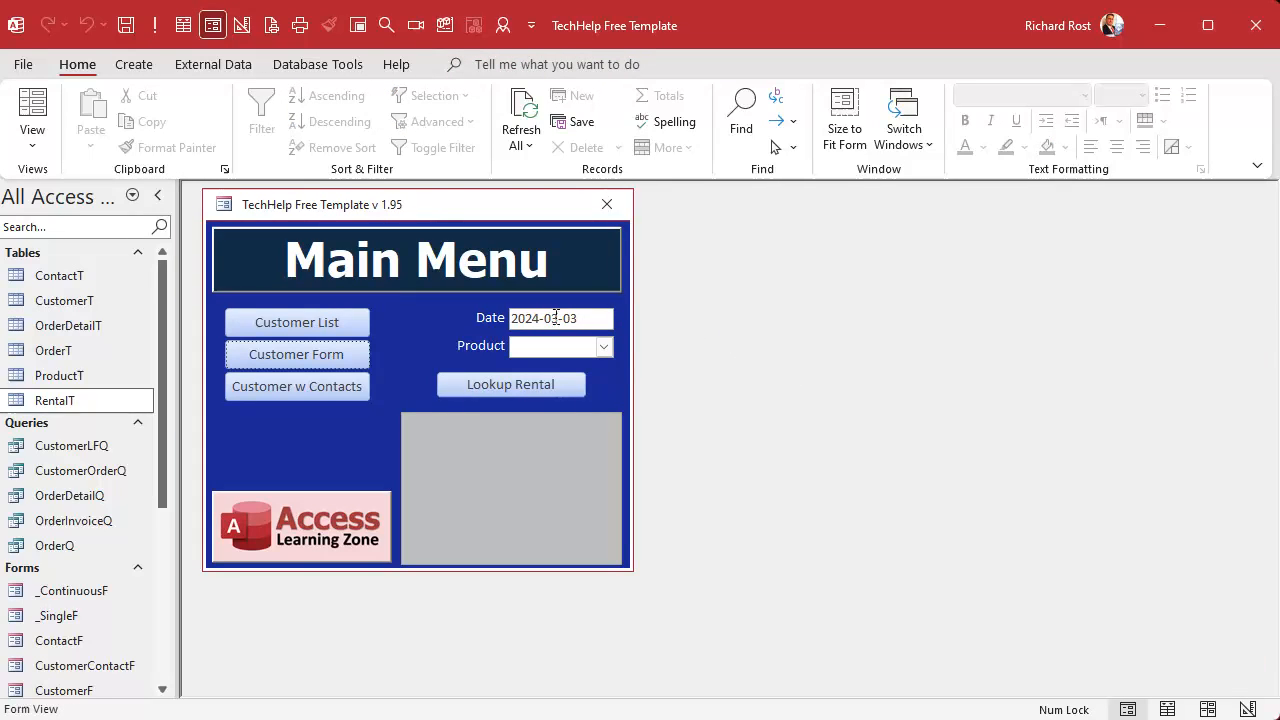
left_click(604, 346)
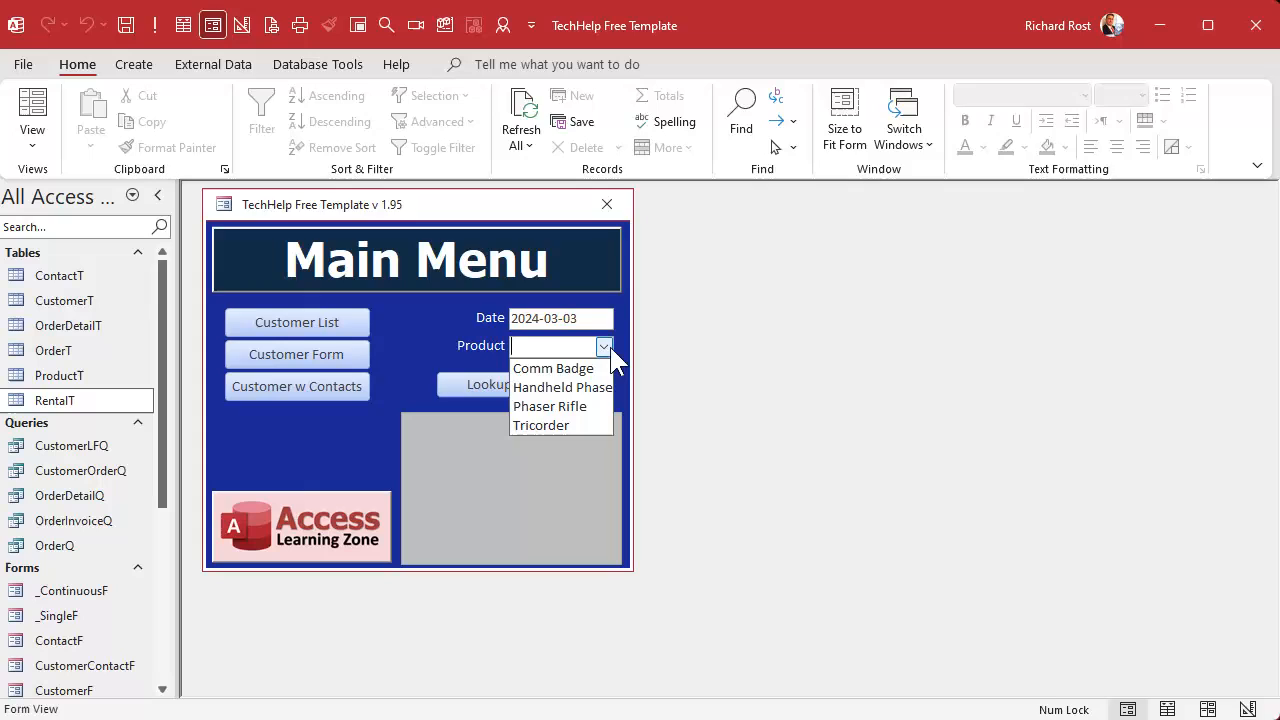
left_click(549, 406)
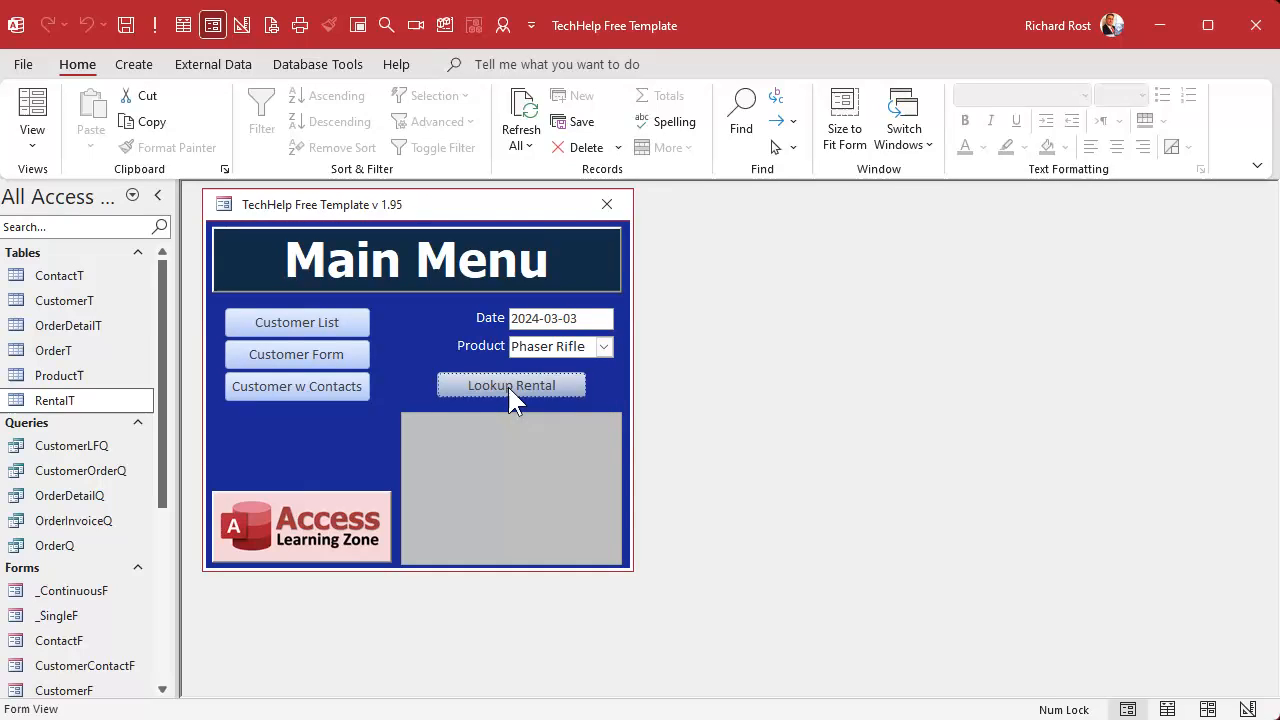
left_click(511, 384)
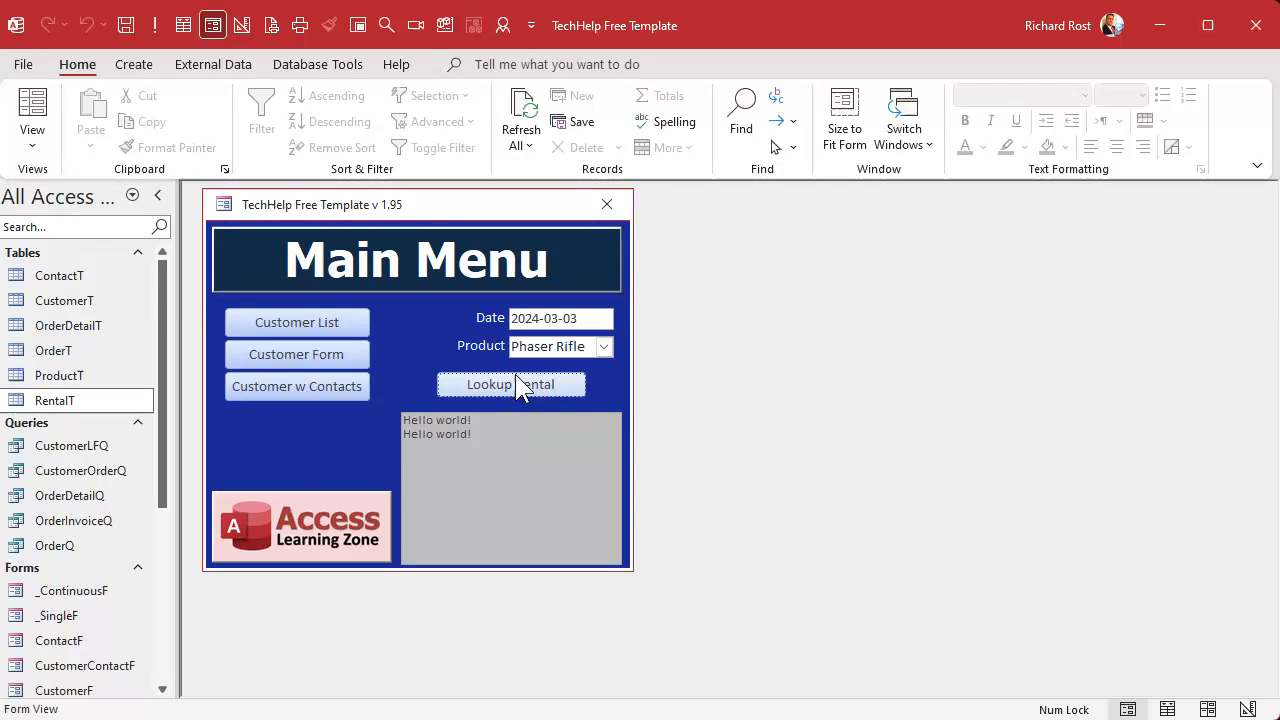
mouse_move(625, 405)
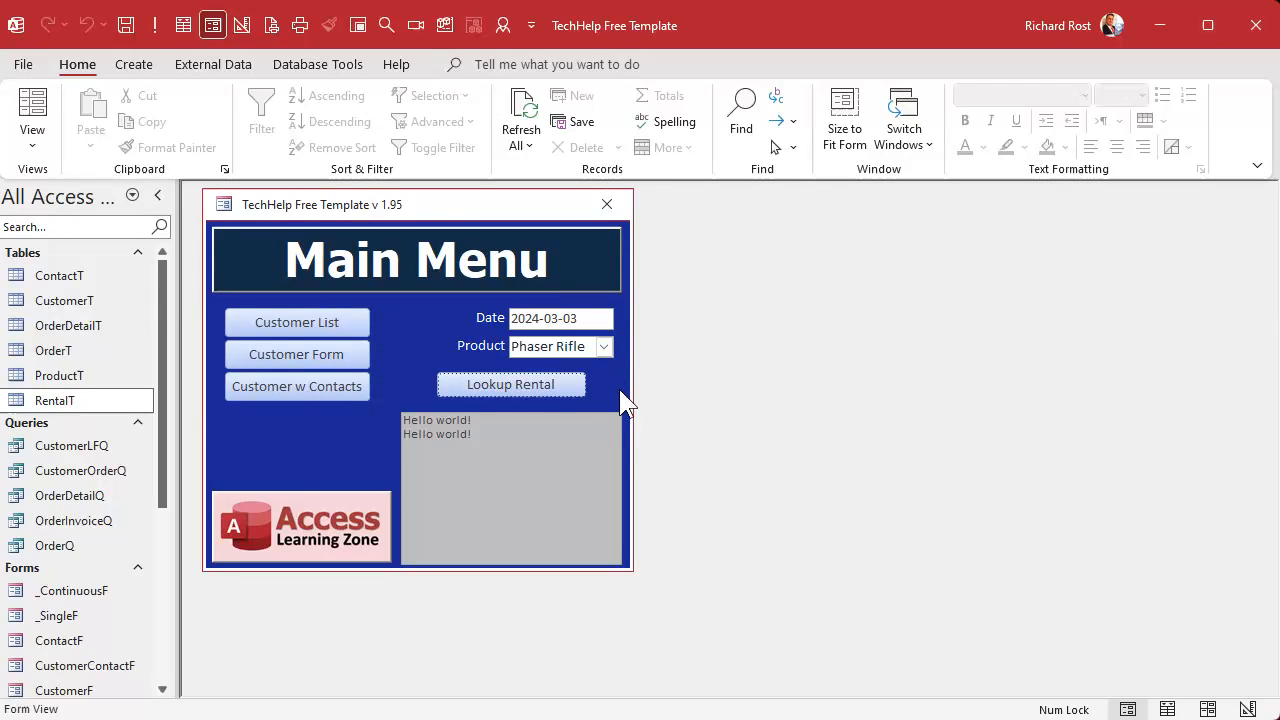
mouse_move(545, 346)
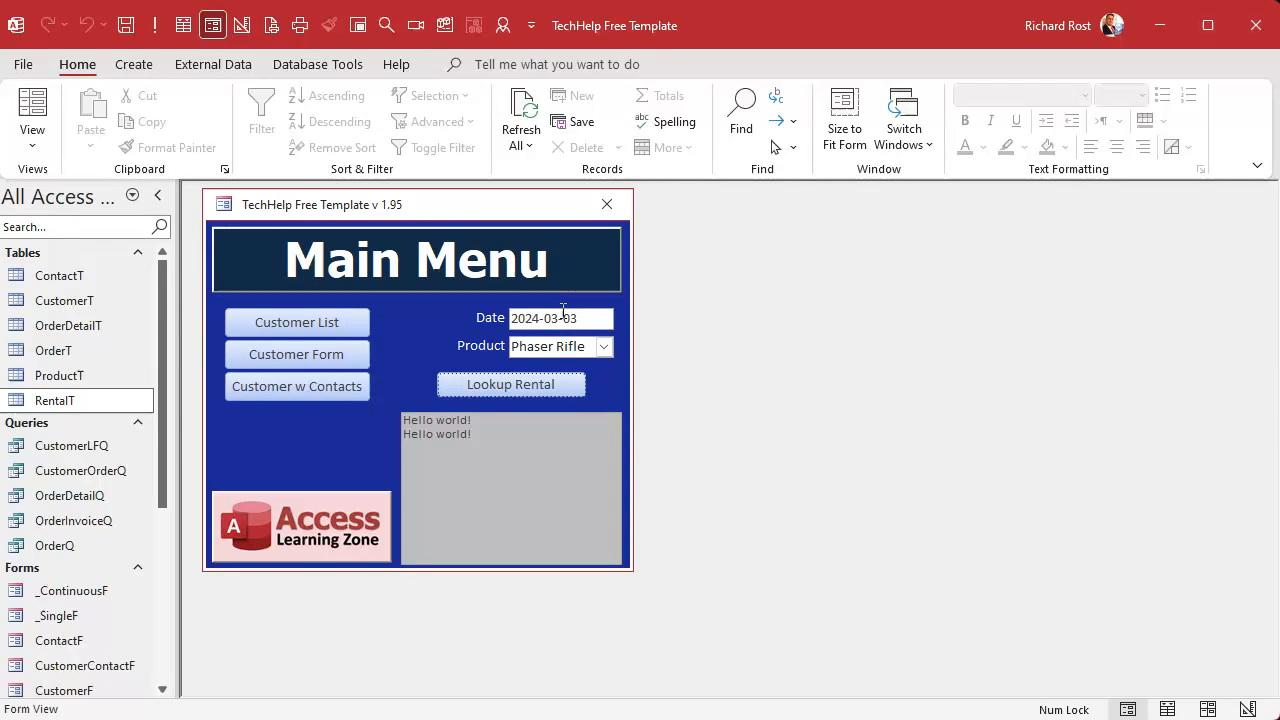
- Open RentalT and select its RentalID, StartDate and EndDate columns
double_click(54, 400)
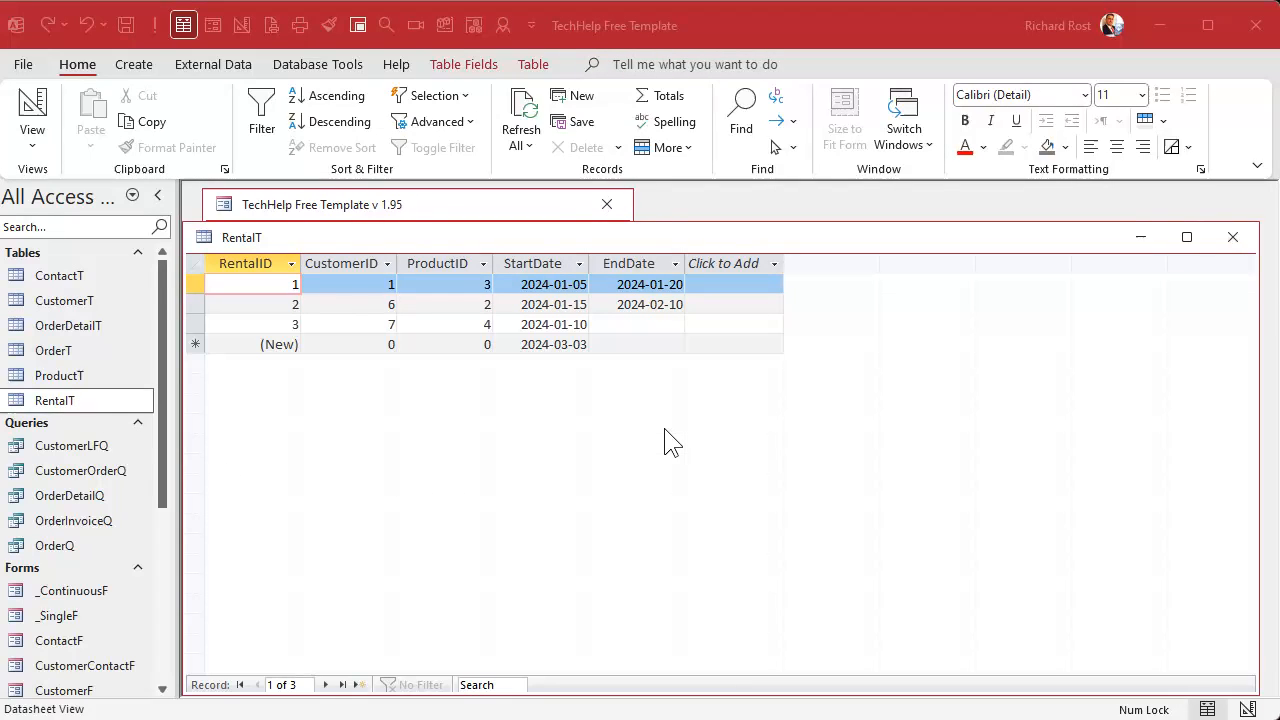
left_click(245, 263)
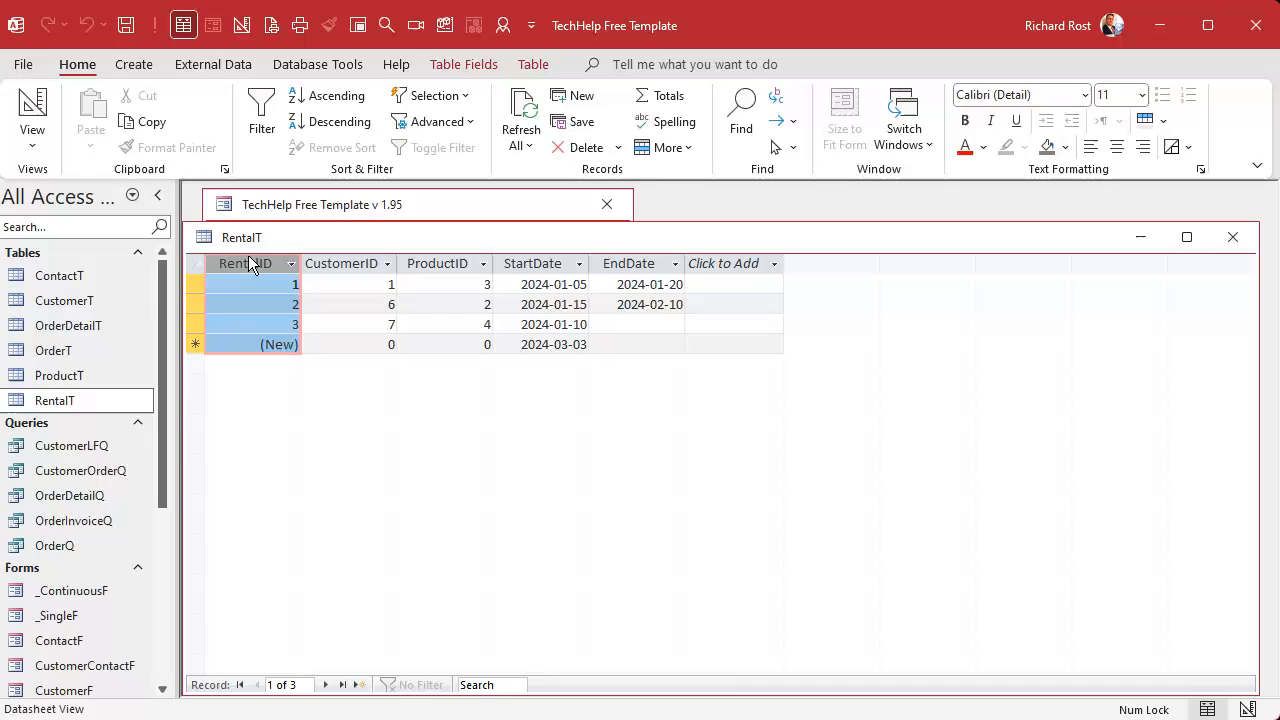
left_click(533, 263)
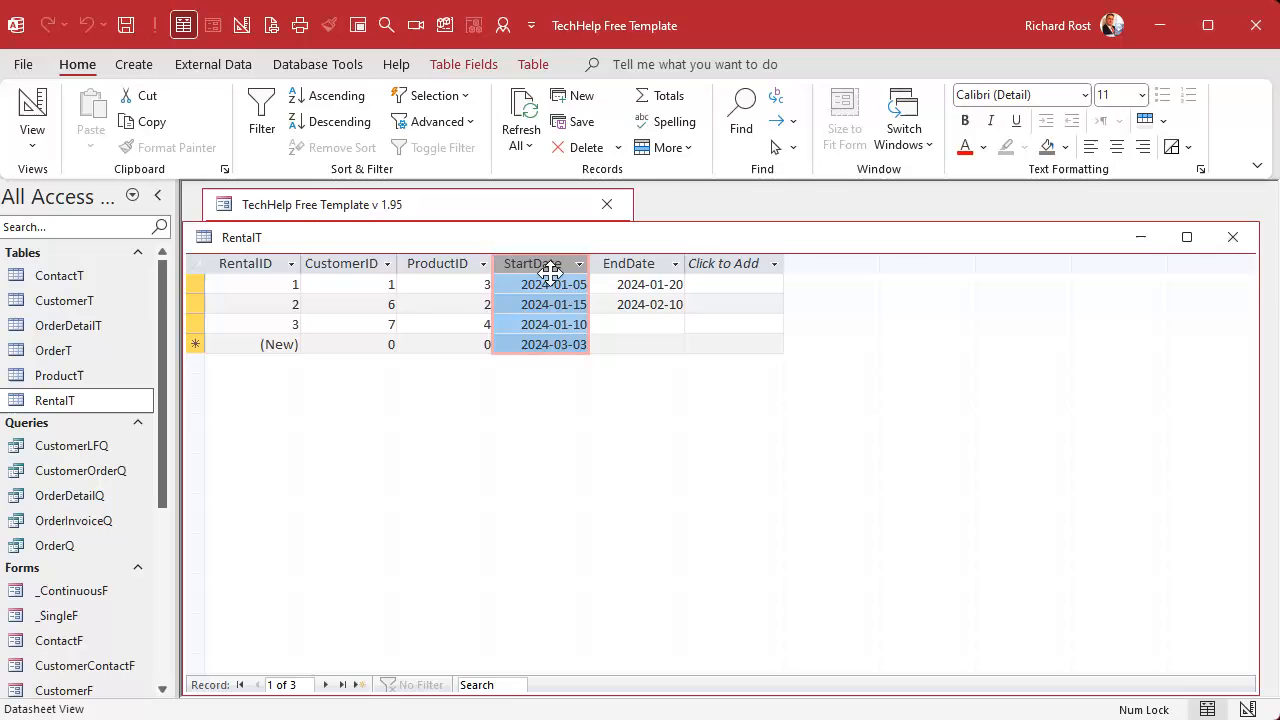
left_click(628, 263)
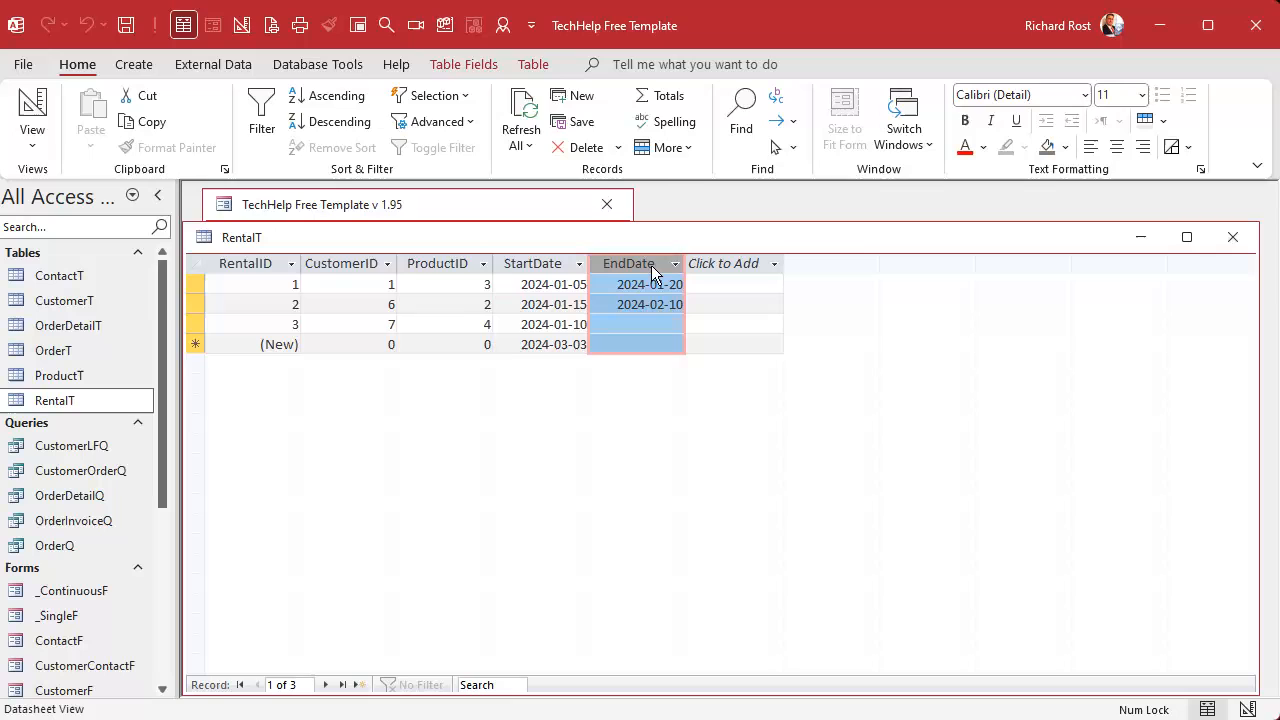
mouse_move(469, 366)
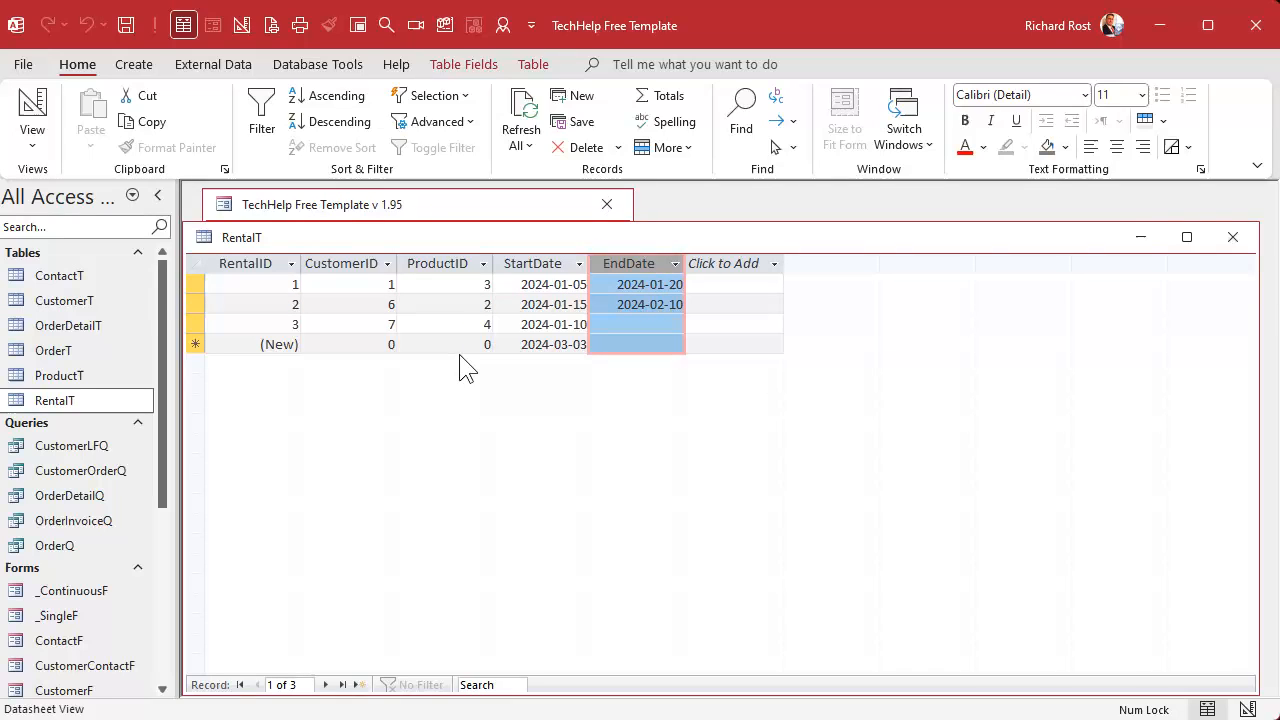
mouse_move(599, 427)
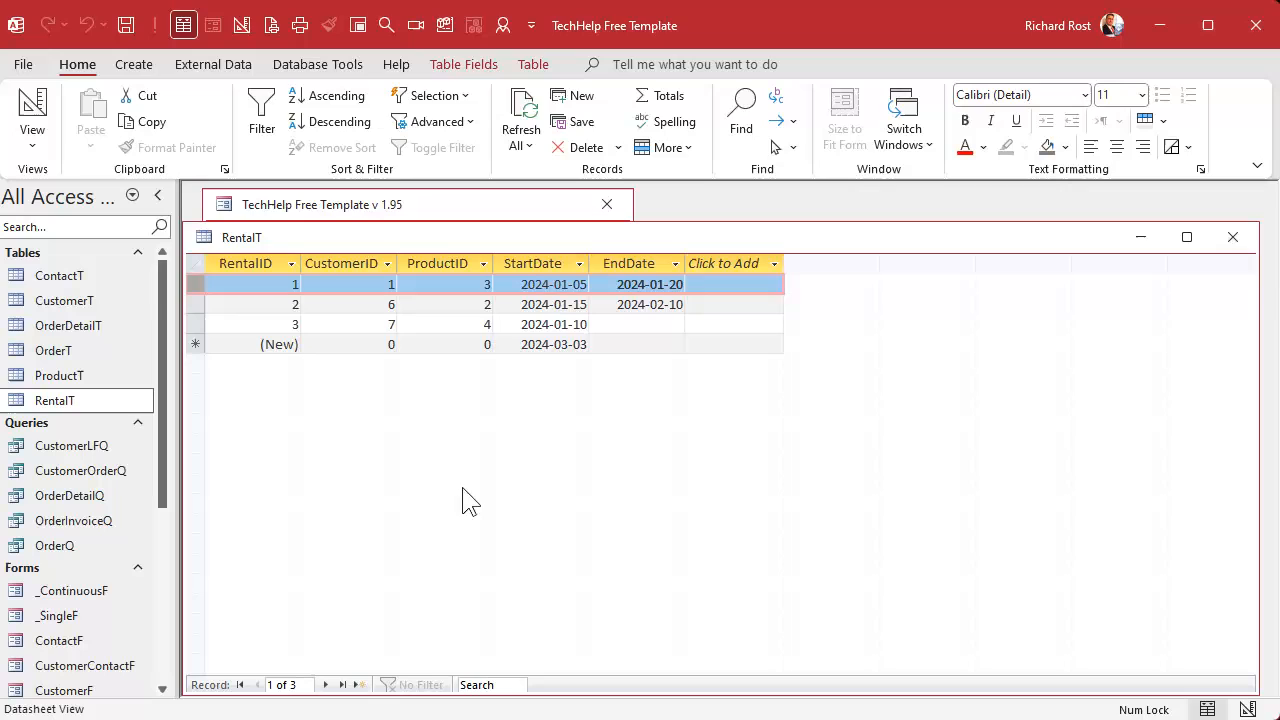
mouse_move(547, 517)
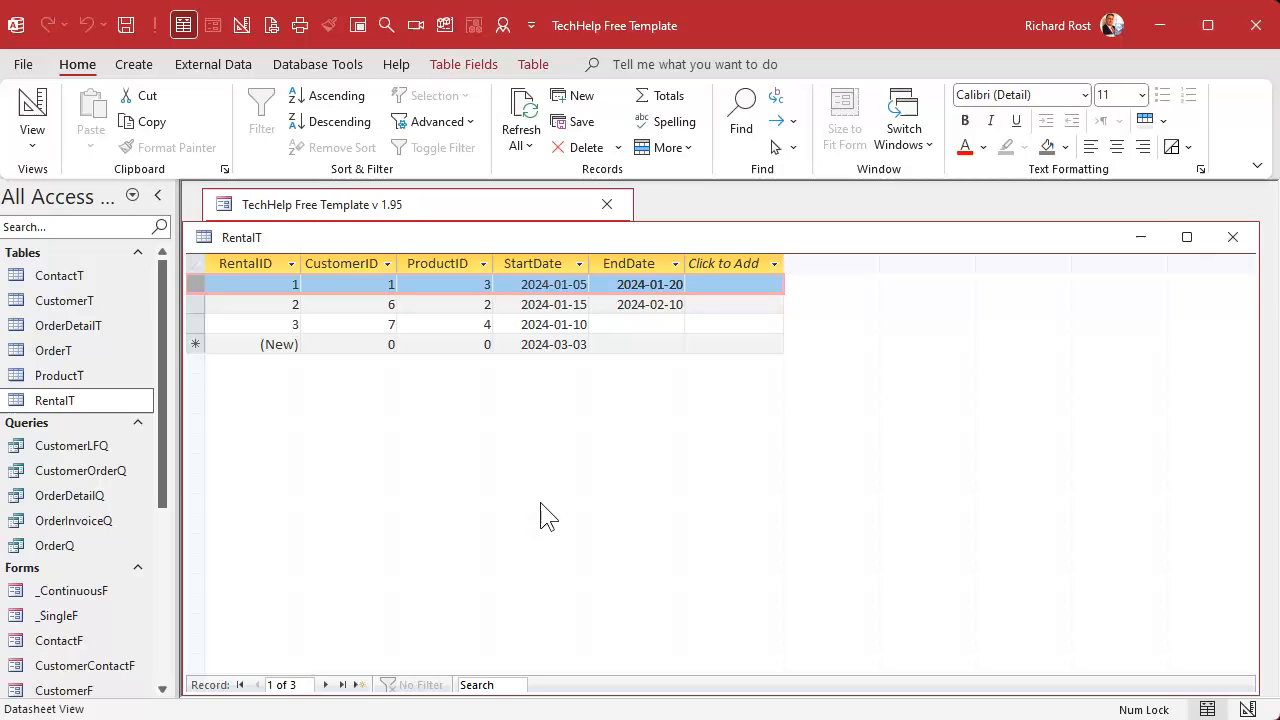
mouse_move(403, 421)
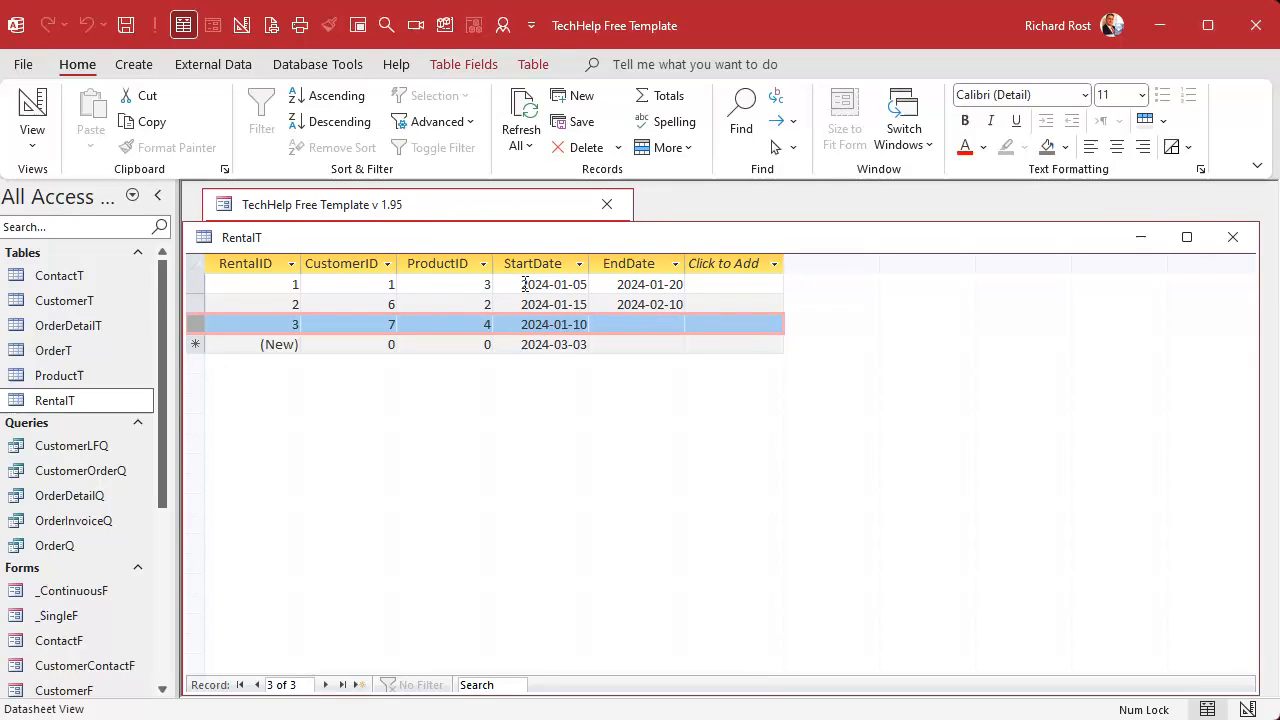
mouse_move(650, 445)
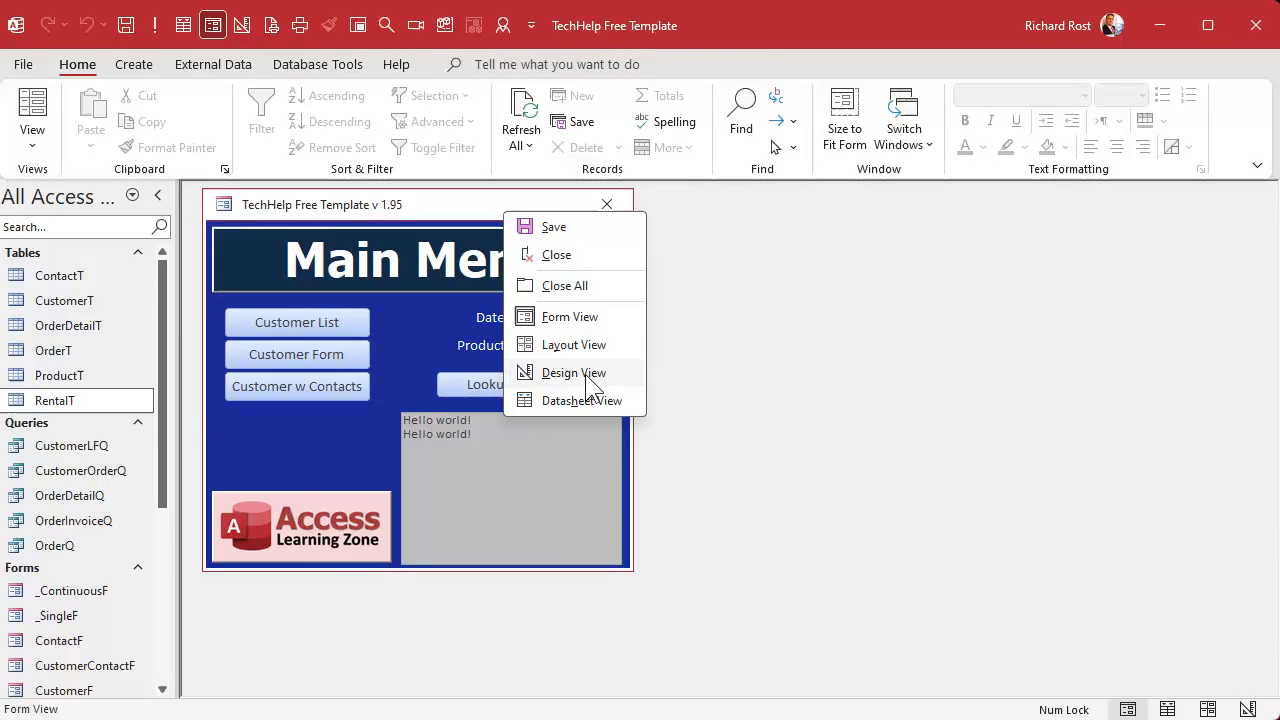
- In Design View, replace the Hello world status line with an IsNull(LookupDate) check
left_click(574, 372)
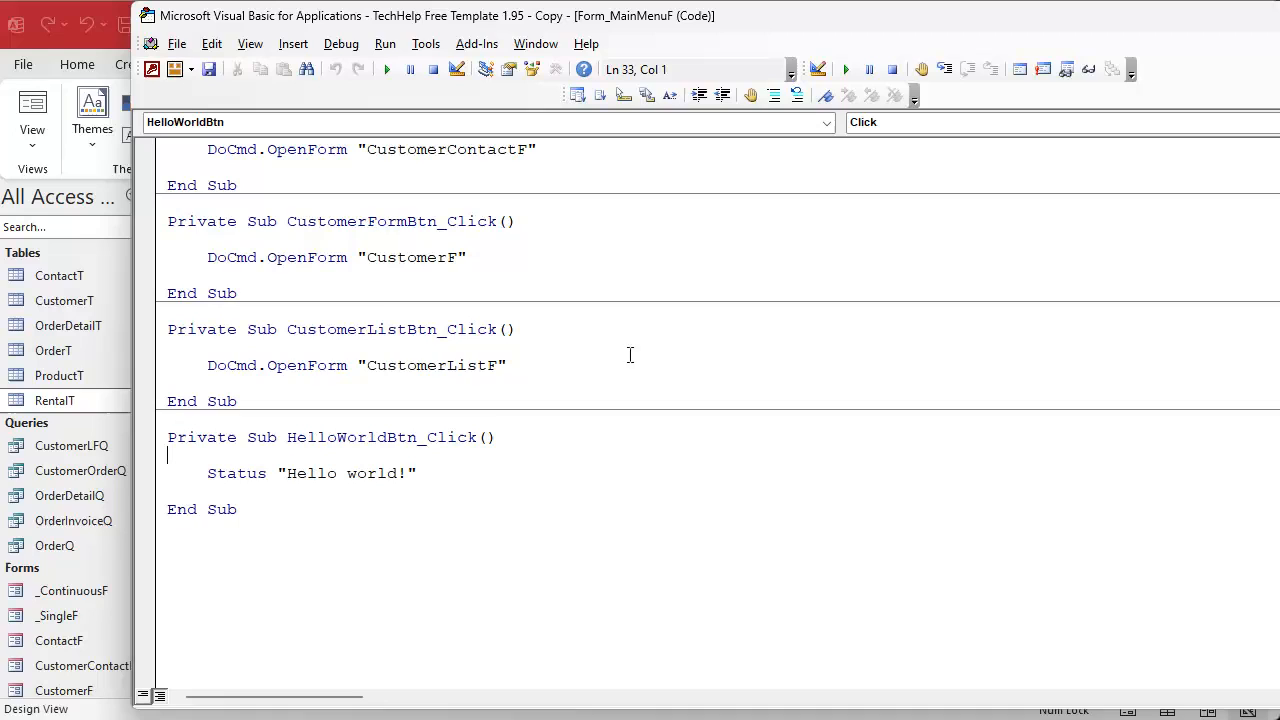
triple_click(310, 473)
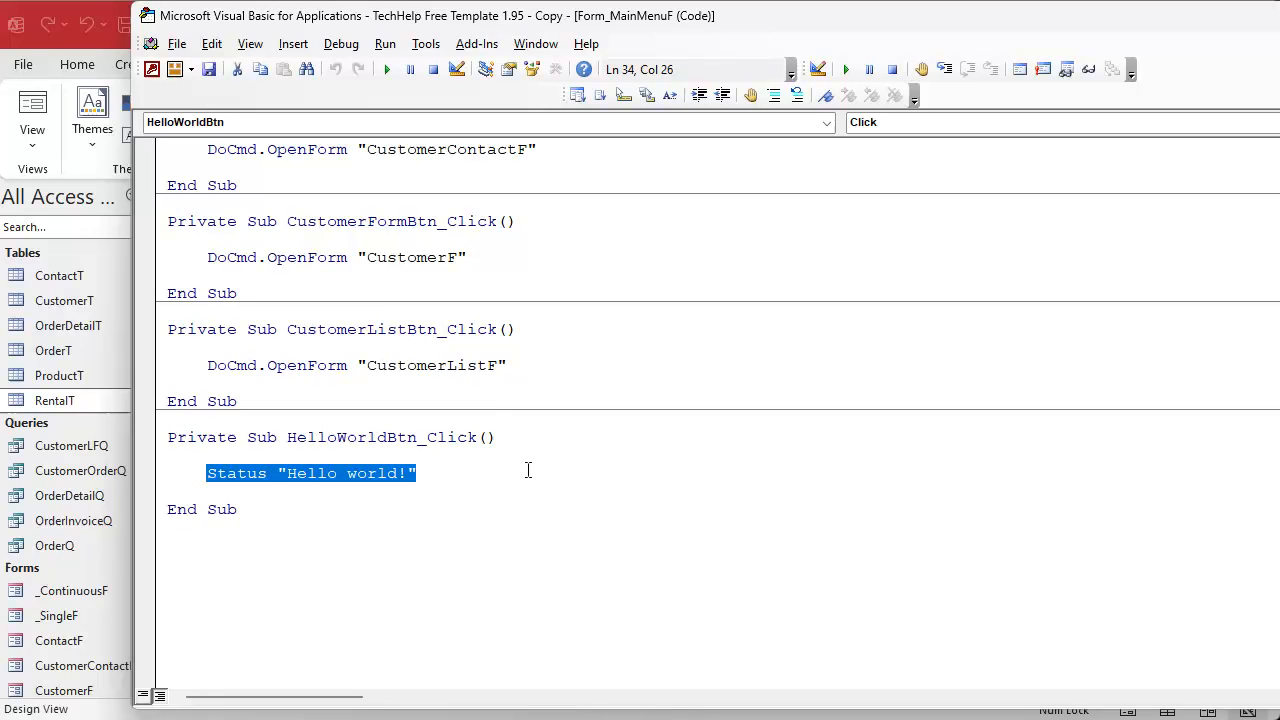
key("Delete")
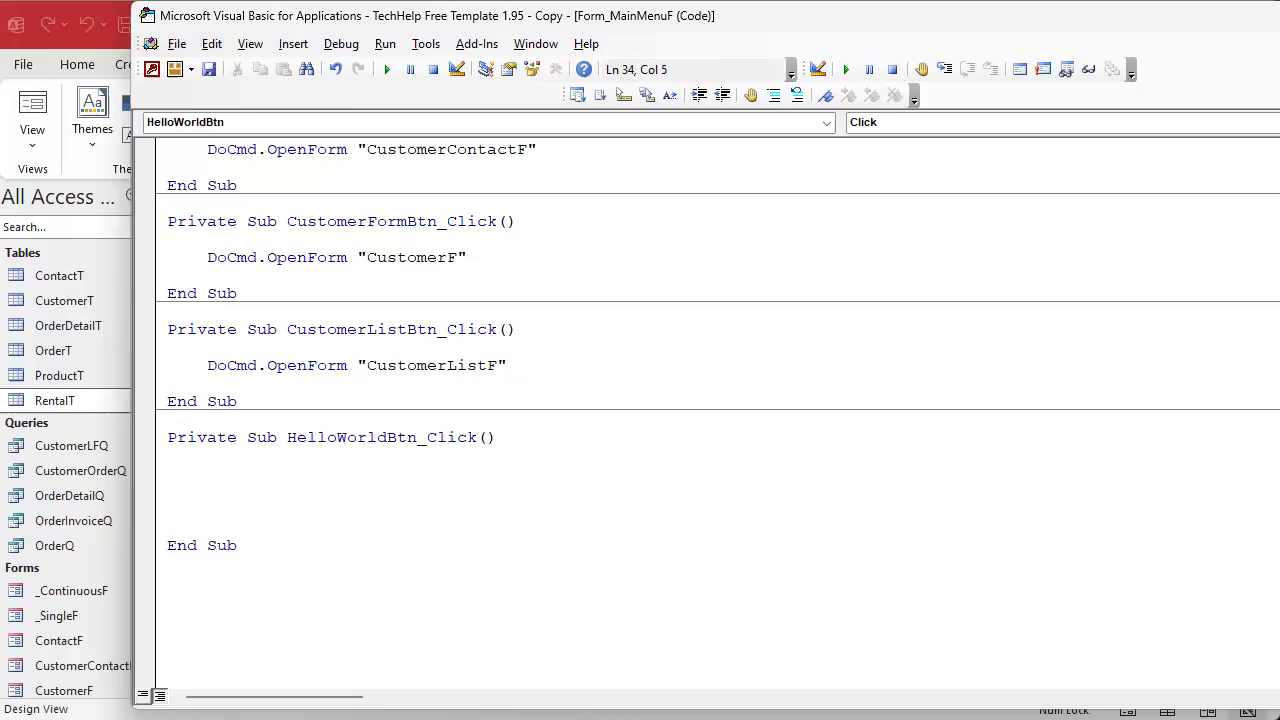
type("if isnull(Lo")
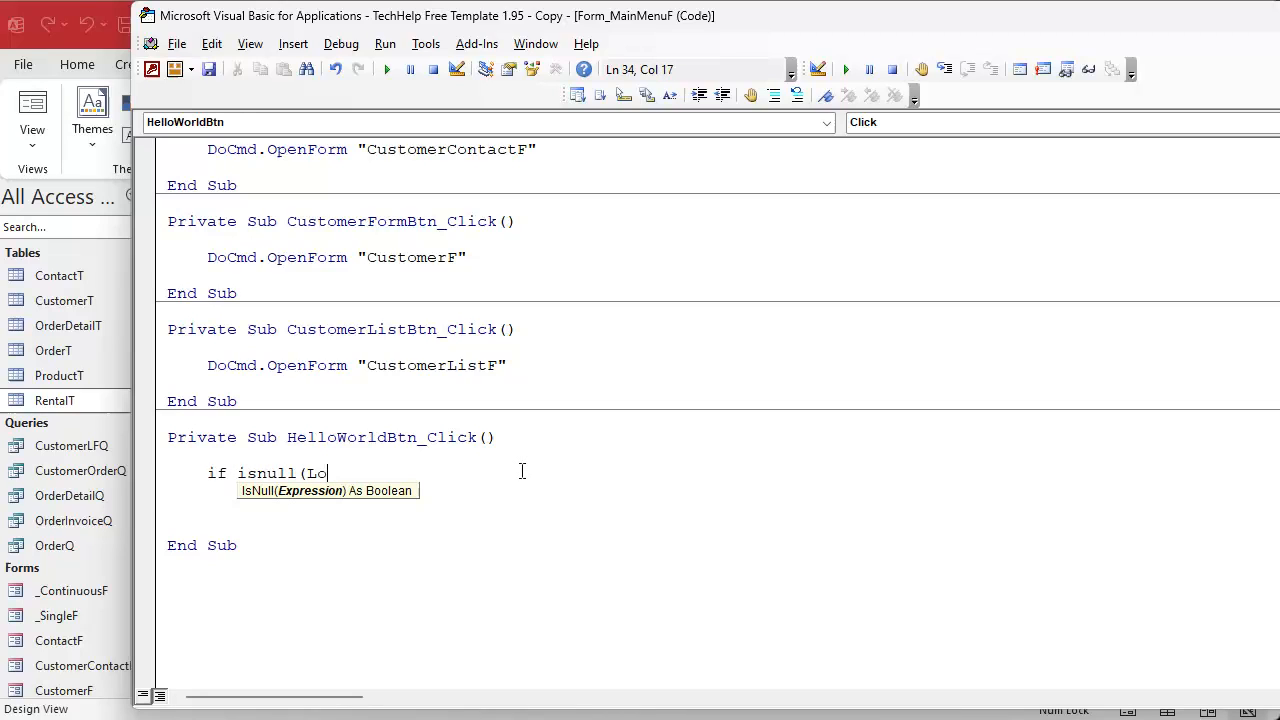
type("okupDate) then s")
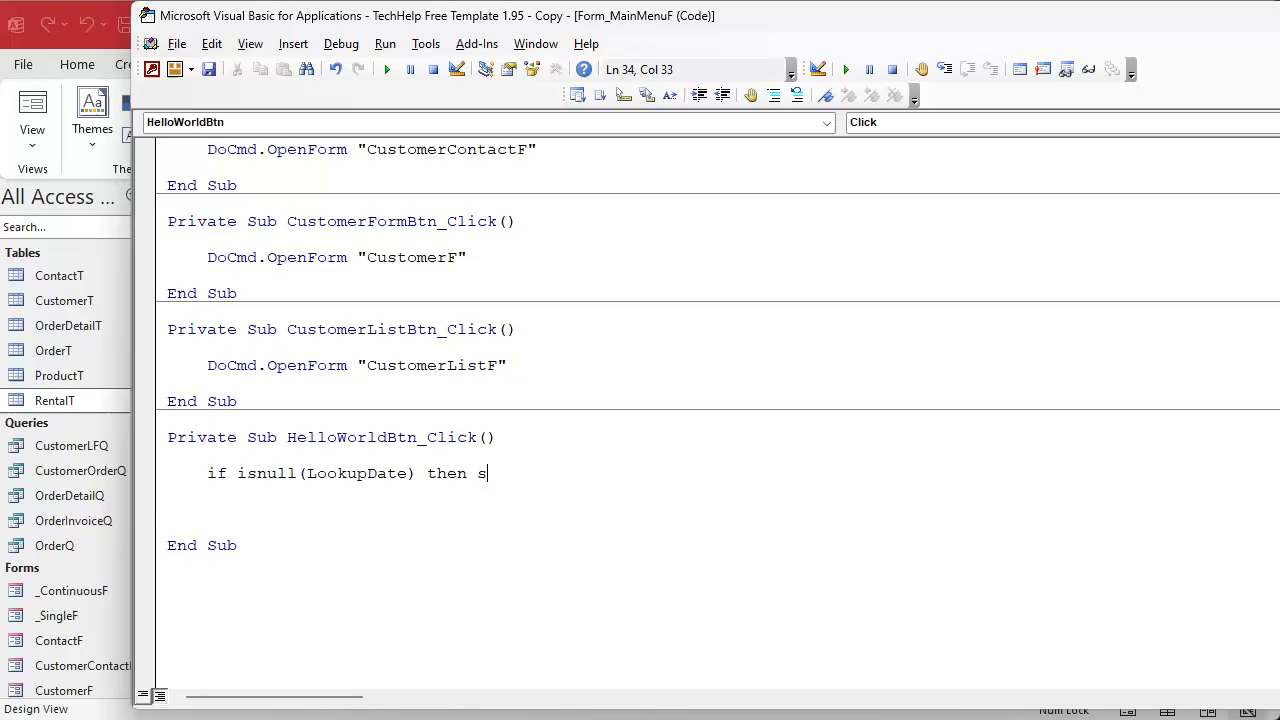
type("tatus \"Missing Date!\": Exit Sub")
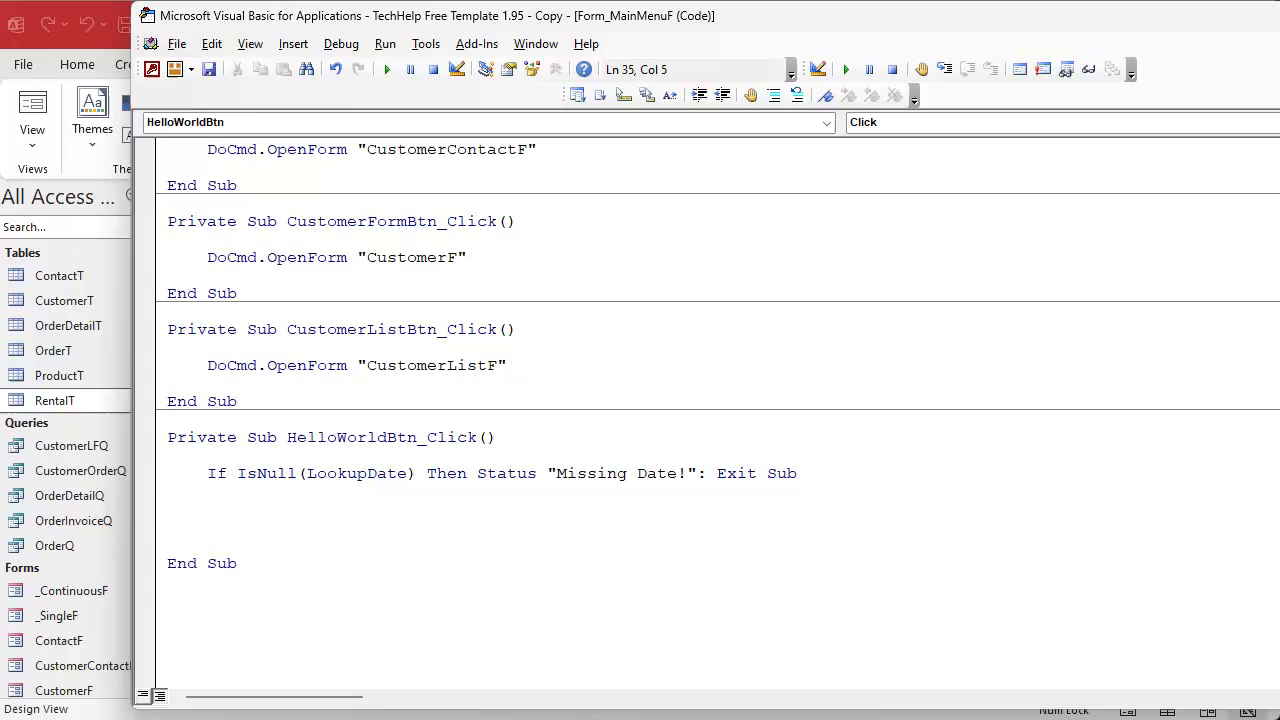
- Copy the missing-date check and change it to test ProductCombo
left_click_drag(207, 473, 207, 491)
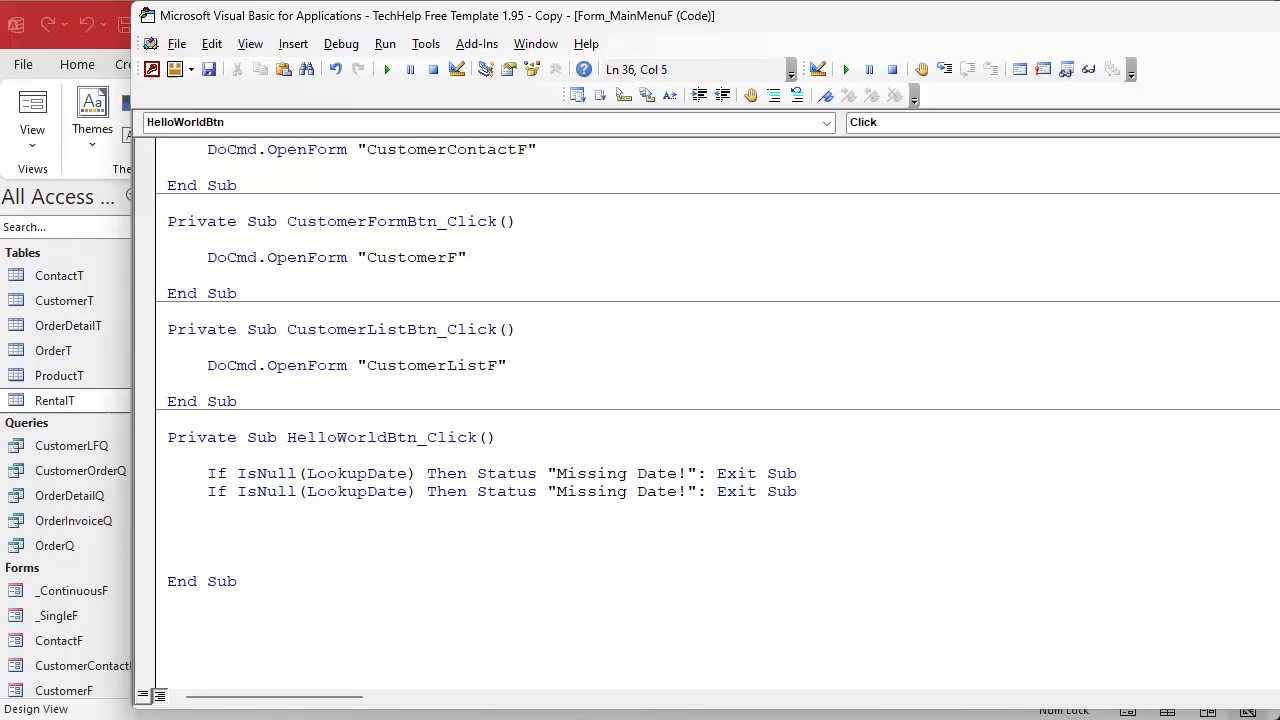
double_click(355, 491)
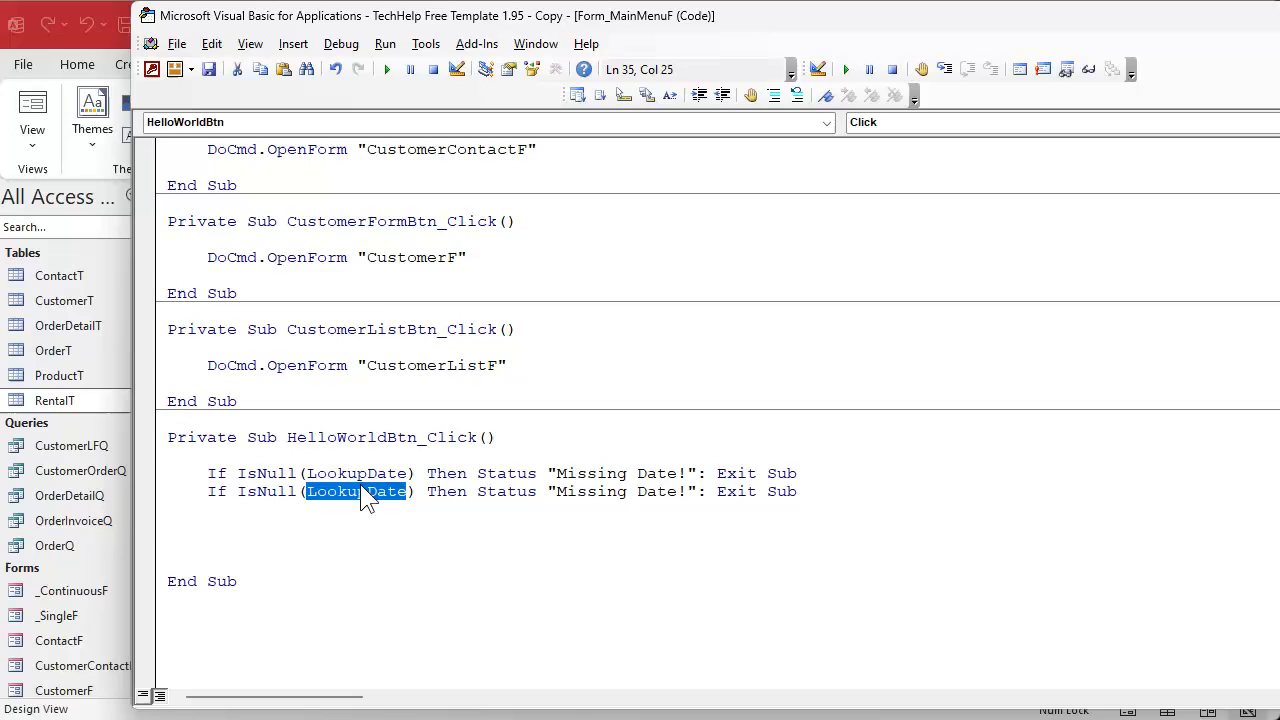
type("ProductCombo")
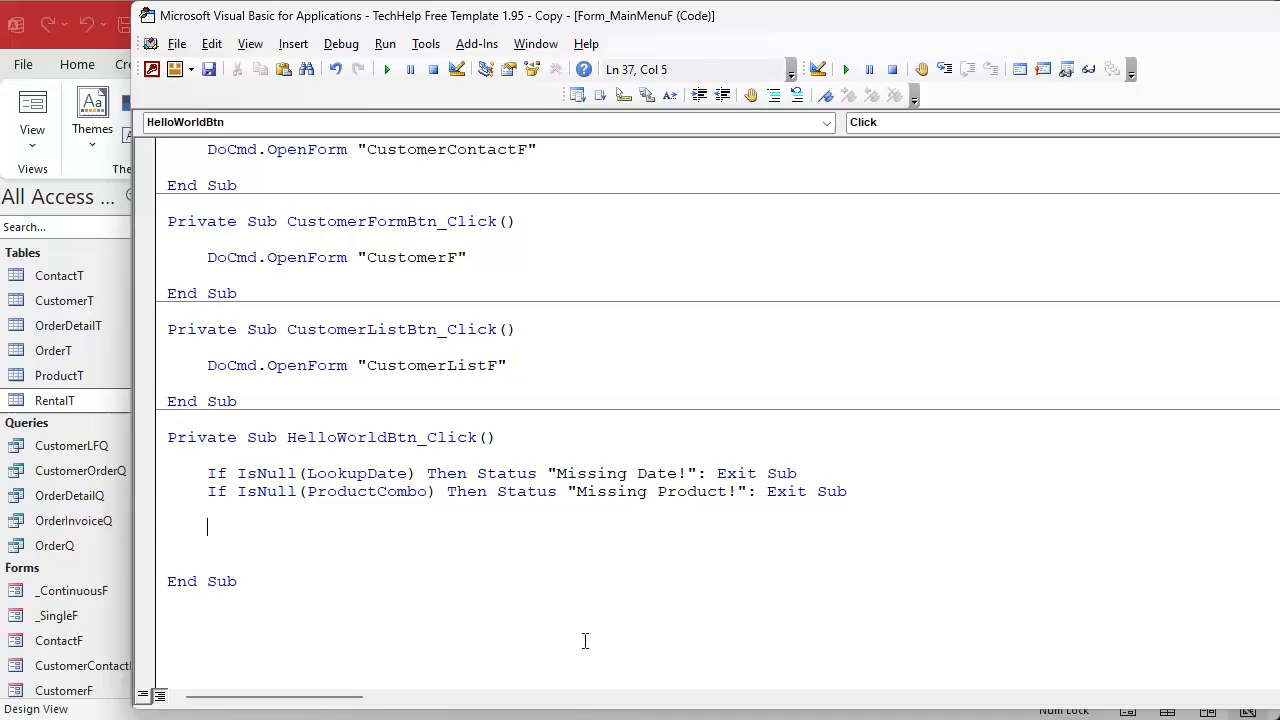
- Type a ' Case 1: comment about the product below the checks
type("' Case 1:")
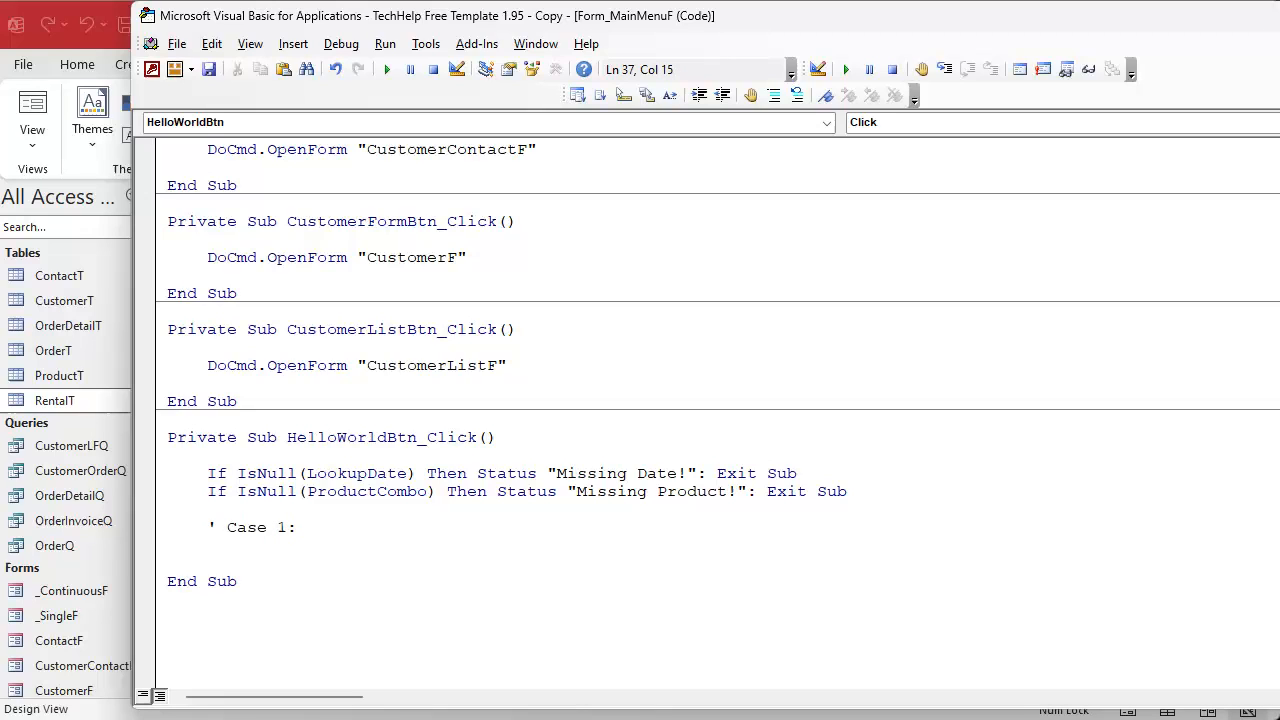
type("The product ha")
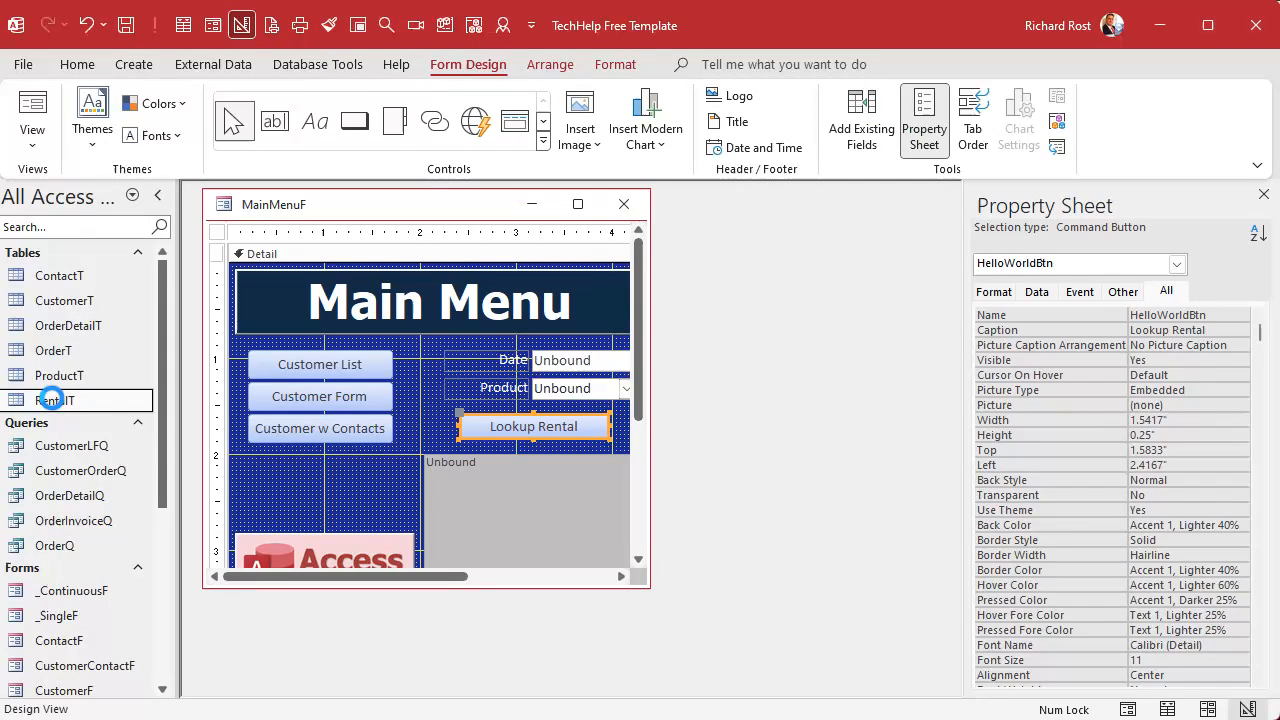
- Reopen the RentalT table in Datasheet View
double_click(55, 400)
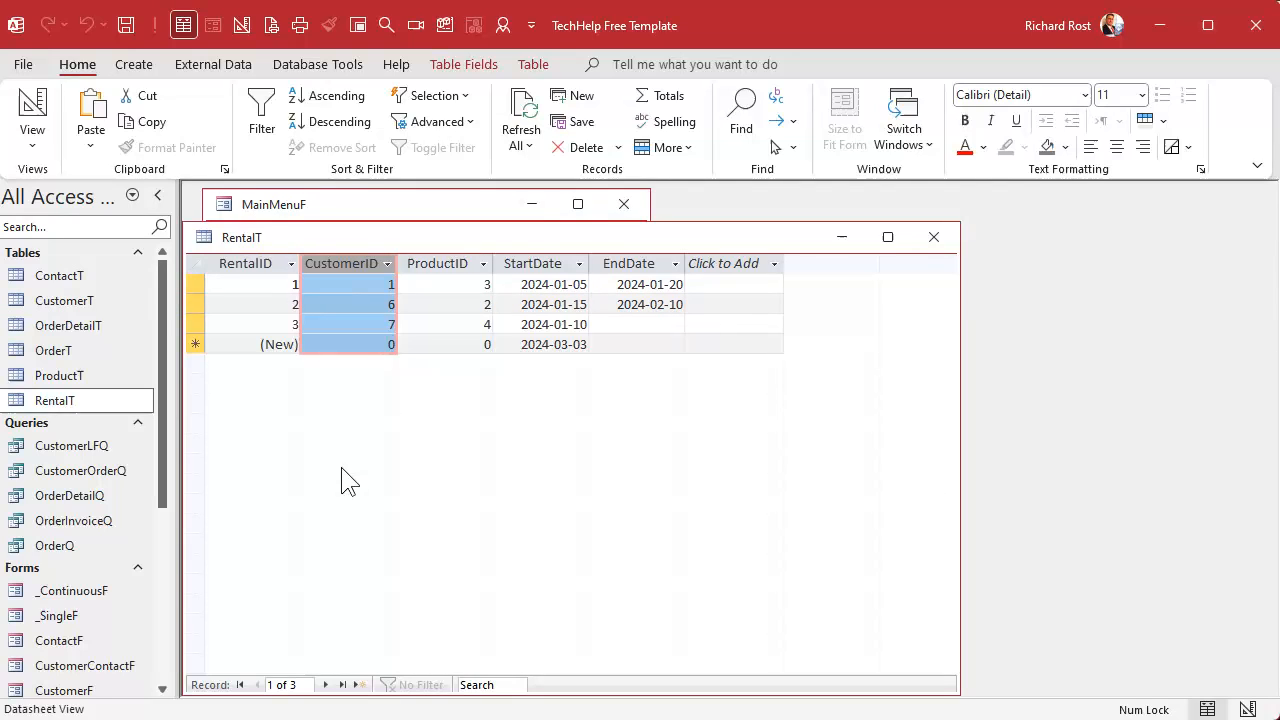
mouse_move(354, 474)
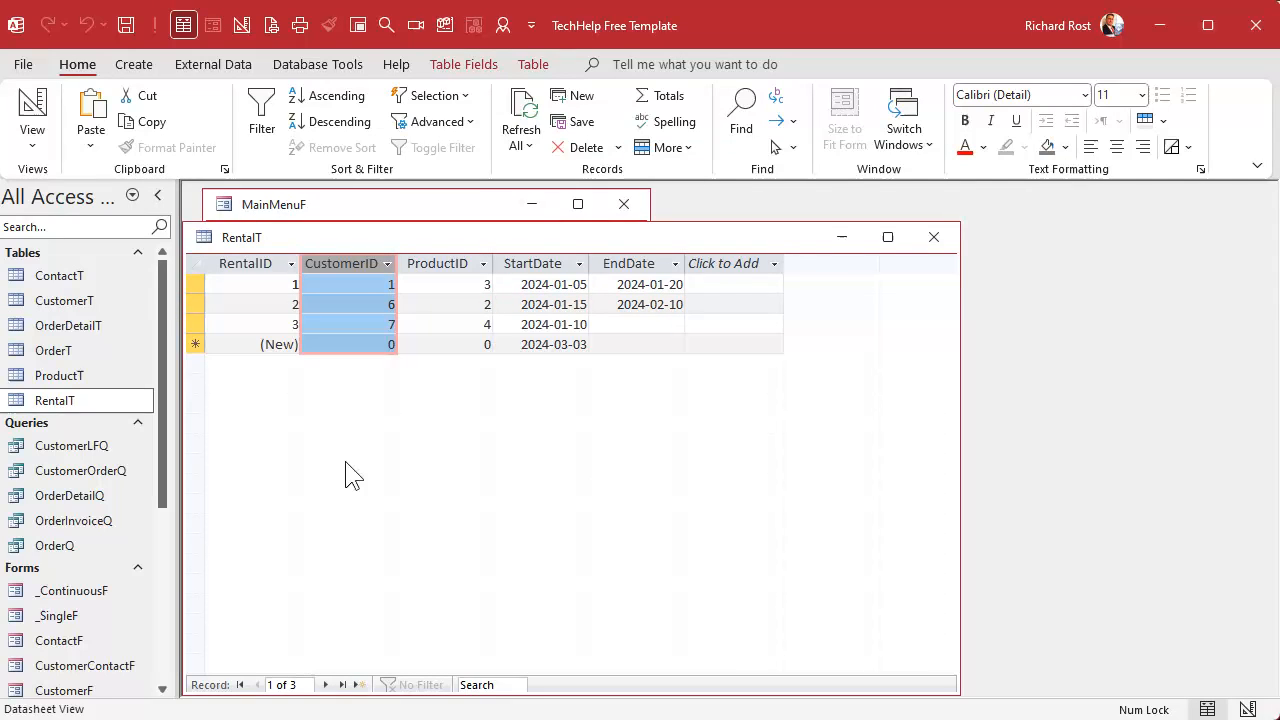
mouse_move(331, 442)
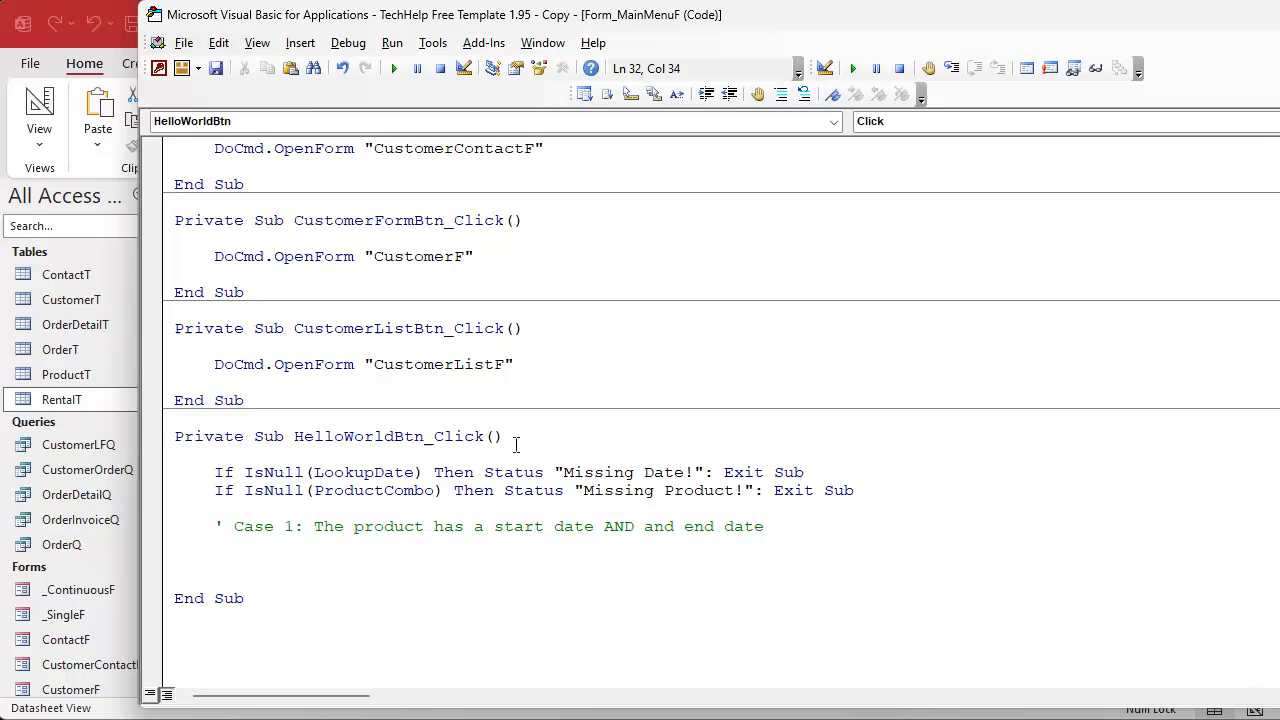
- Declare CustomerID As Long and start its Nz(DLookup) on RentalT by ProductID
type("Dim Cust")
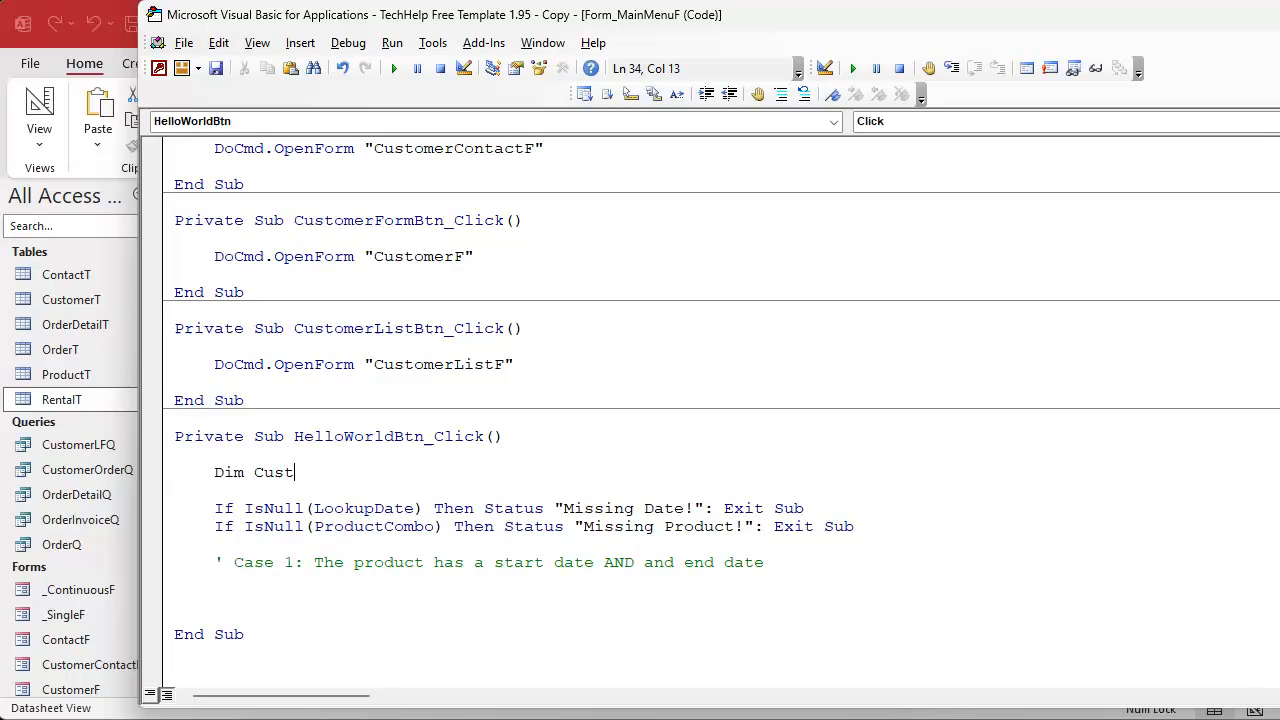
type("omerID as Long")
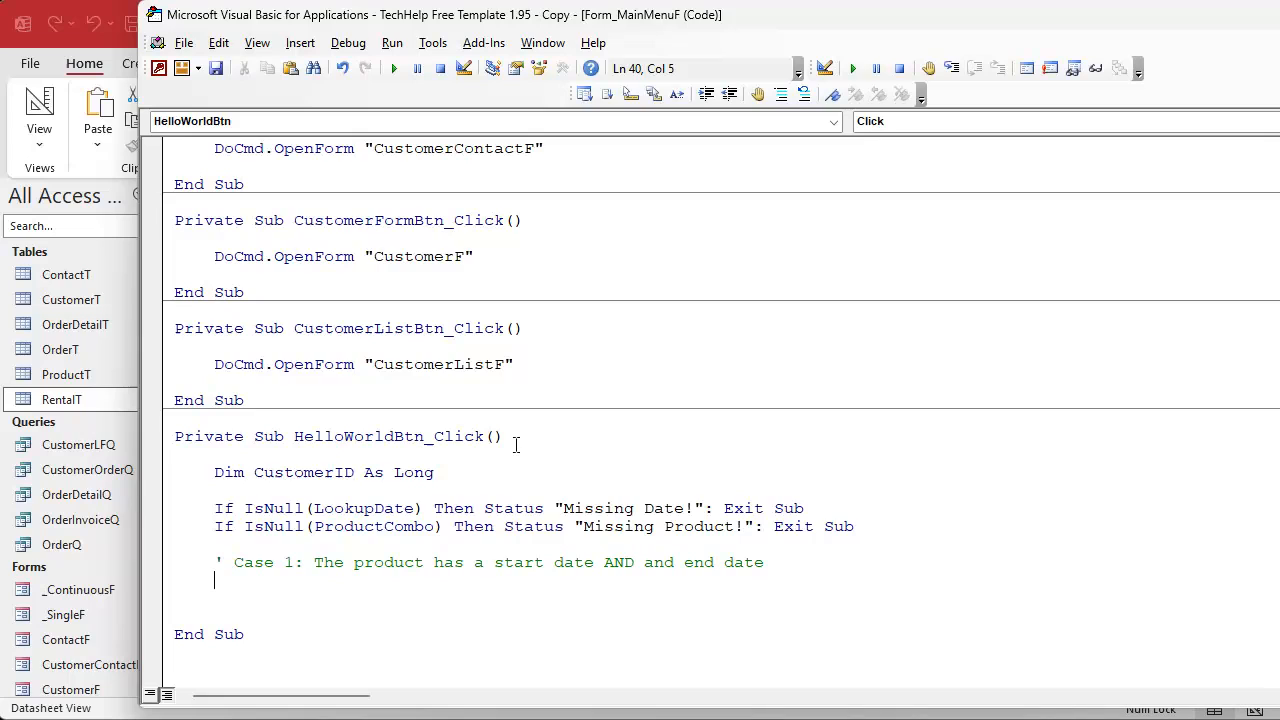
type("customerid")
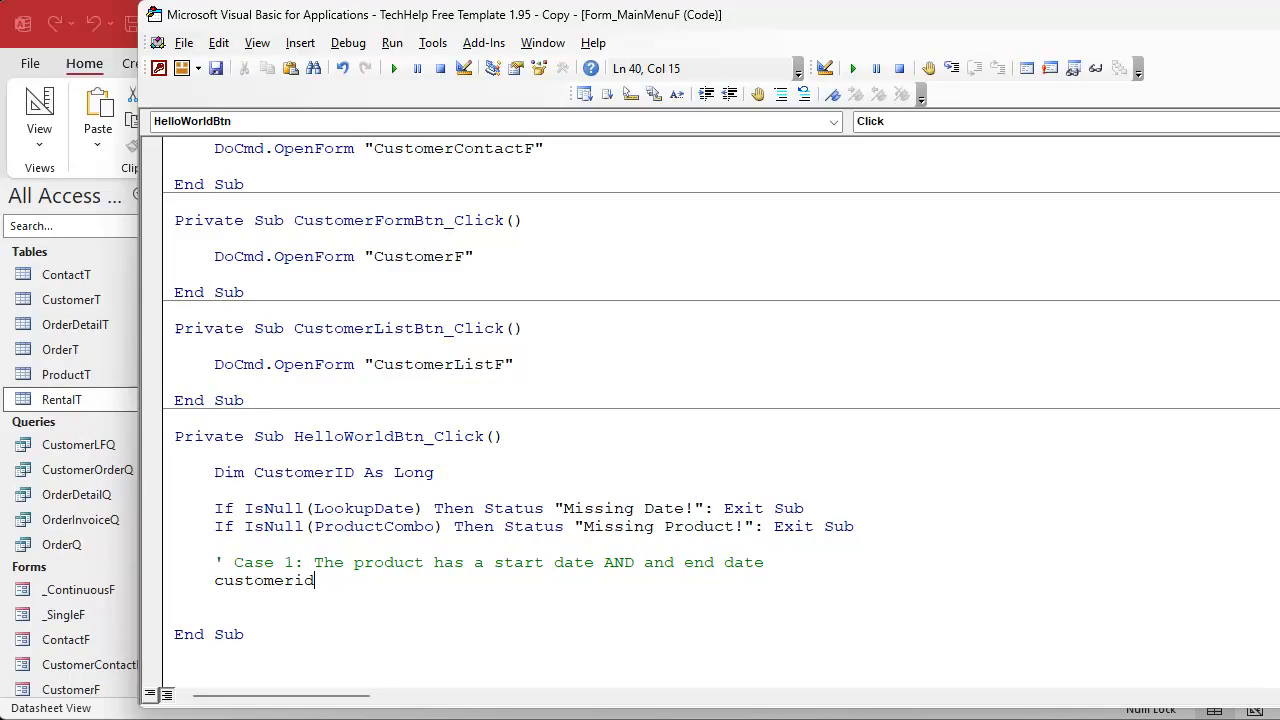
type("= nz(dl")
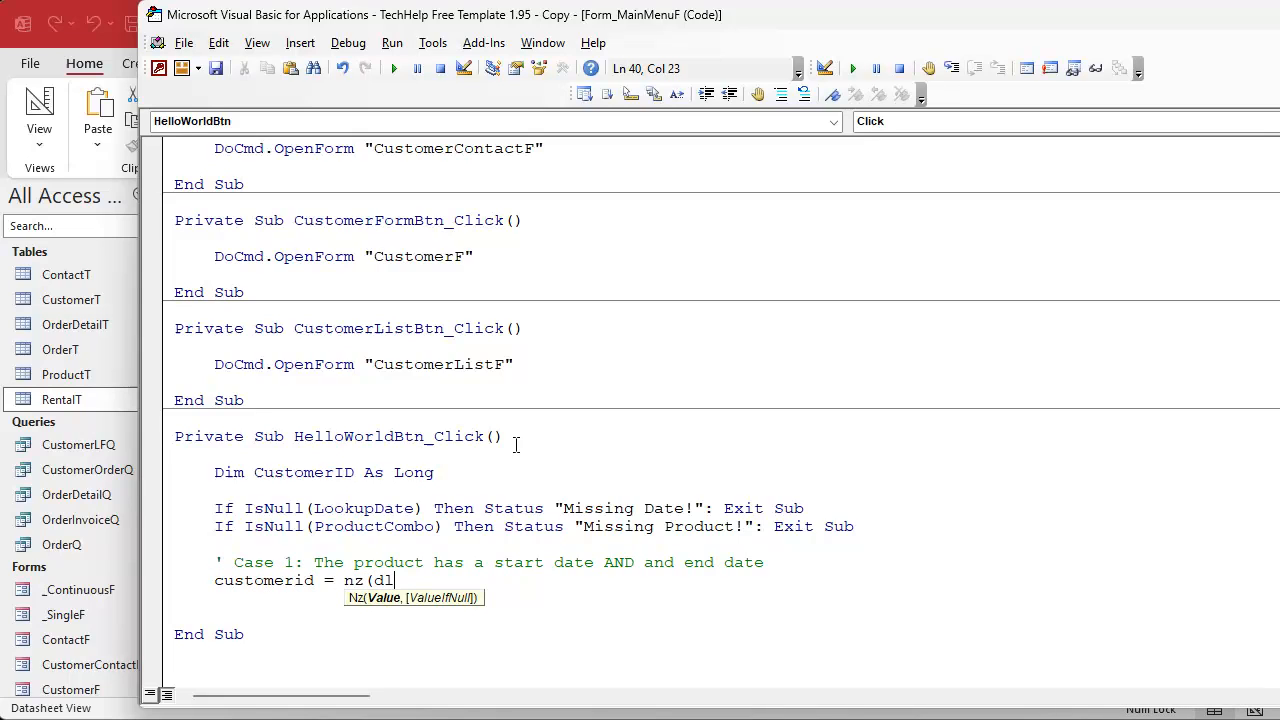
type("ookup(\"")
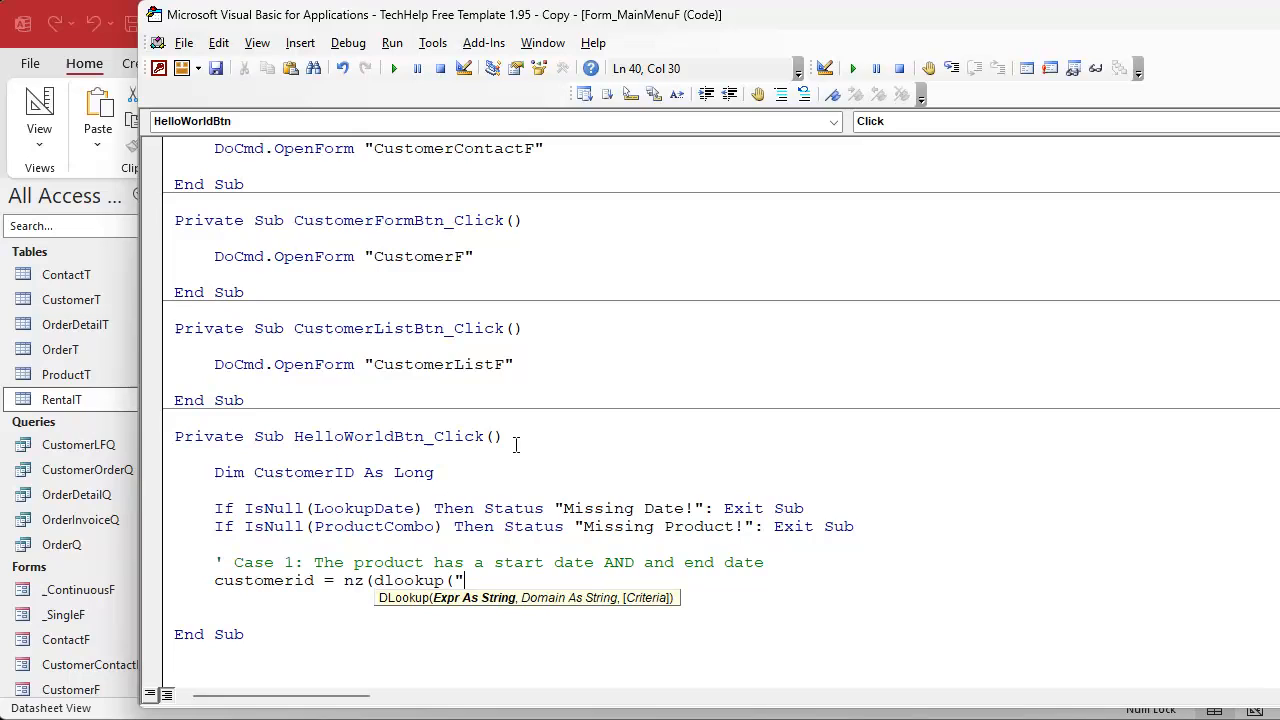
type("CustomerID\",\"RentalT\",\"")
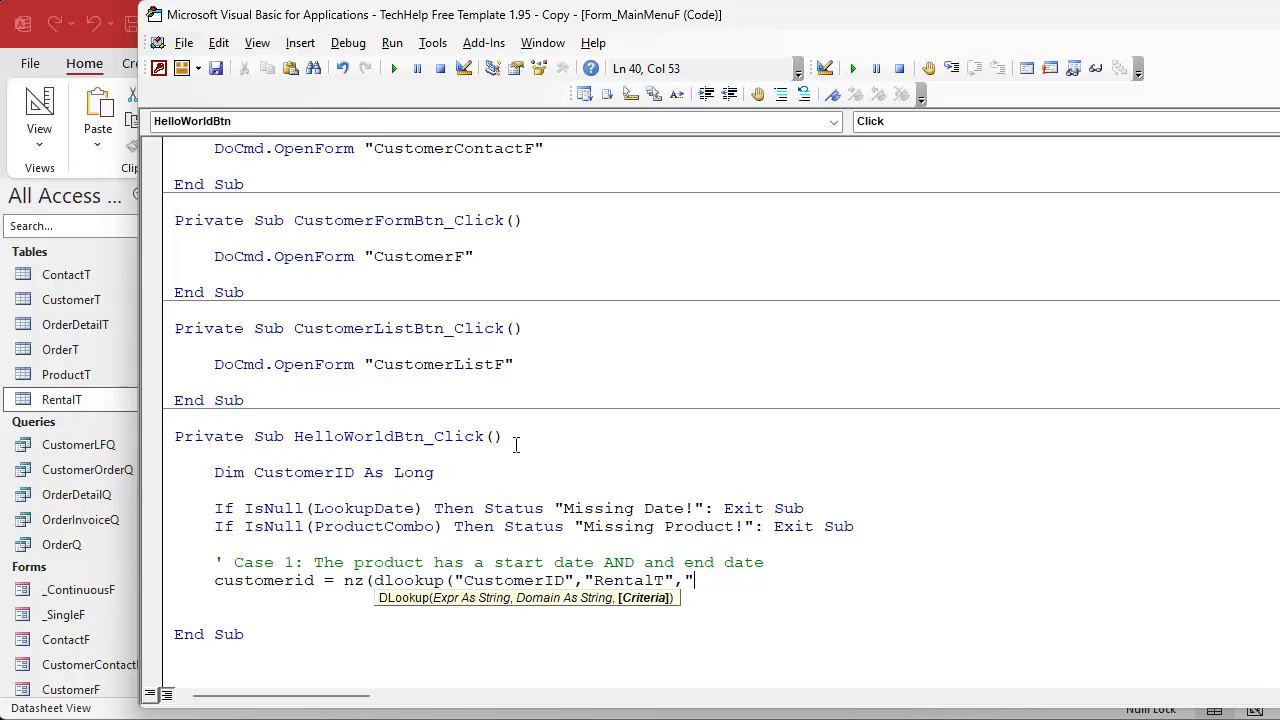
type("ProductID=\" & ProductCombo")
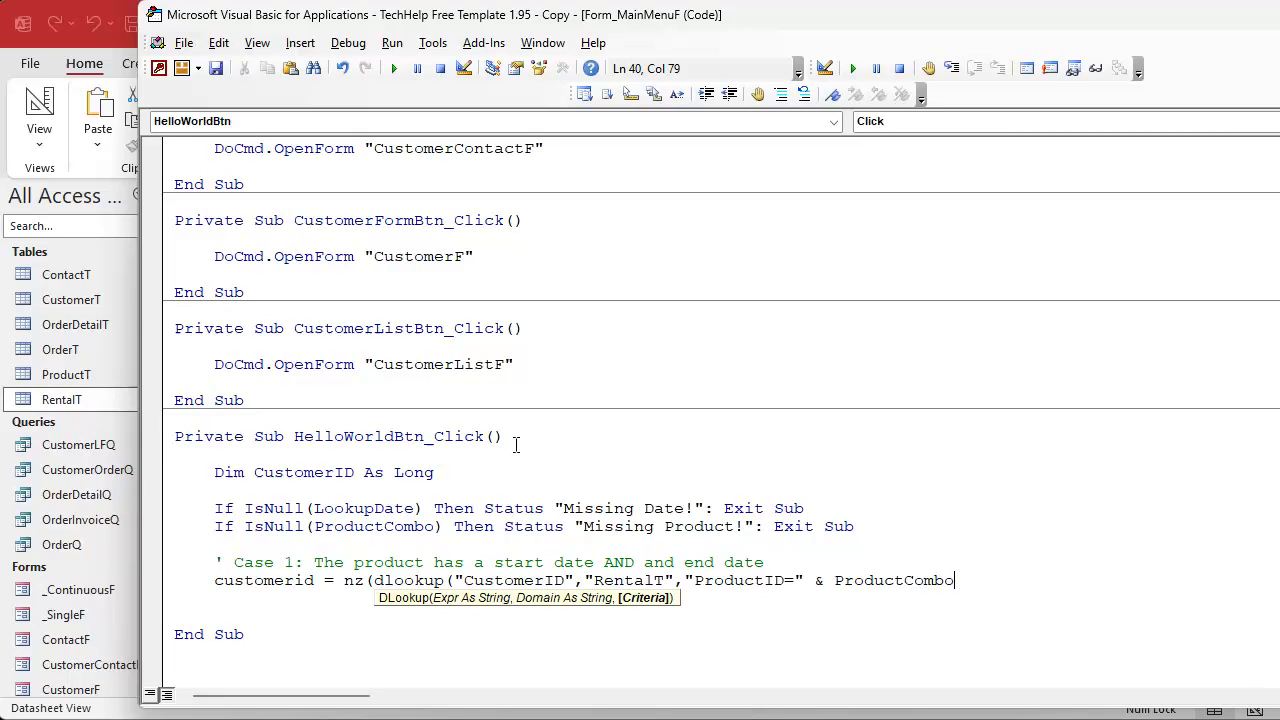
- Add StartDate <= LookupDate and EndDate >= LookupDate criteria, defaulting the result to 0
type("& _")
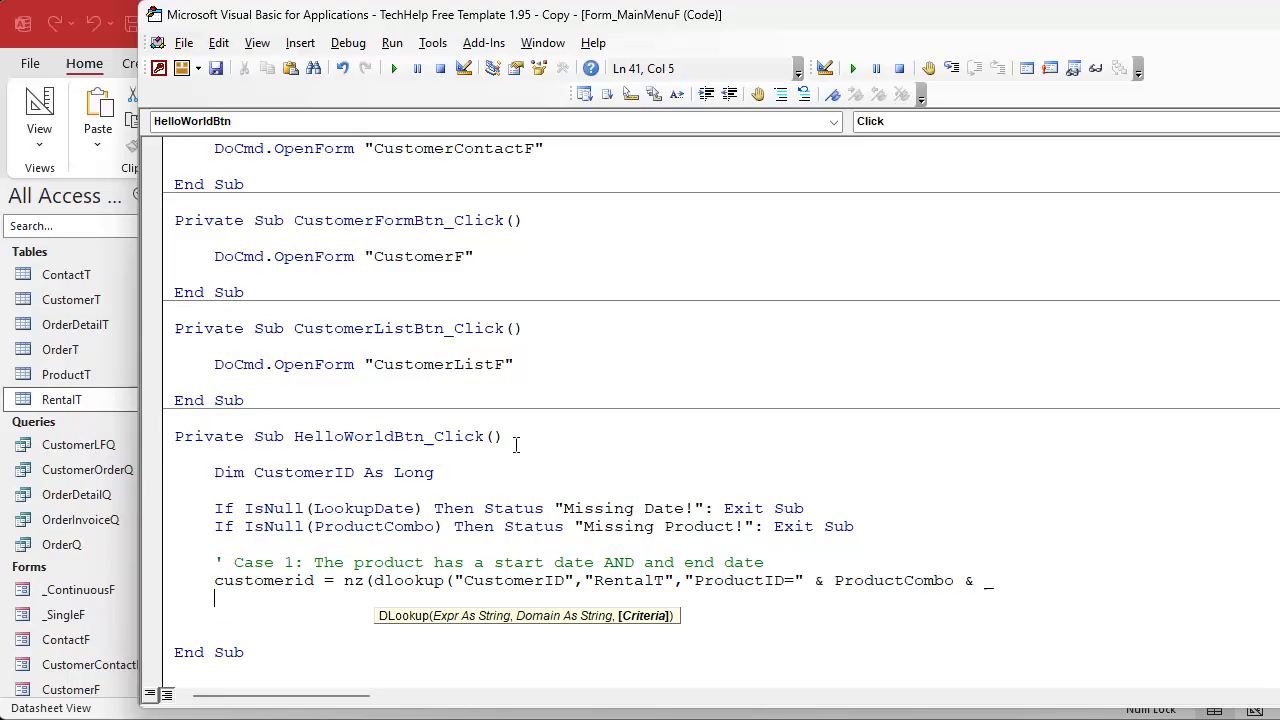
type("\" AND")
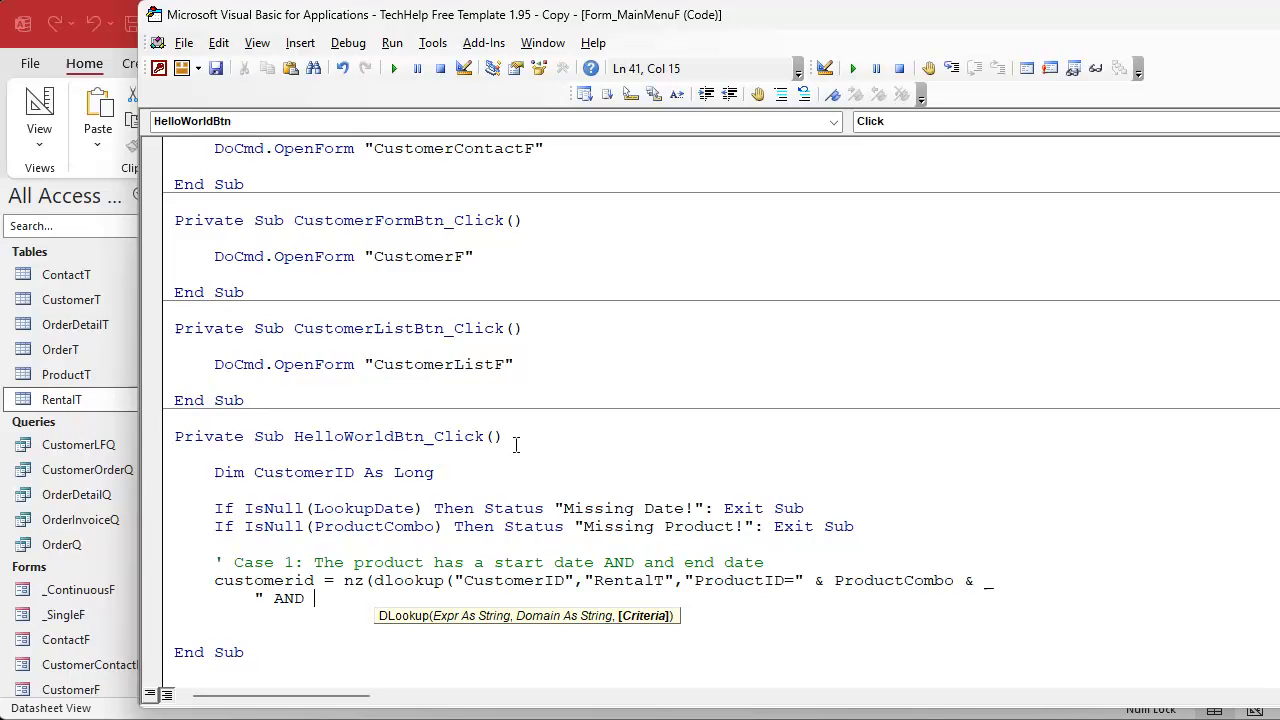
type("StartDat")
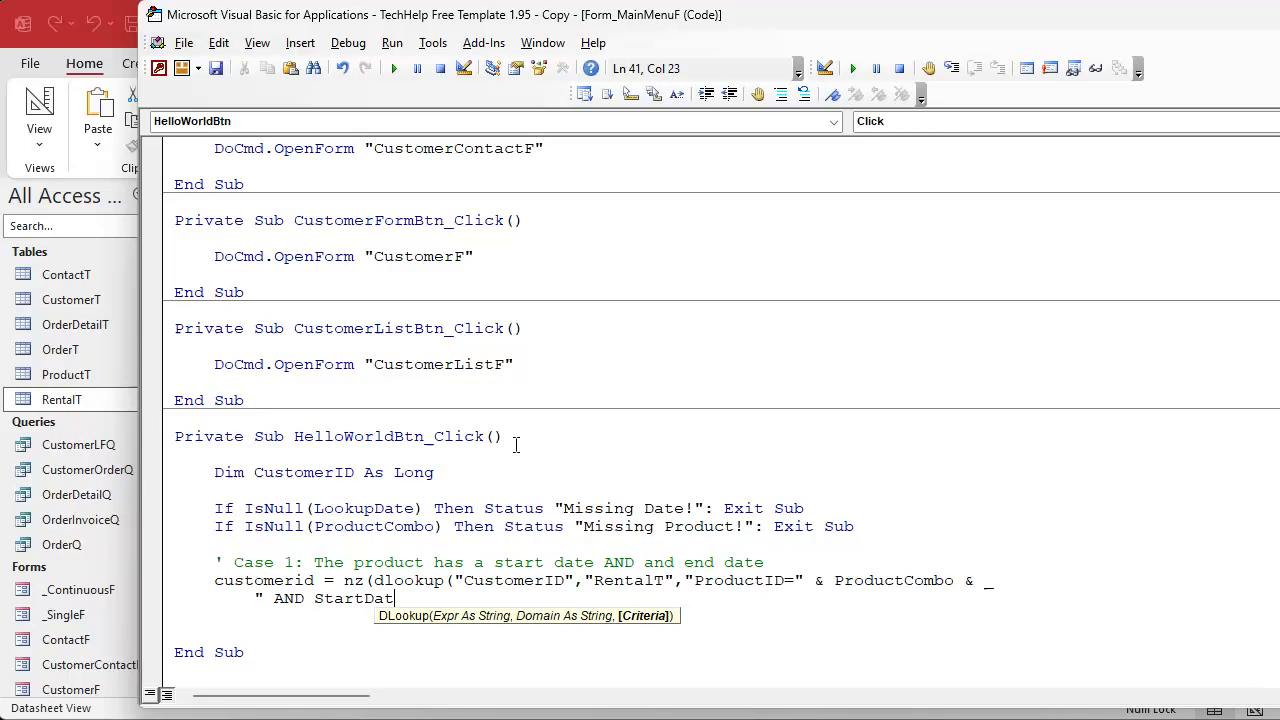
type("e <=")
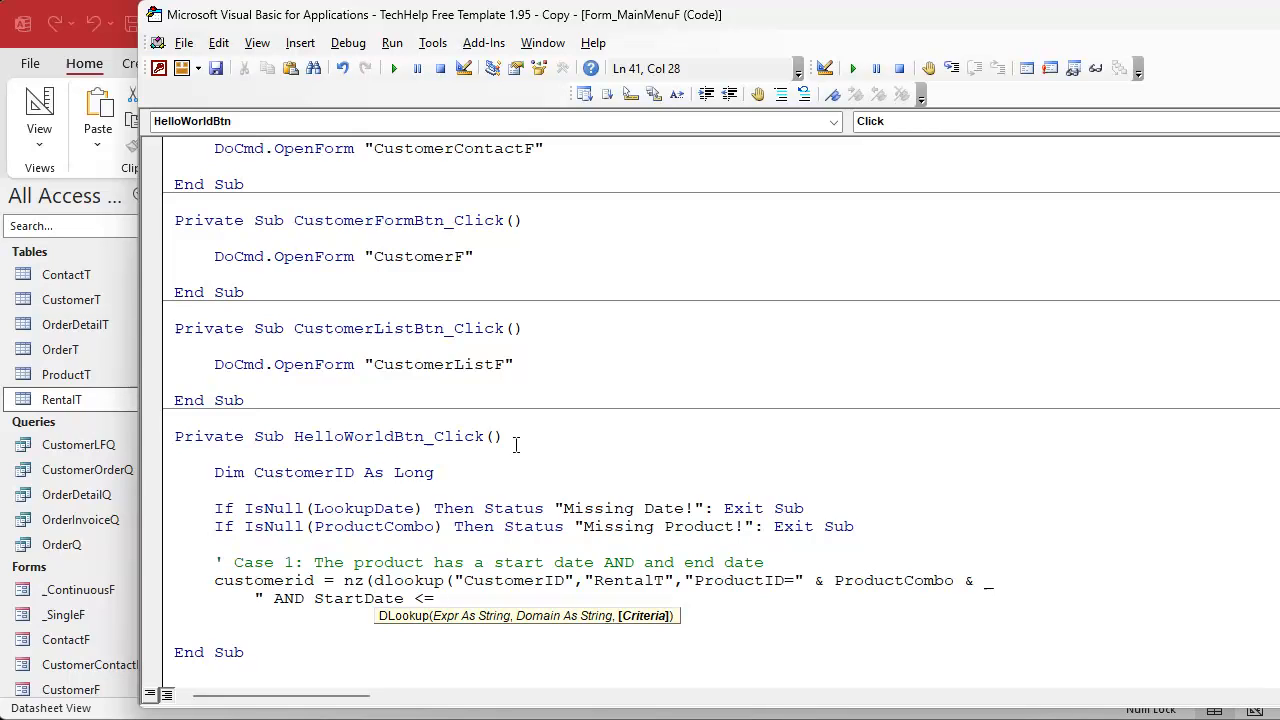
type("#\" &")
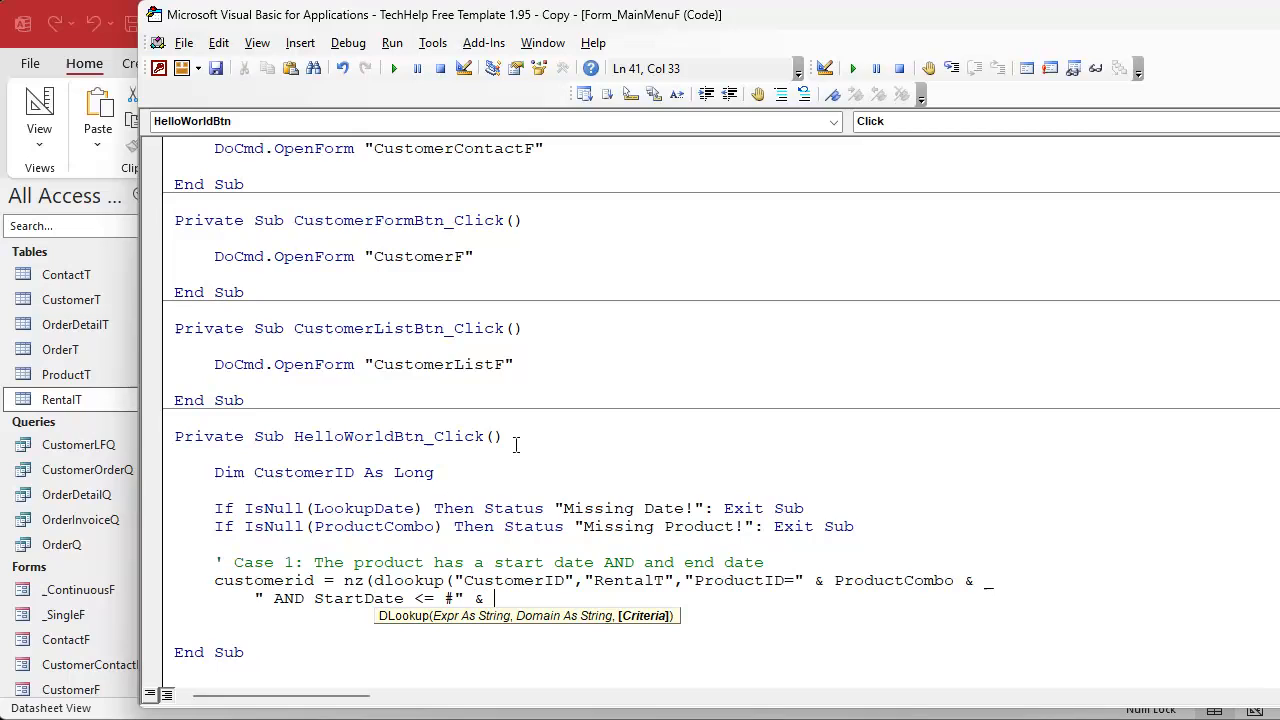
type("LookupDate")
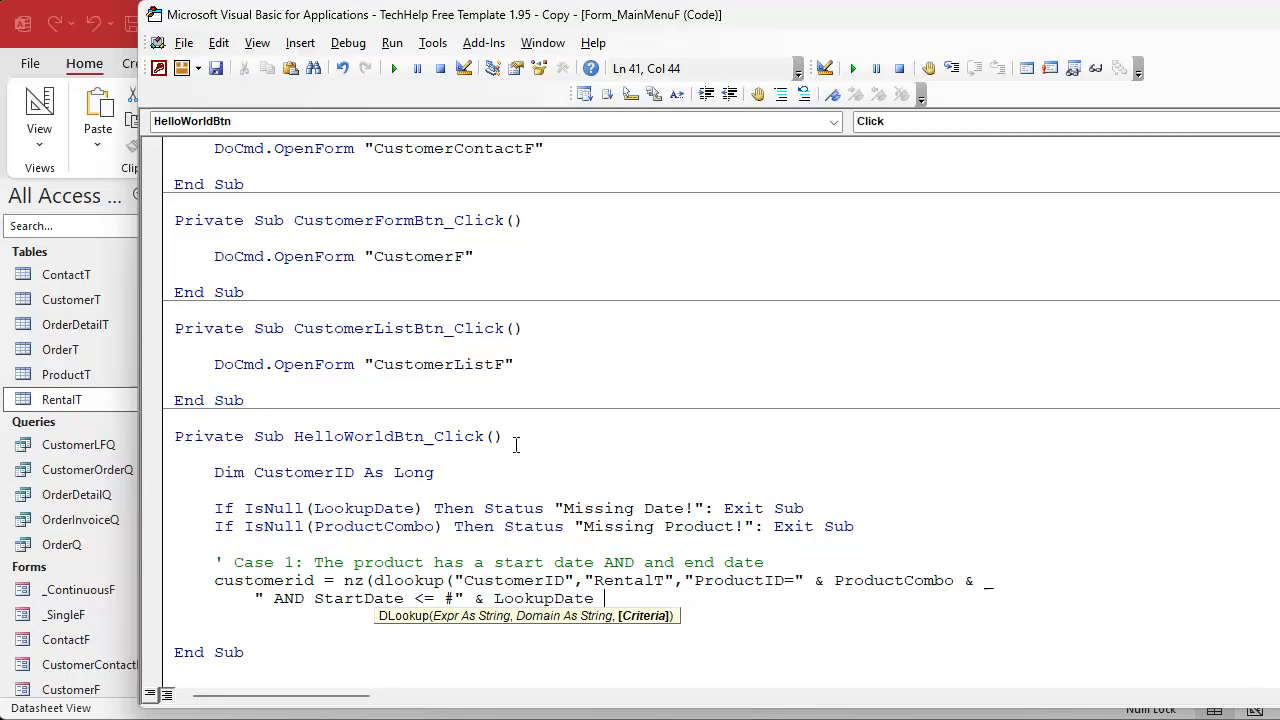
type("& \"# AND")
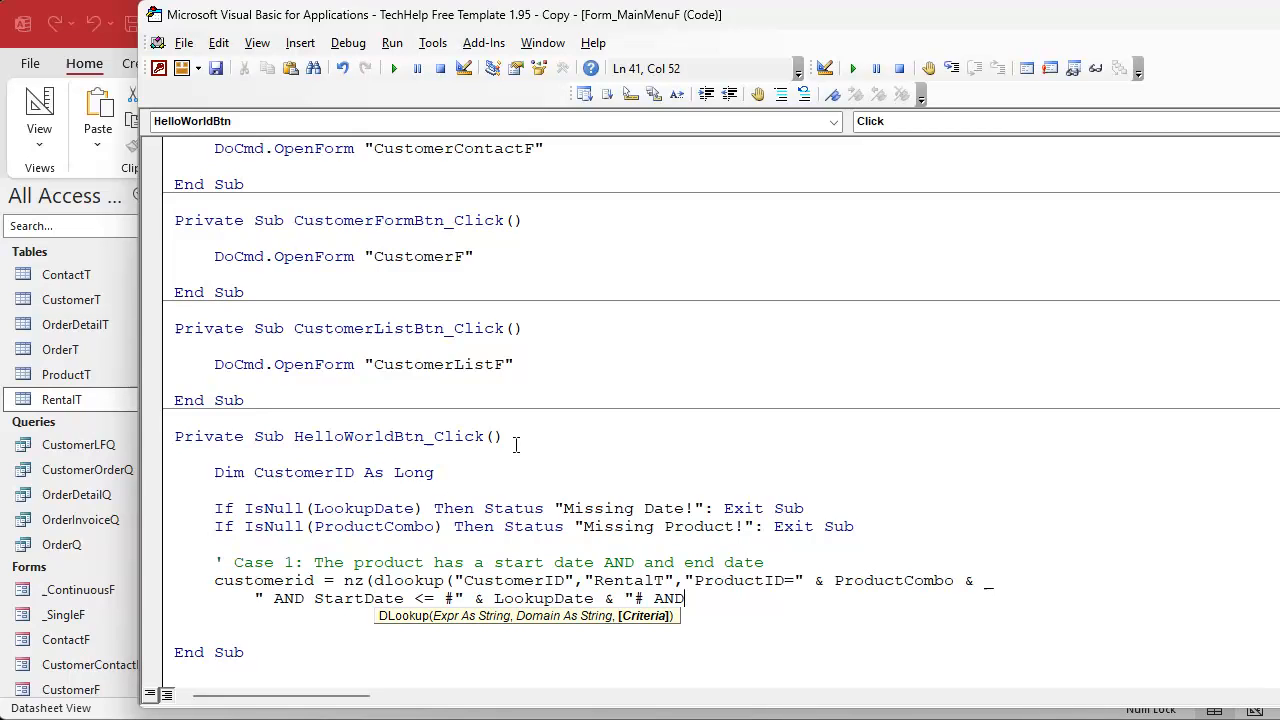
type("EndDate >")
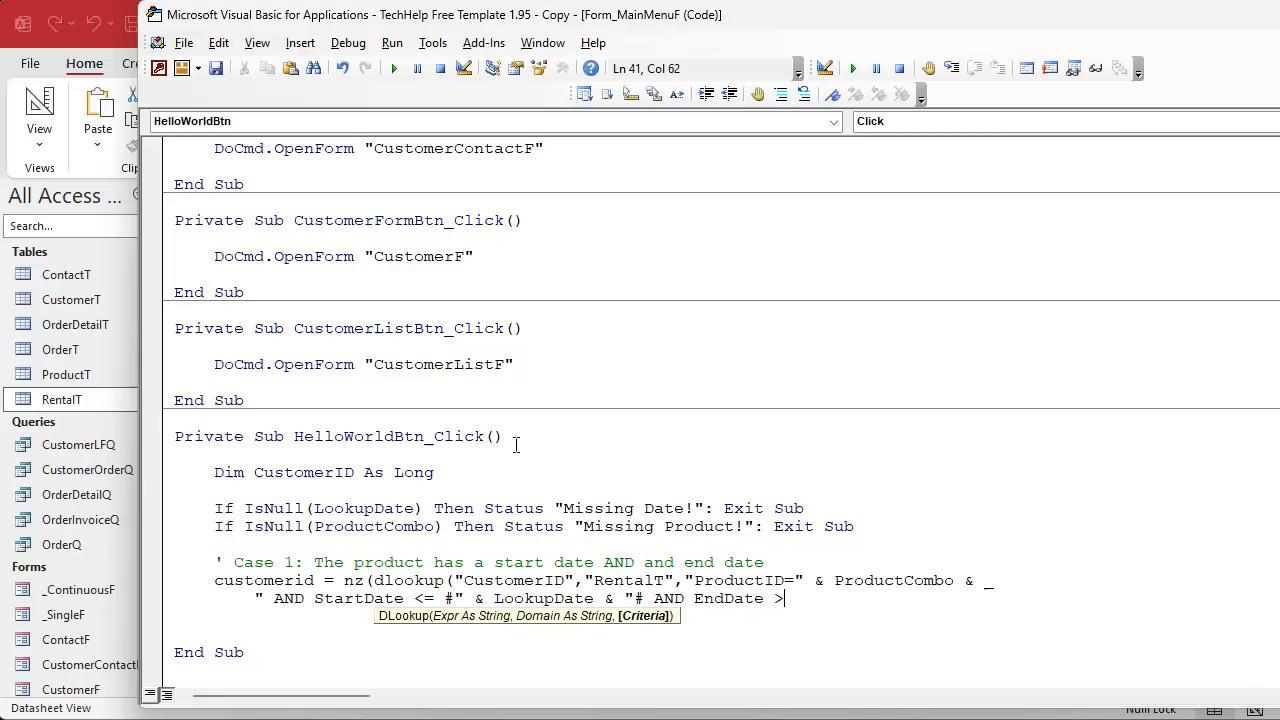
type("= #")
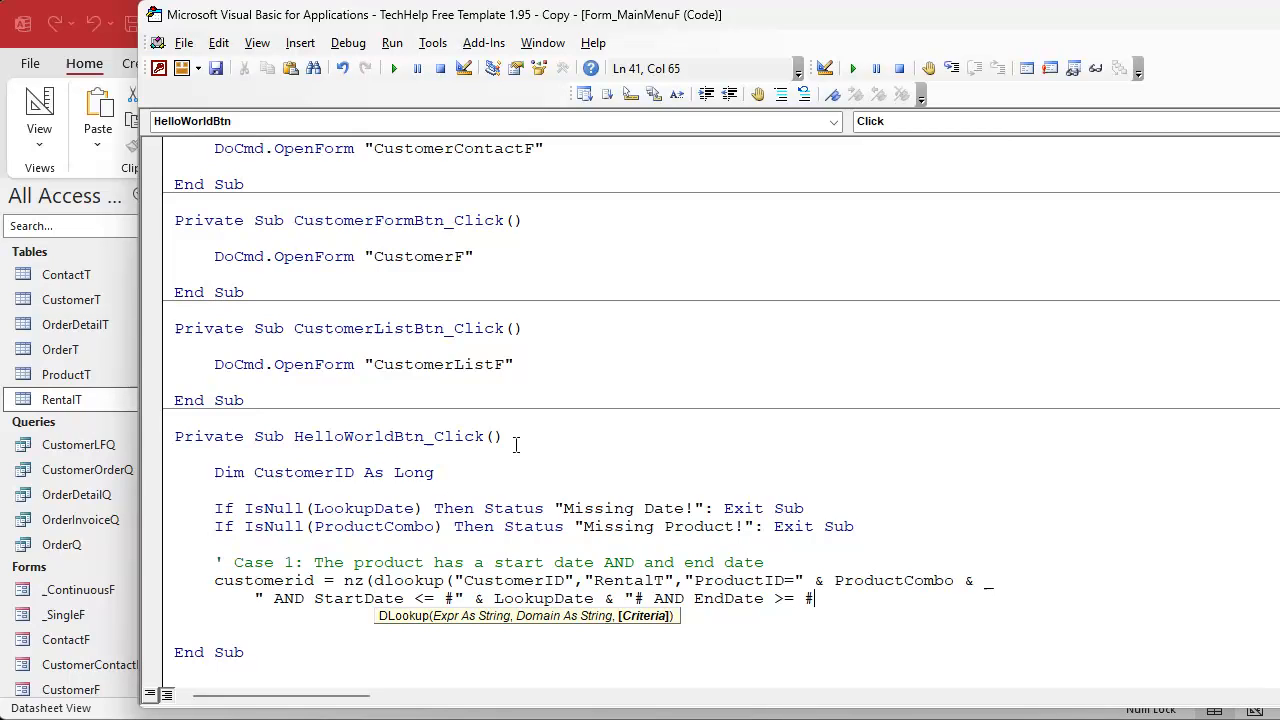
type("& LookupDate & \"#")
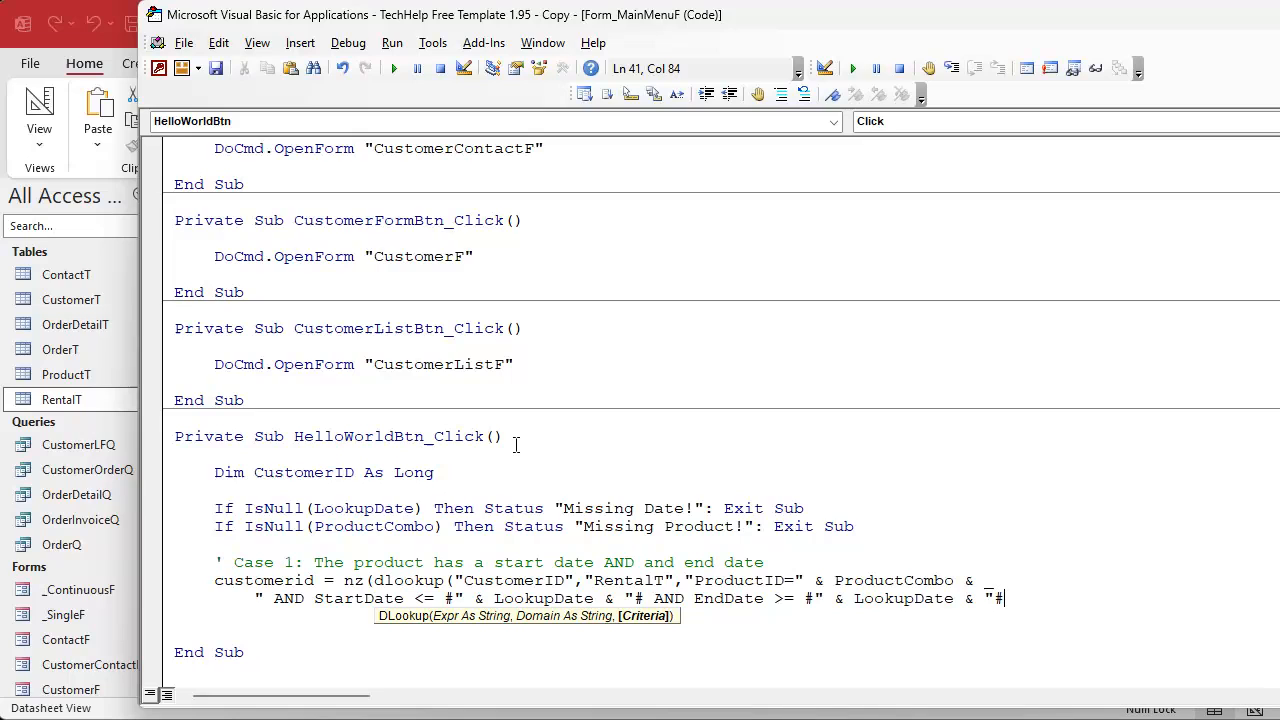
type("\"),0)")
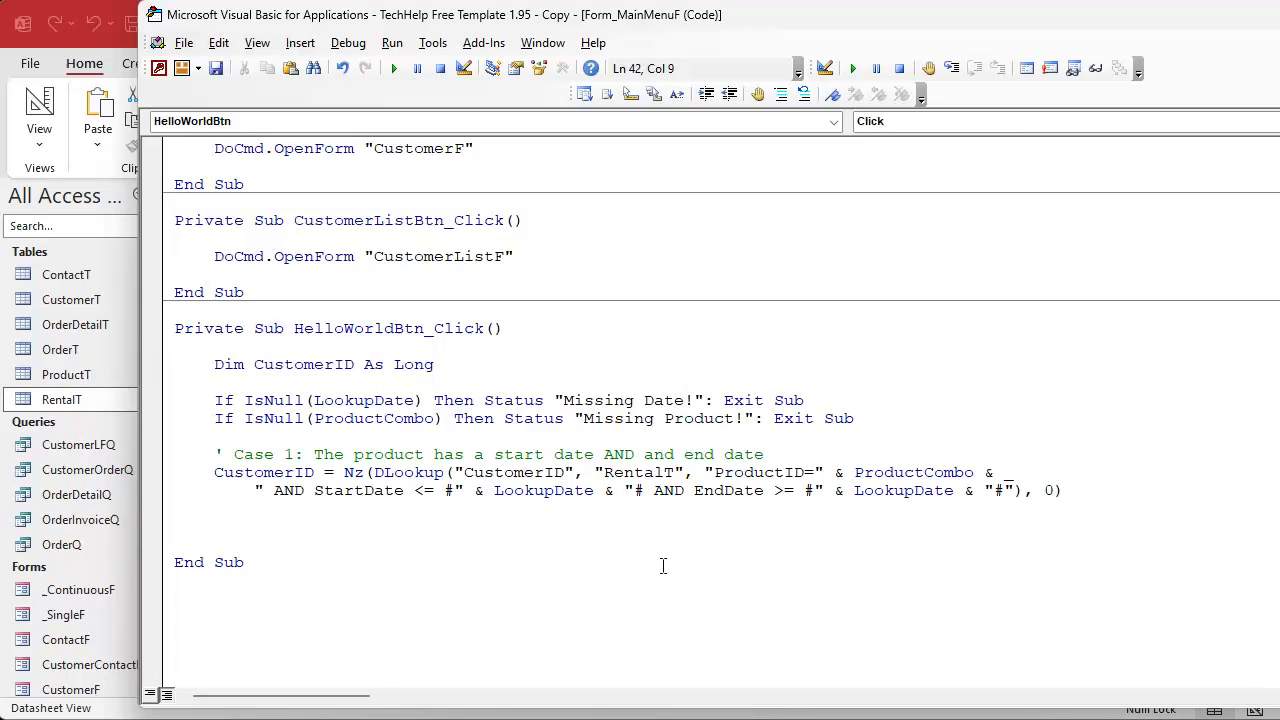
left_click(650, 472)
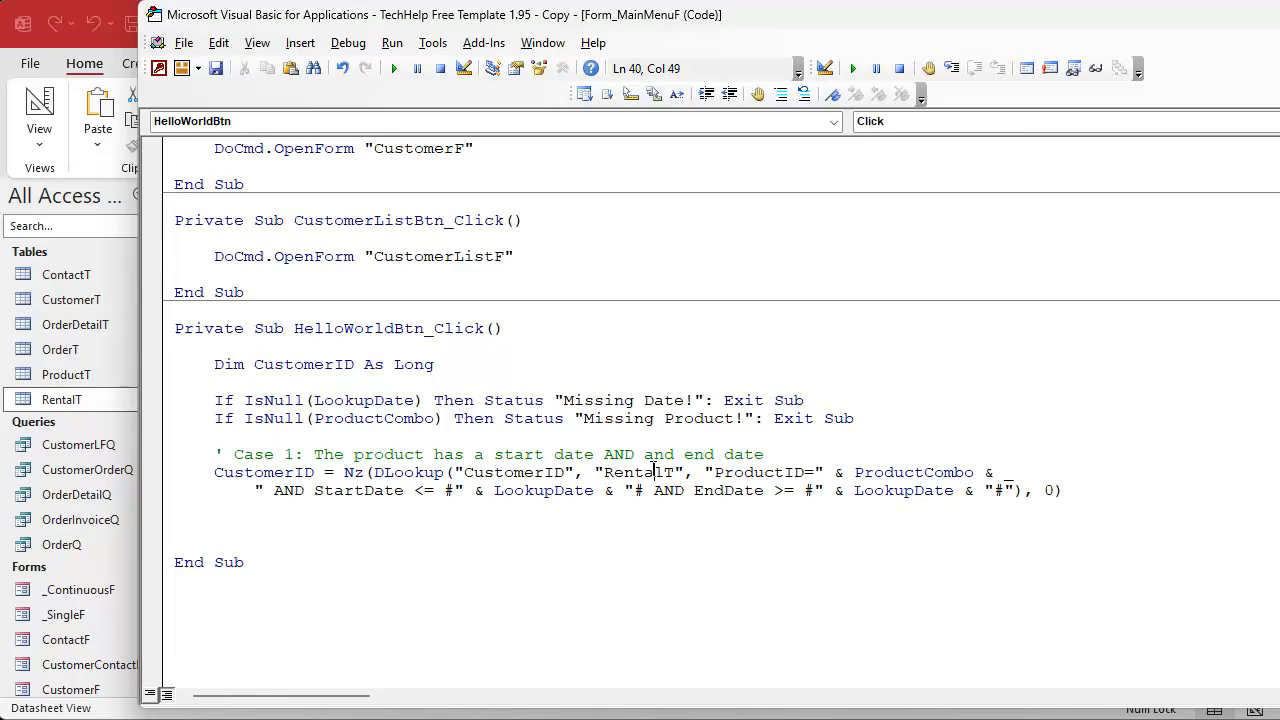
double_click(637, 472)
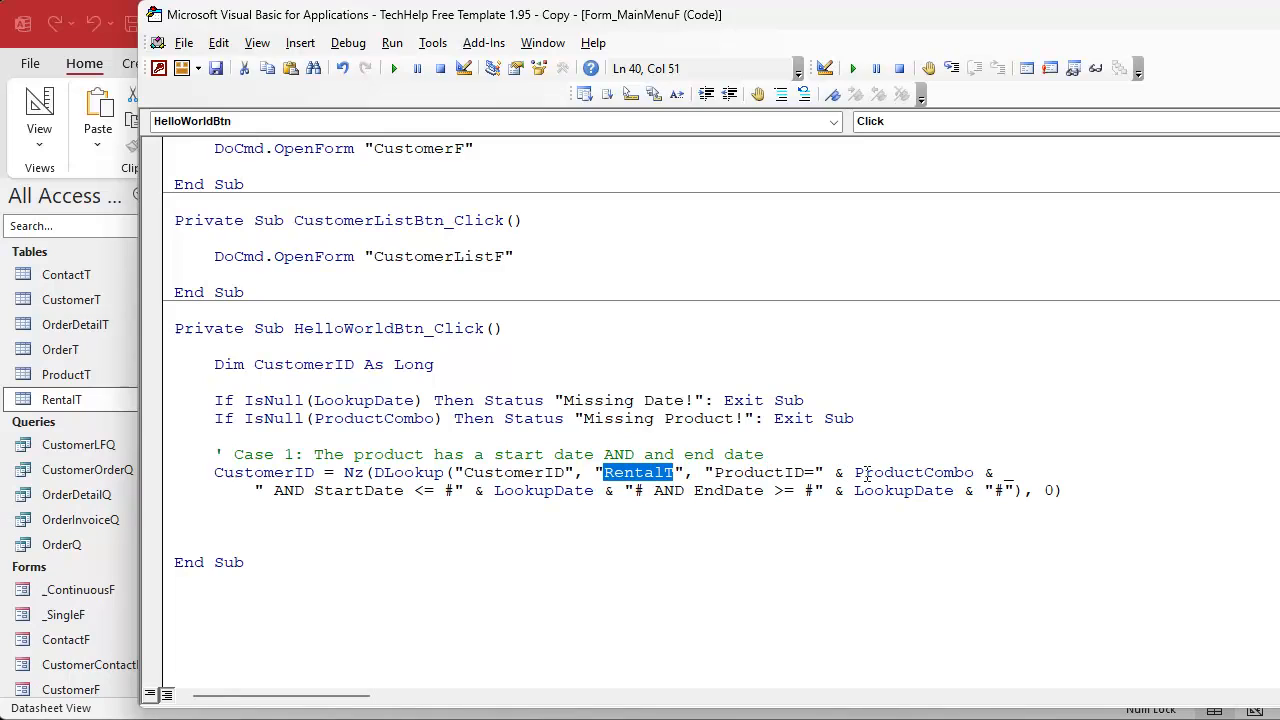
double_click(912, 472)
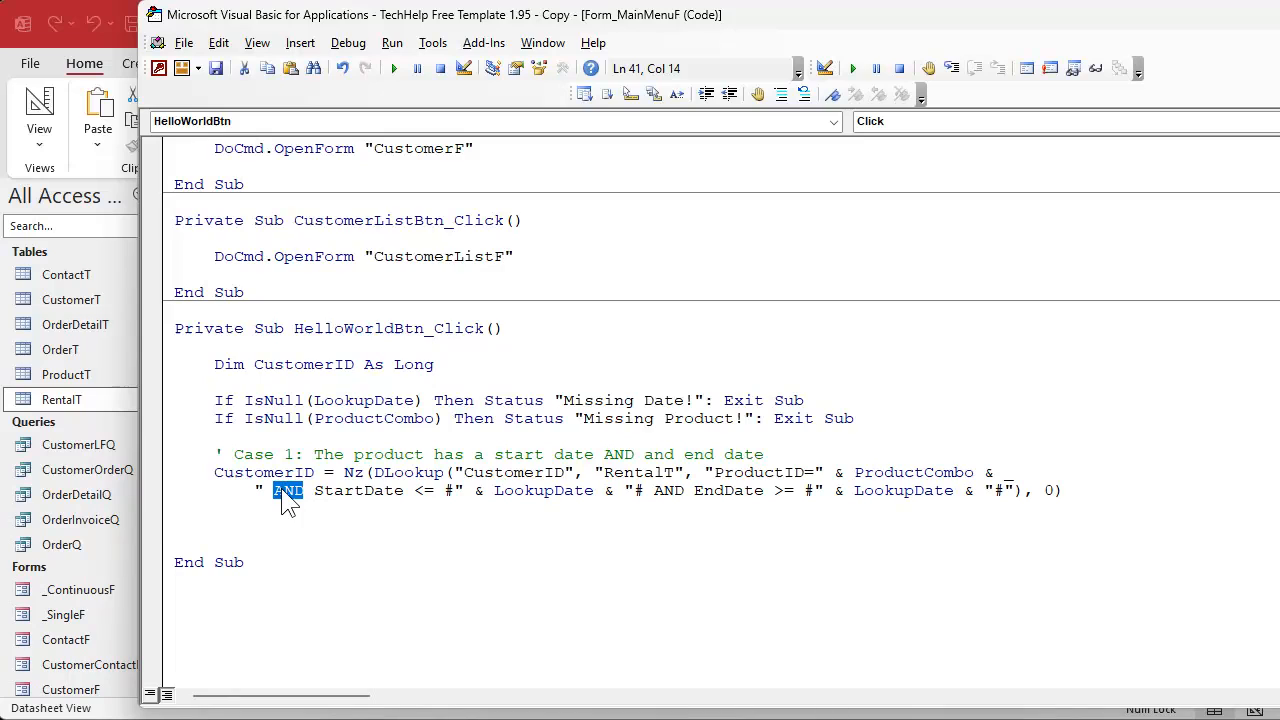
double_click(357, 490)
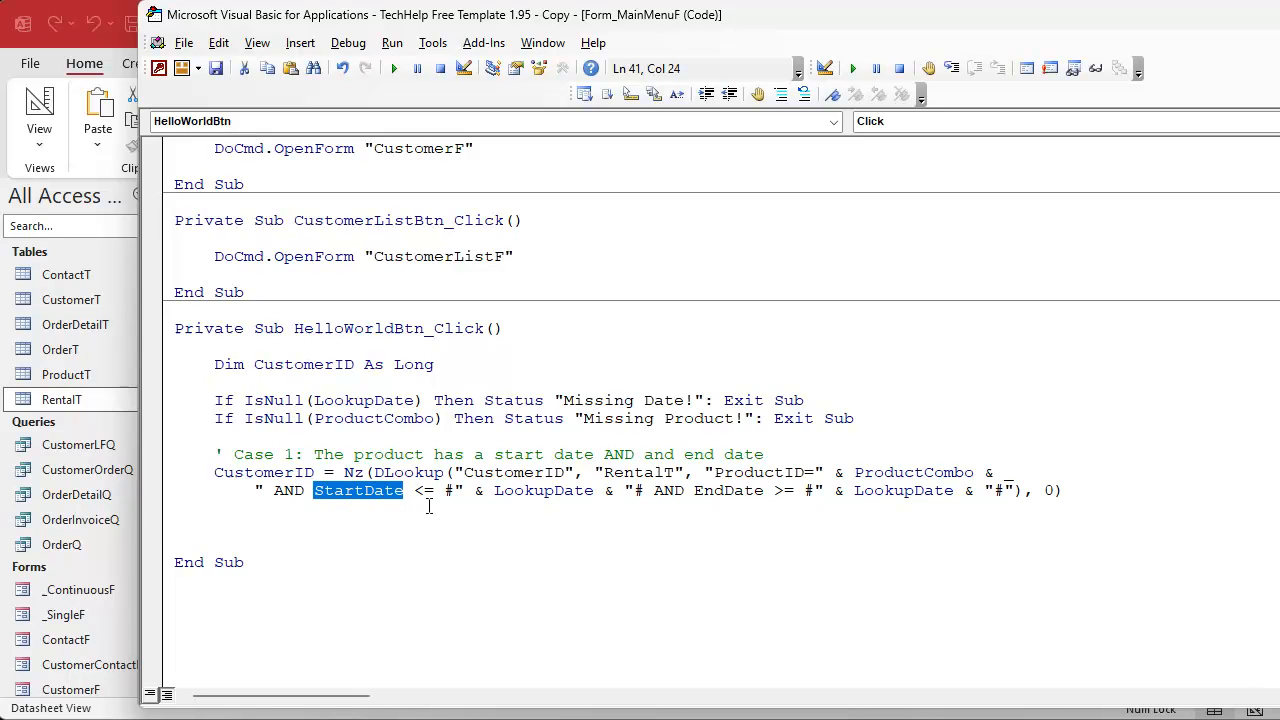
double_click(543, 490)
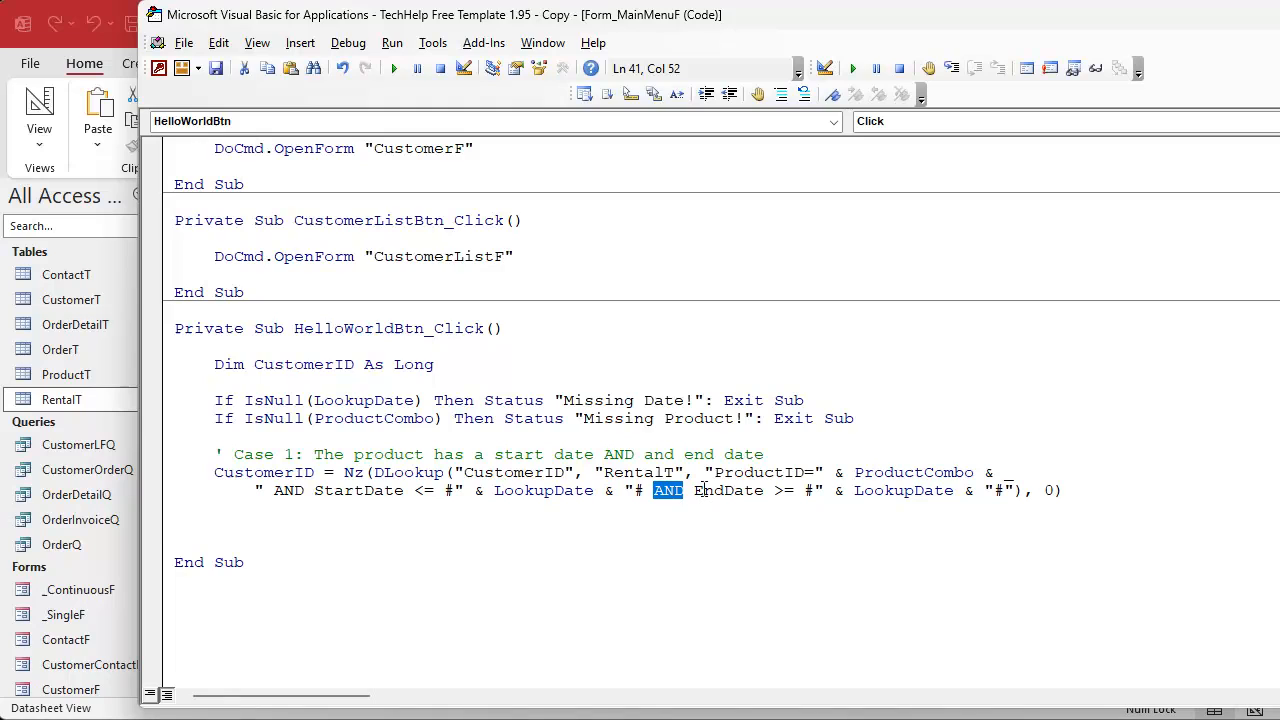
double_click(727, 490)
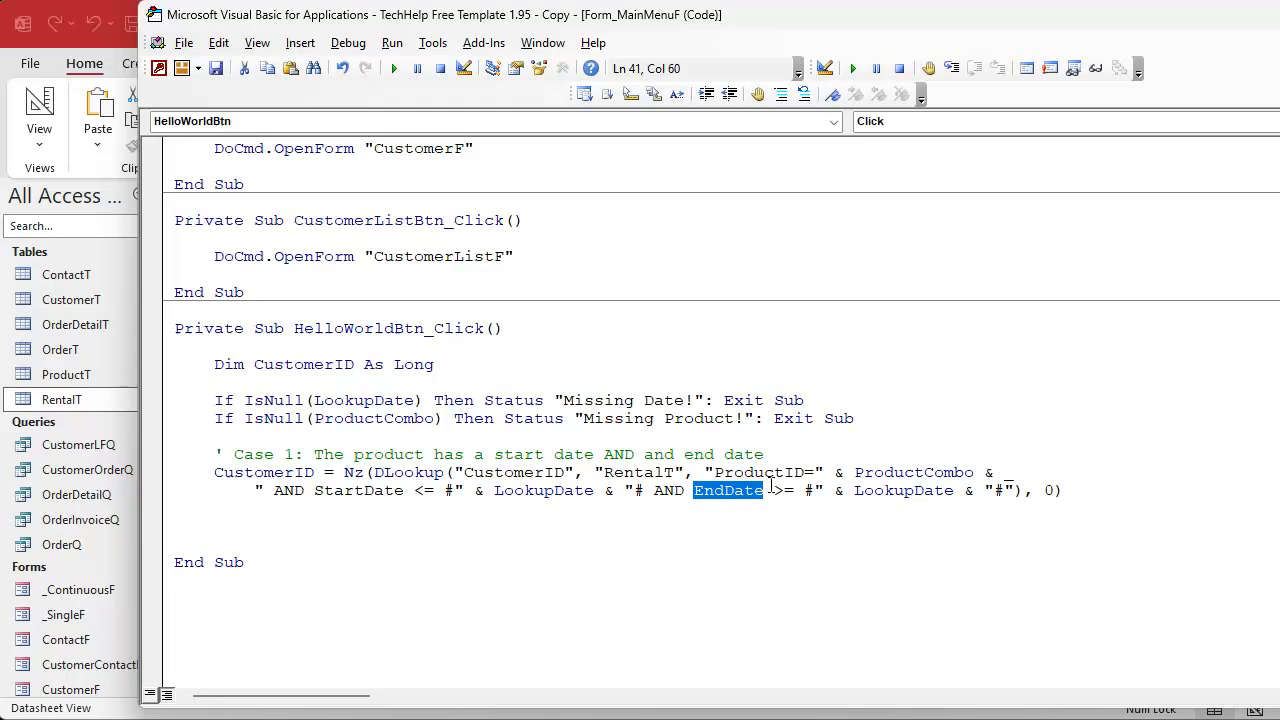
double_click(902, 490)
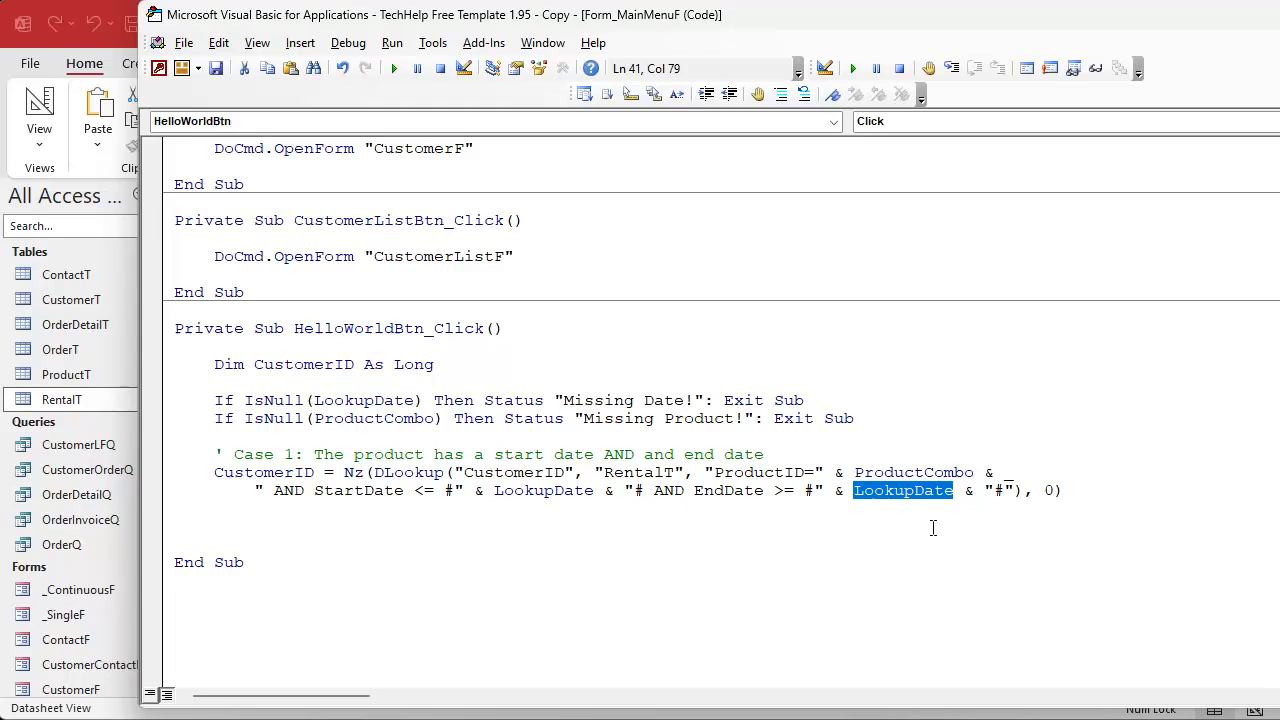
mouse_move(800, 510)
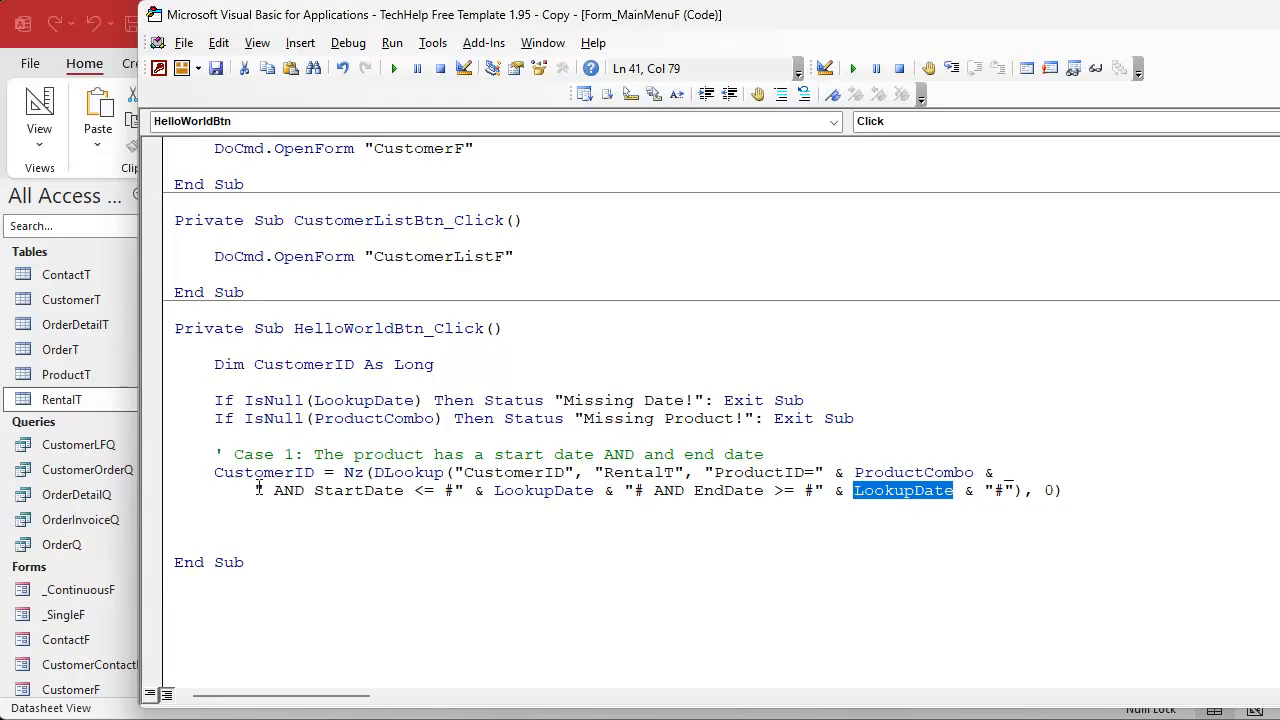
left_click(268, 490)
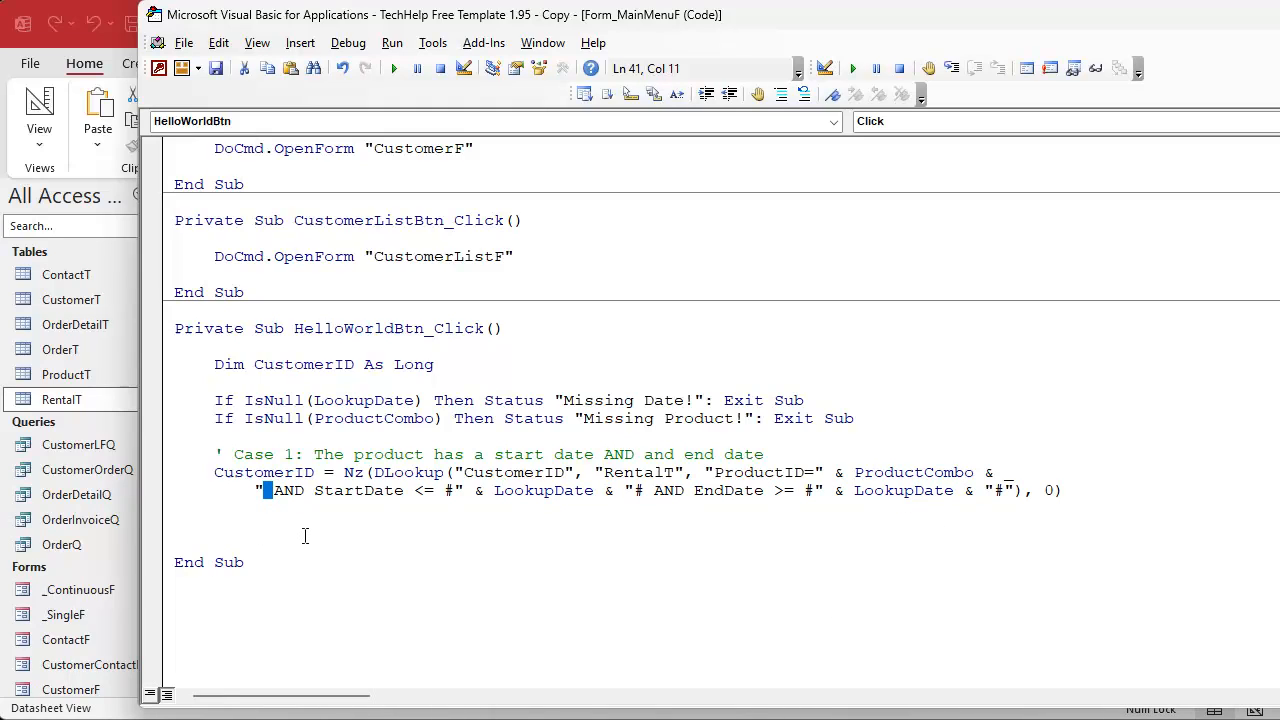
double_click(913, 472)
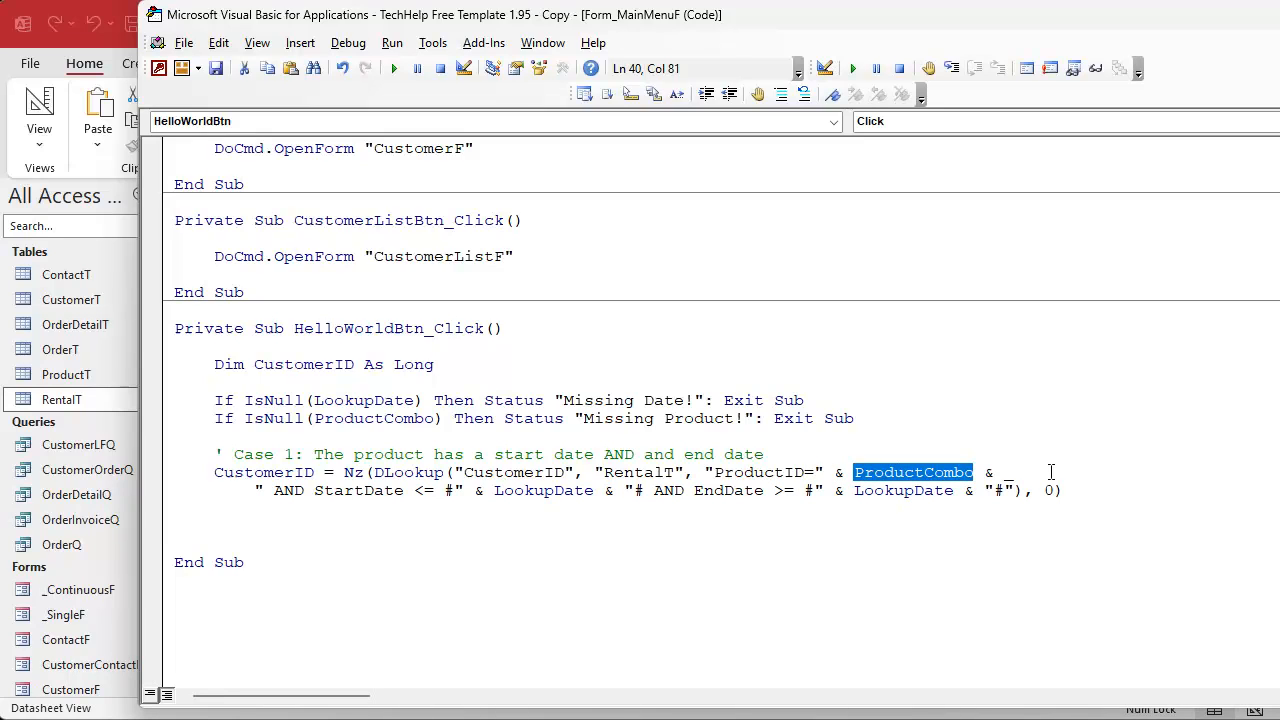
double_click(357, 490)
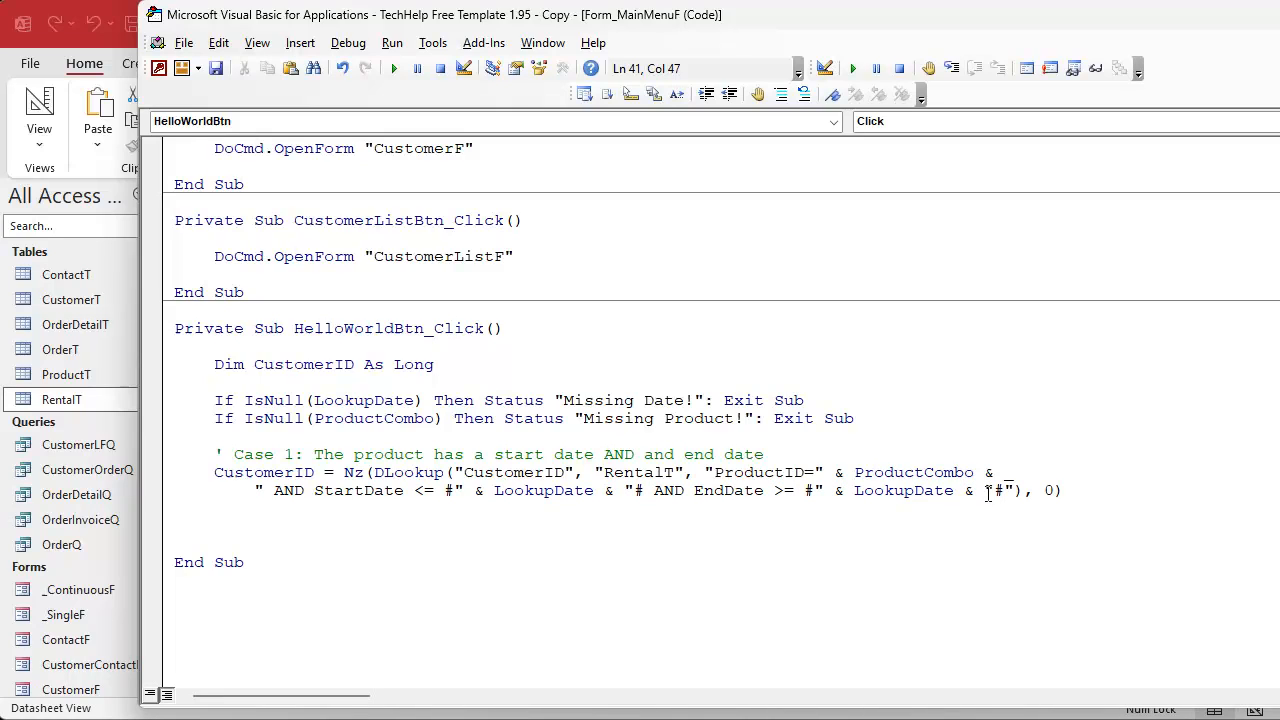
double_click(400, 472)
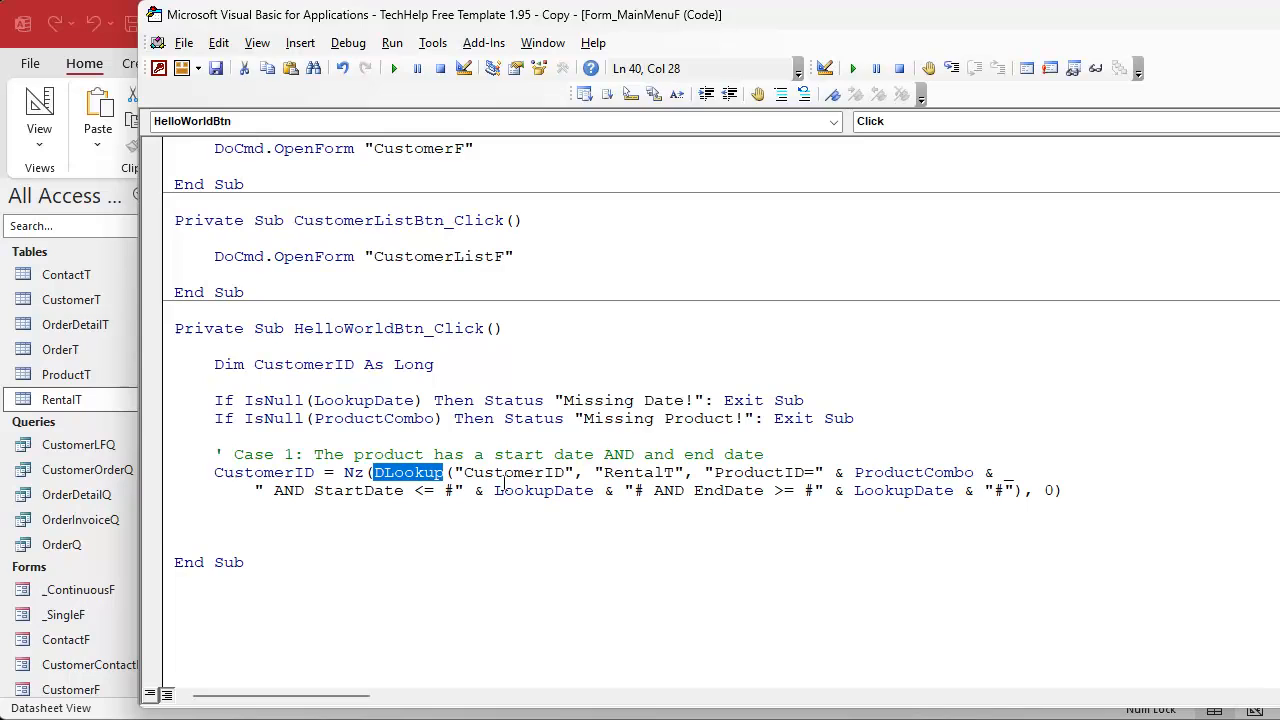
double_click(513, 472)
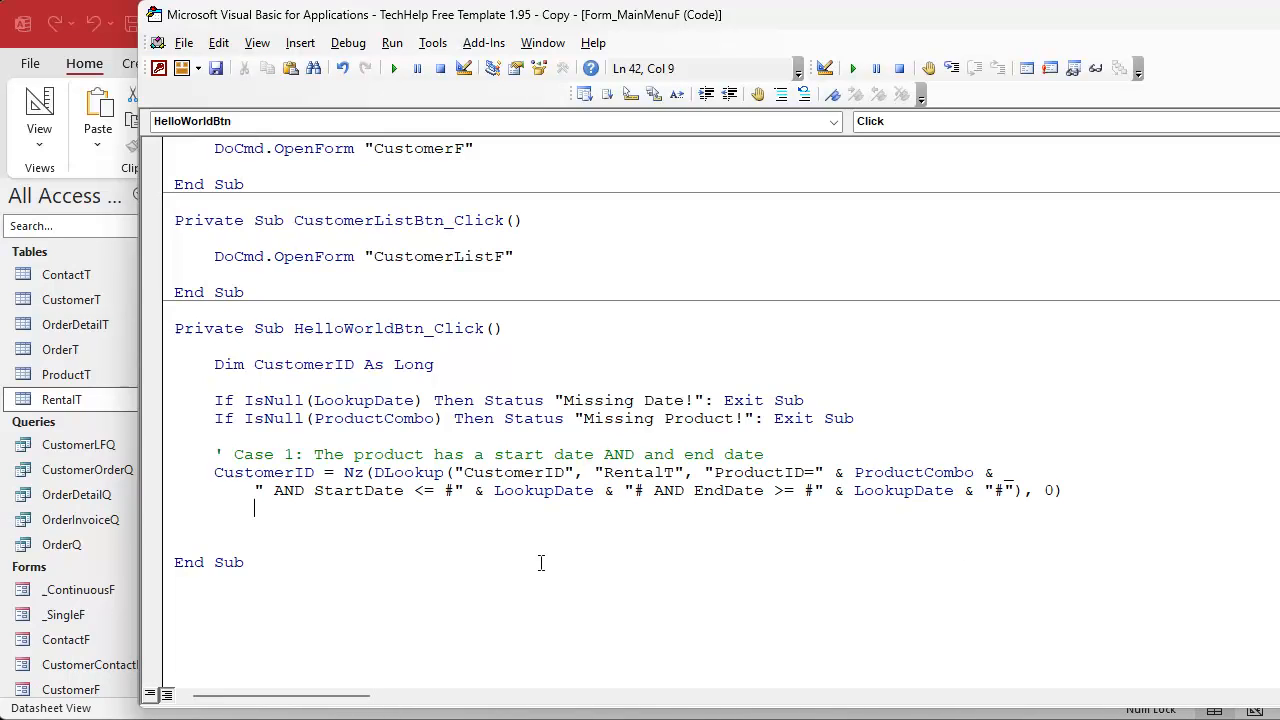
- Add If CustomerID = 0 reporting 'No one has it', else the customer who had it
type("if cust")
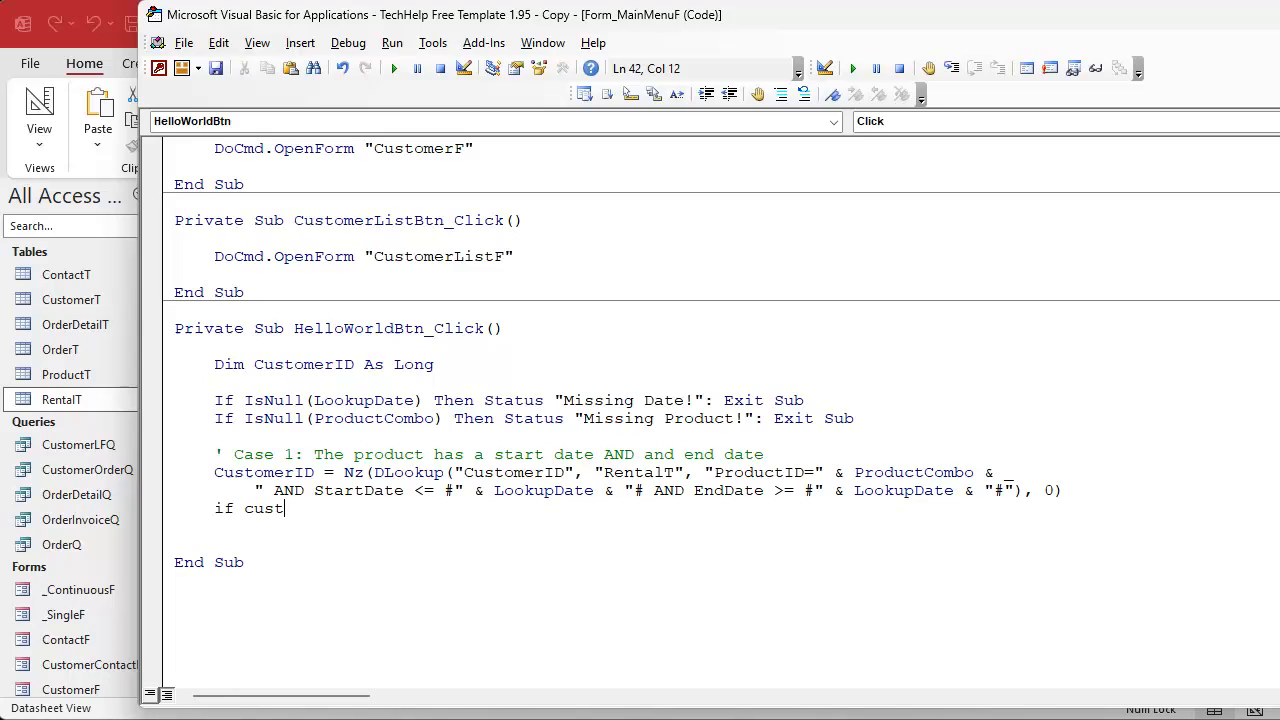
type("omerid")
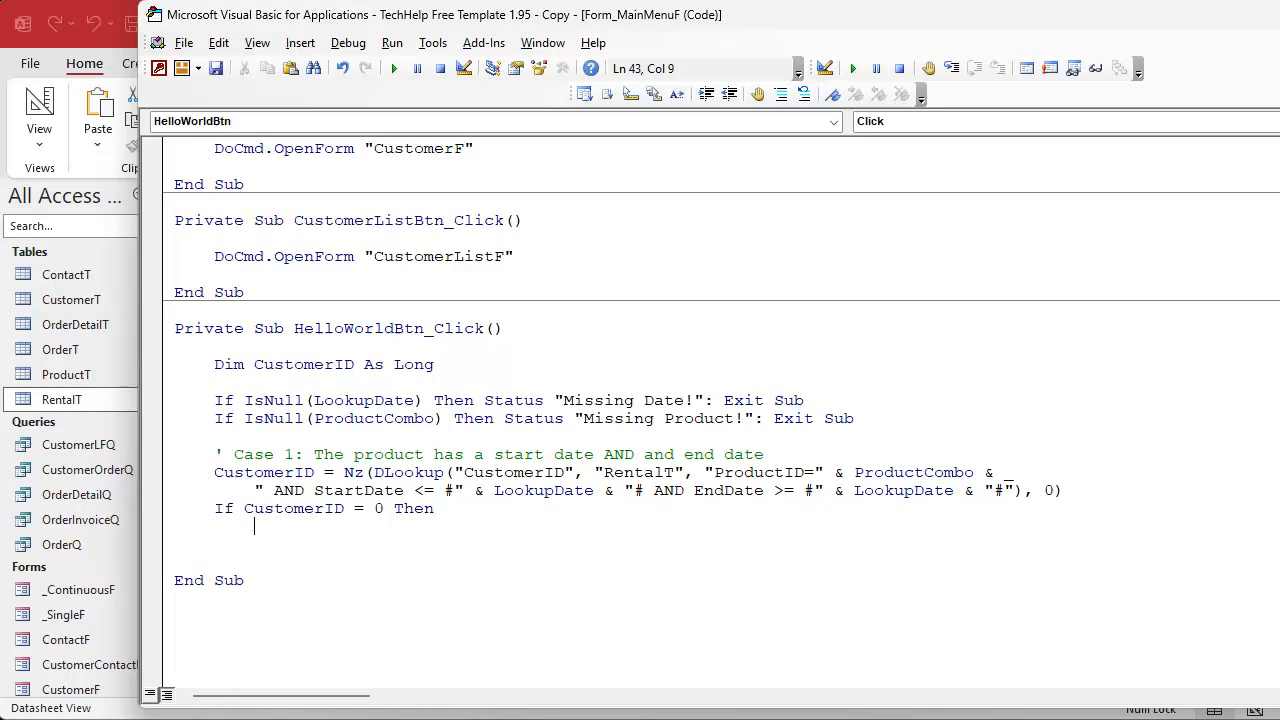
type("status \"No one has it")
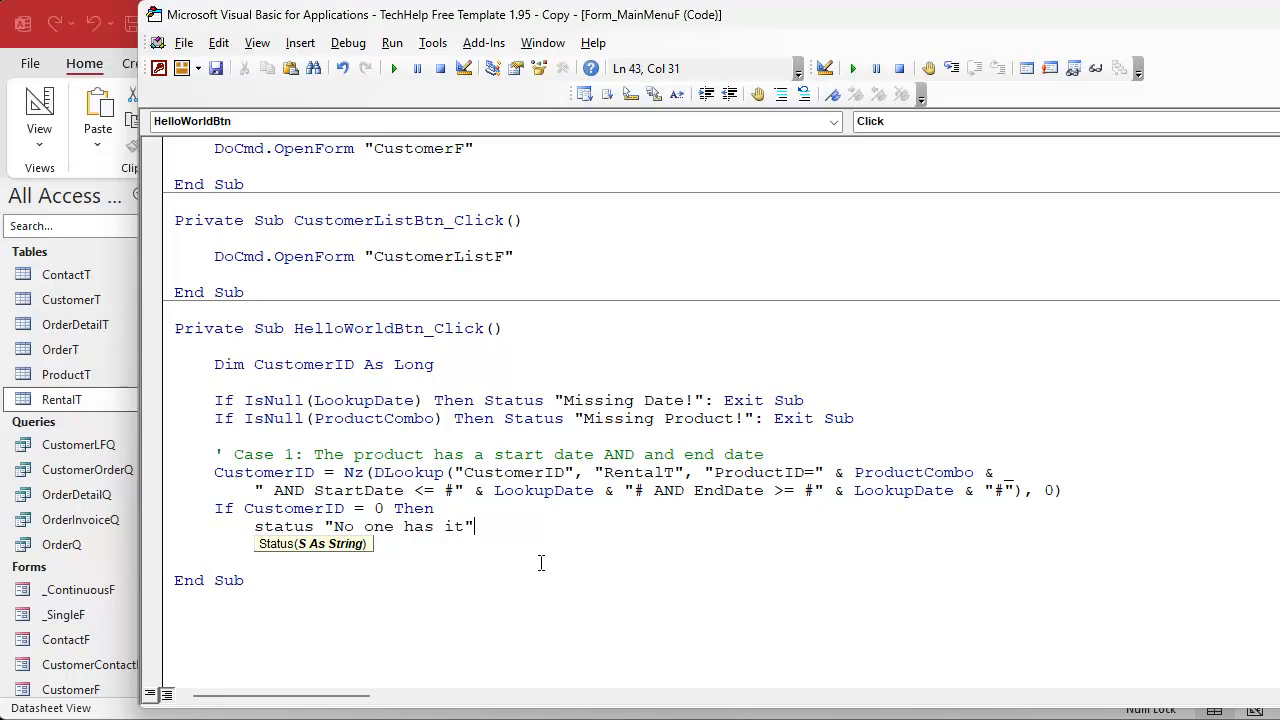
type("e")
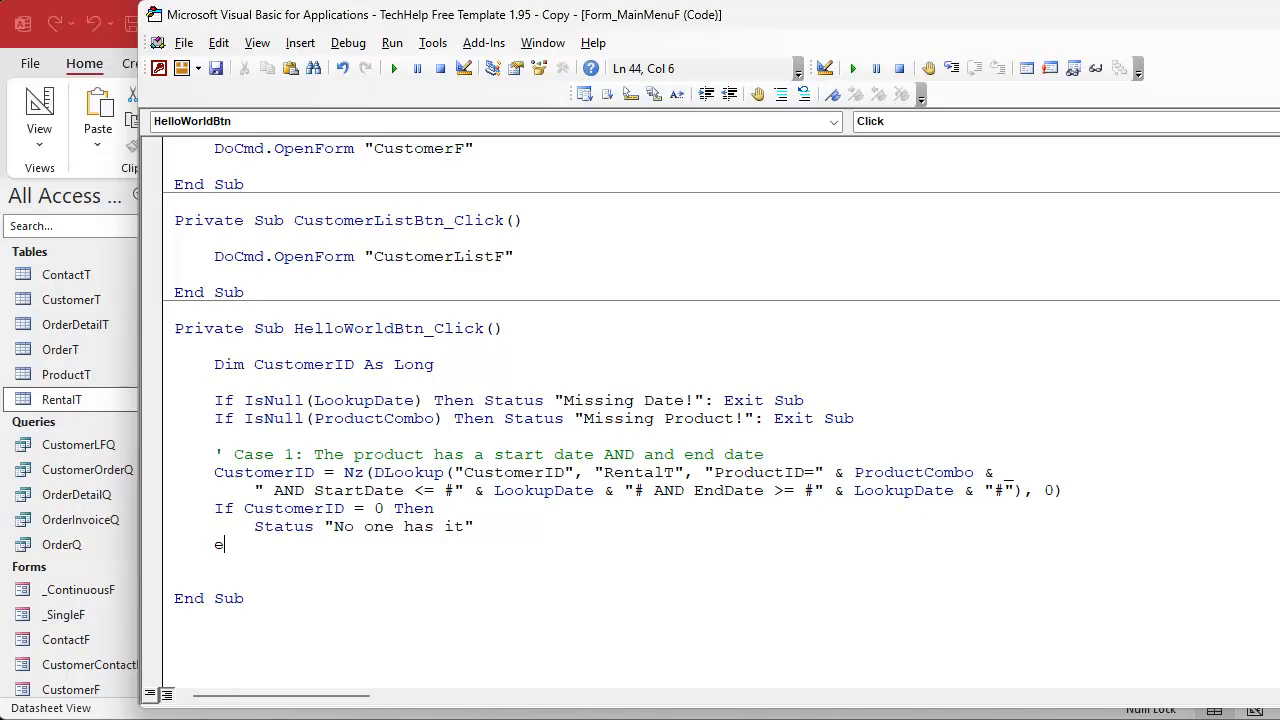
type("lse")
type("End If")
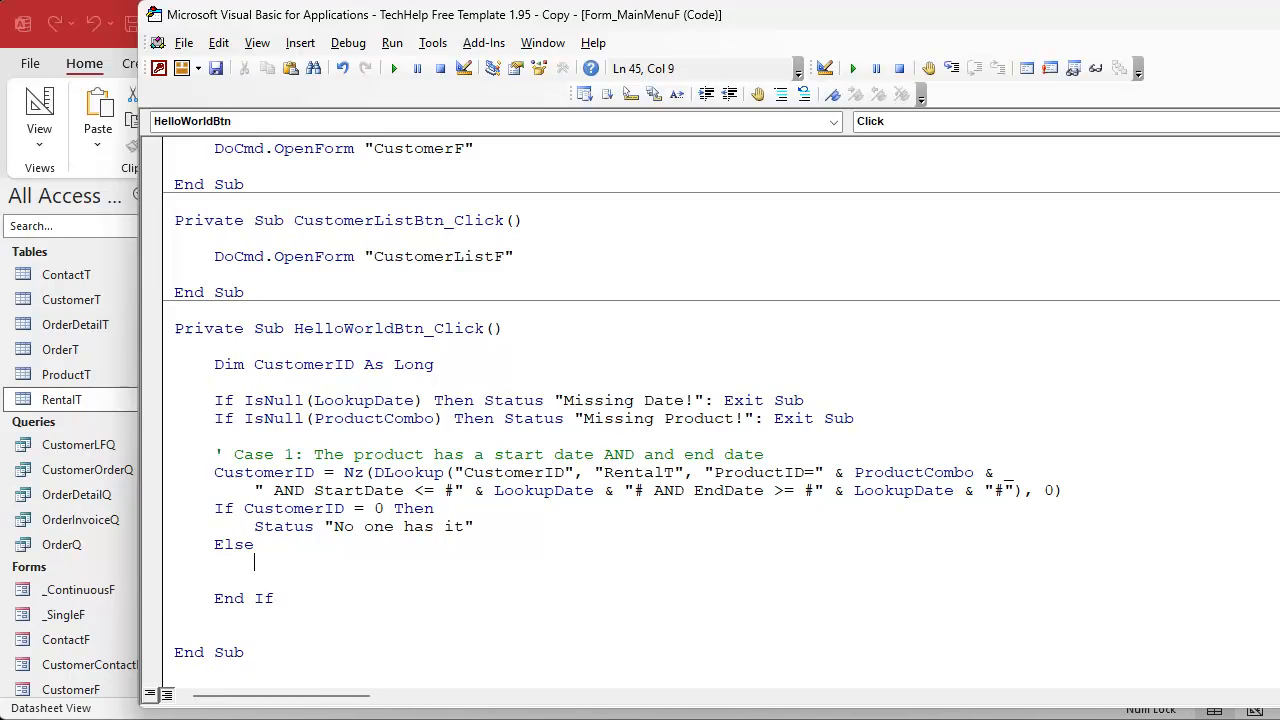
type("Status \"Customer \"")
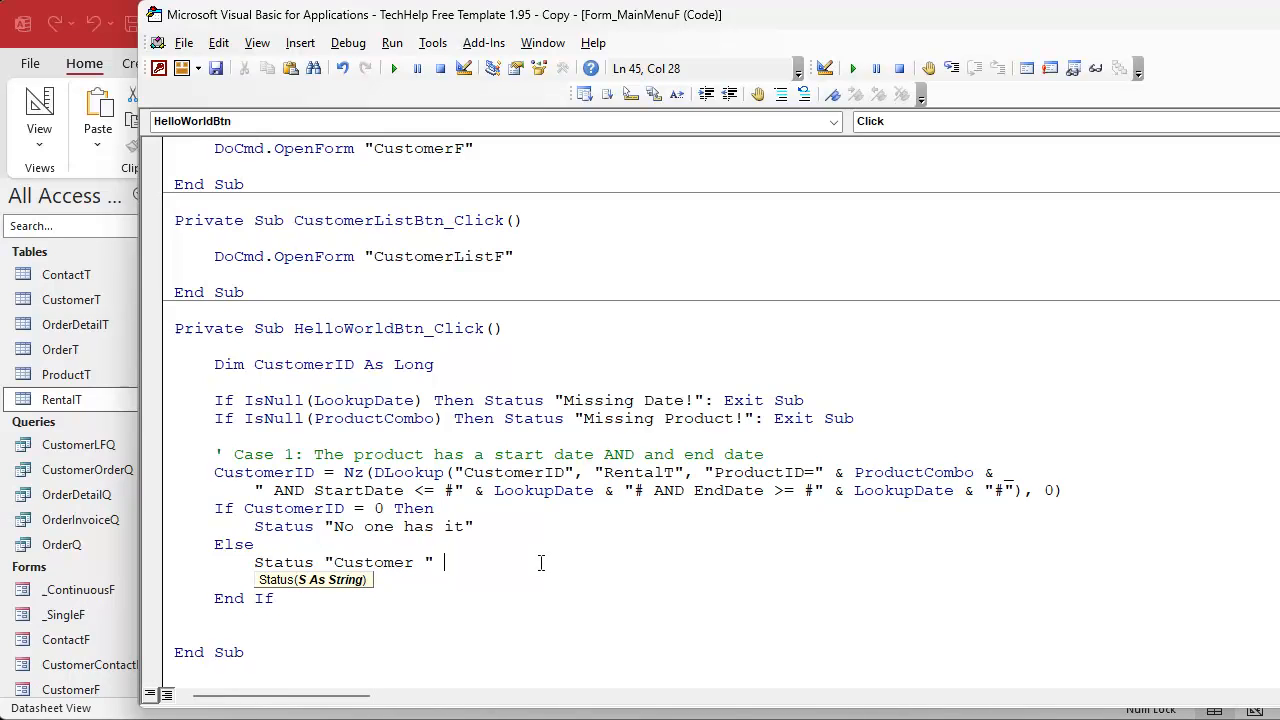
type("& CustomerID & \" had it\"")
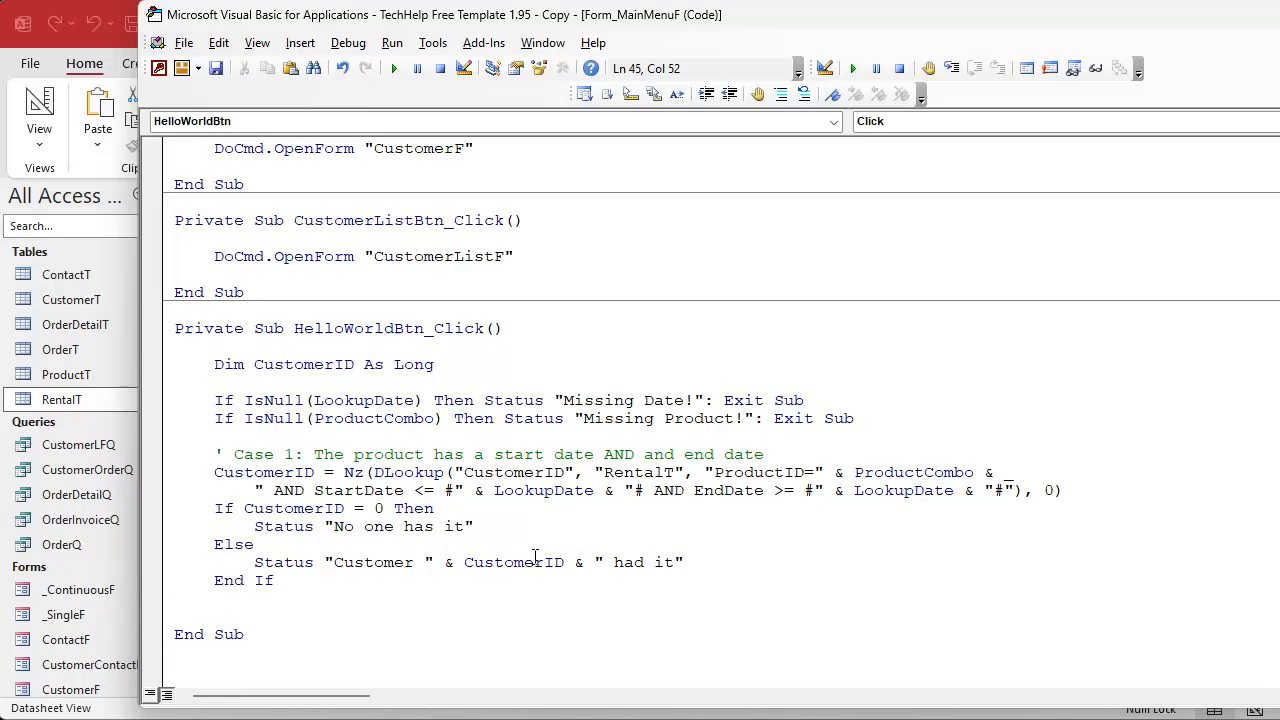
double_click(512, 562)
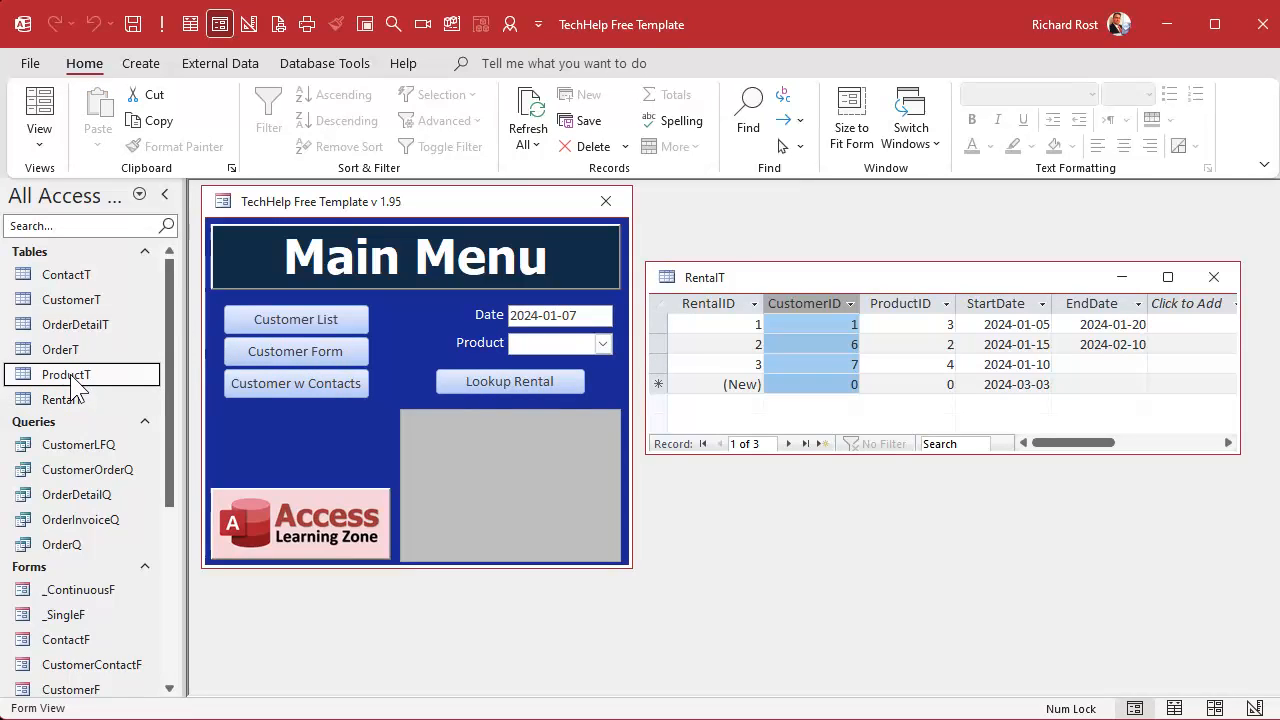
- Open ProductT and run lookups for Phaser Rifle and Handheld Phaser
double_click(66, 374)
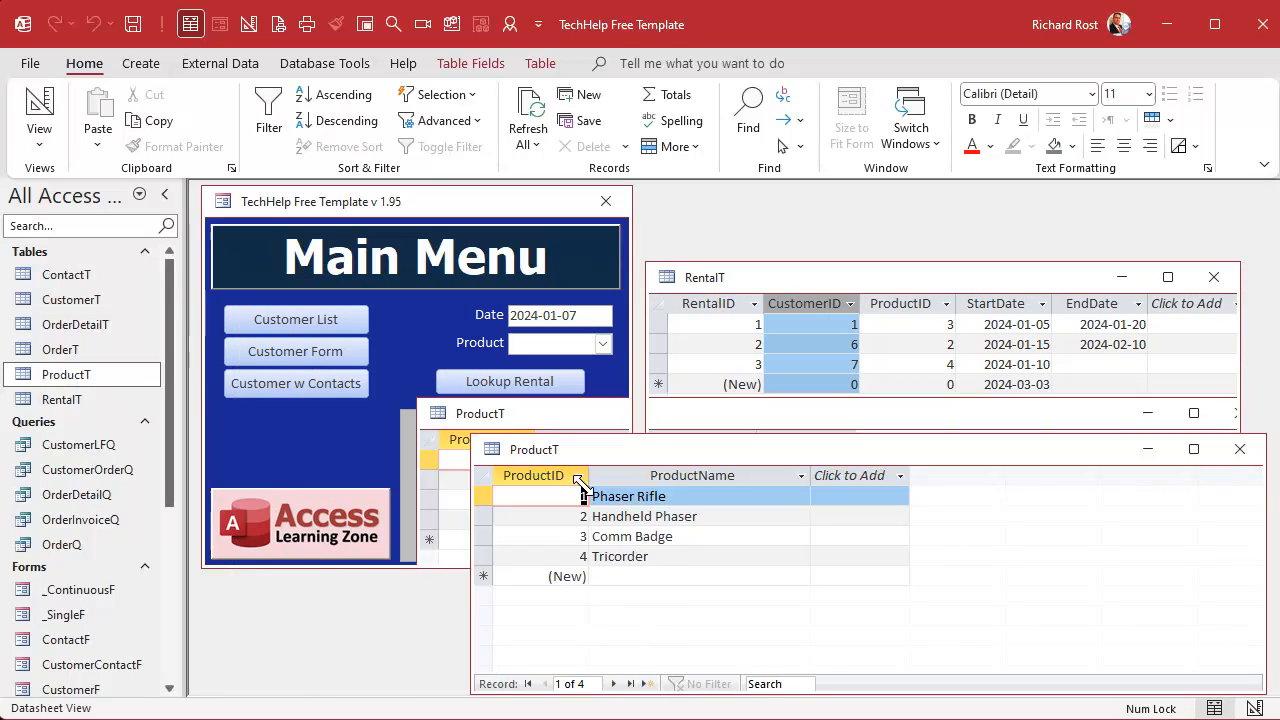
left_click(602, 343)
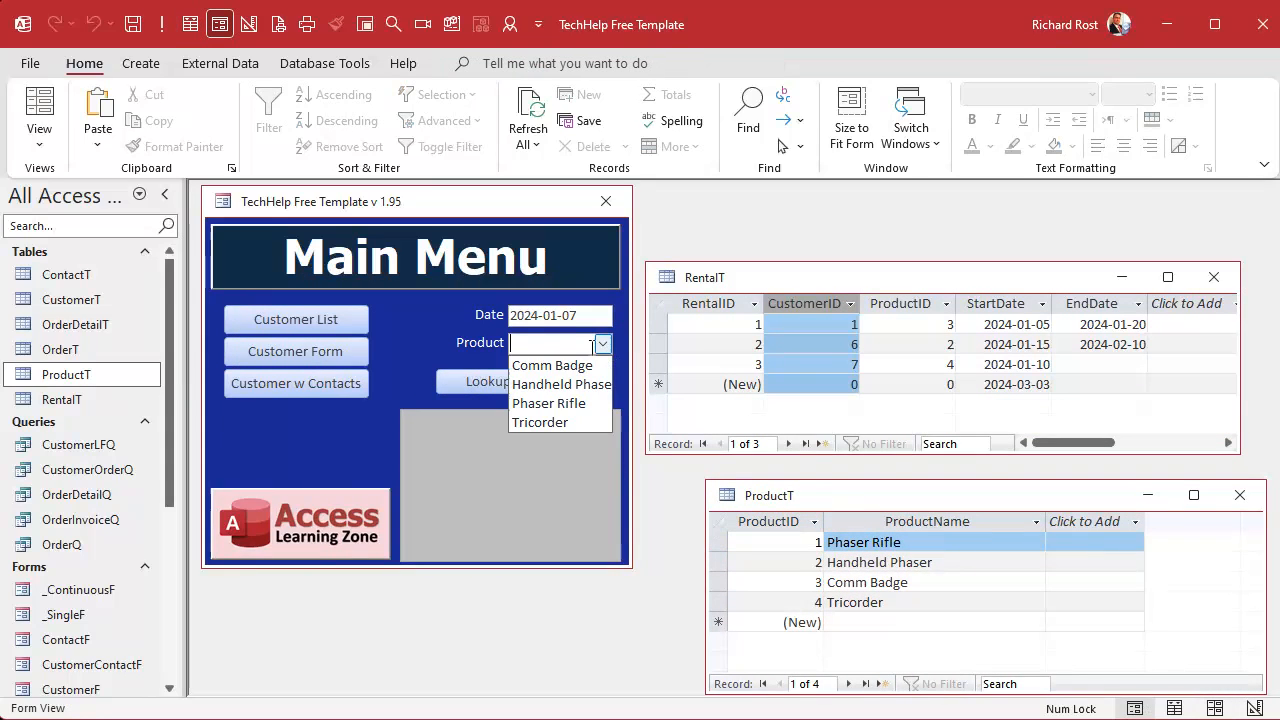
left_click(551, 365)
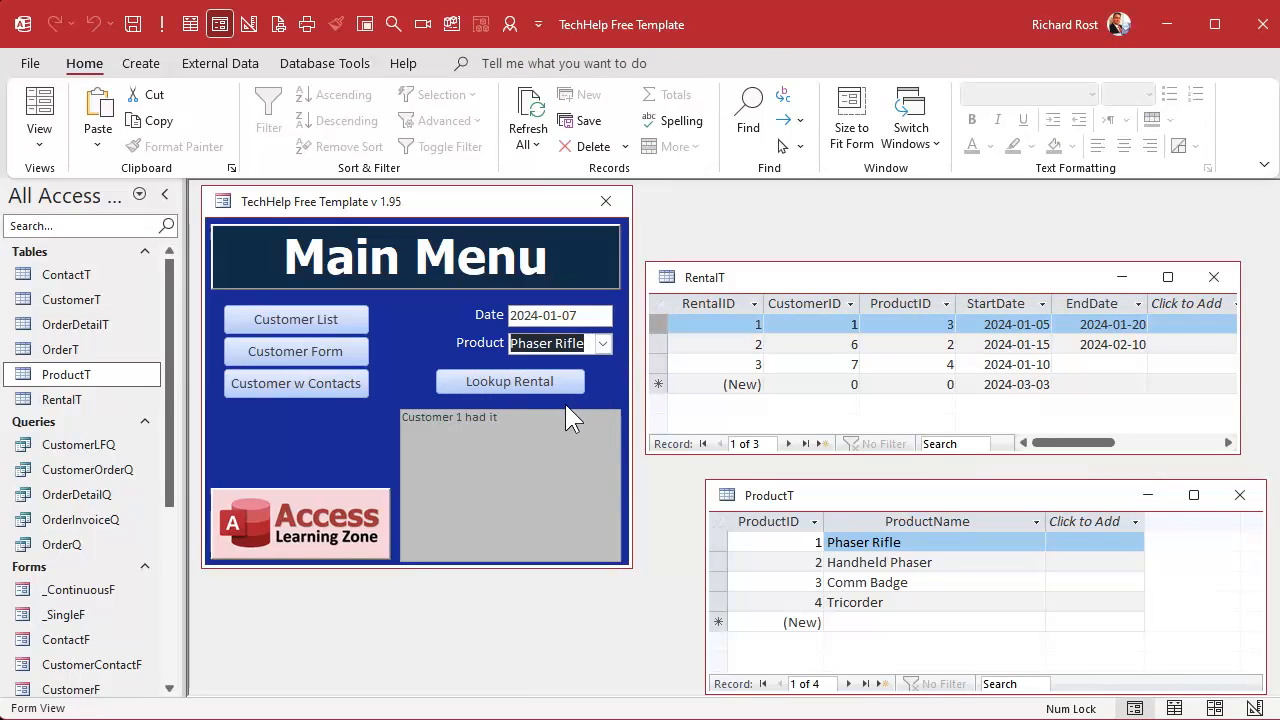
left_click(509, 381)
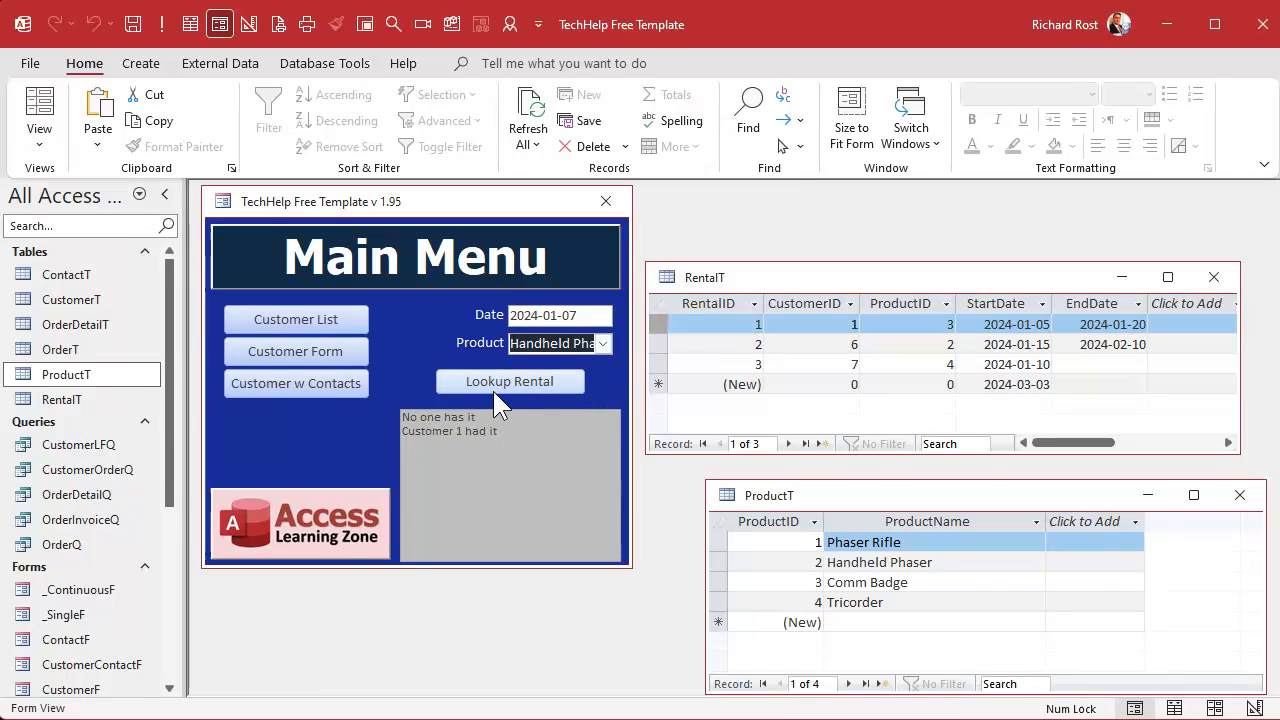
left_click(509, 381)
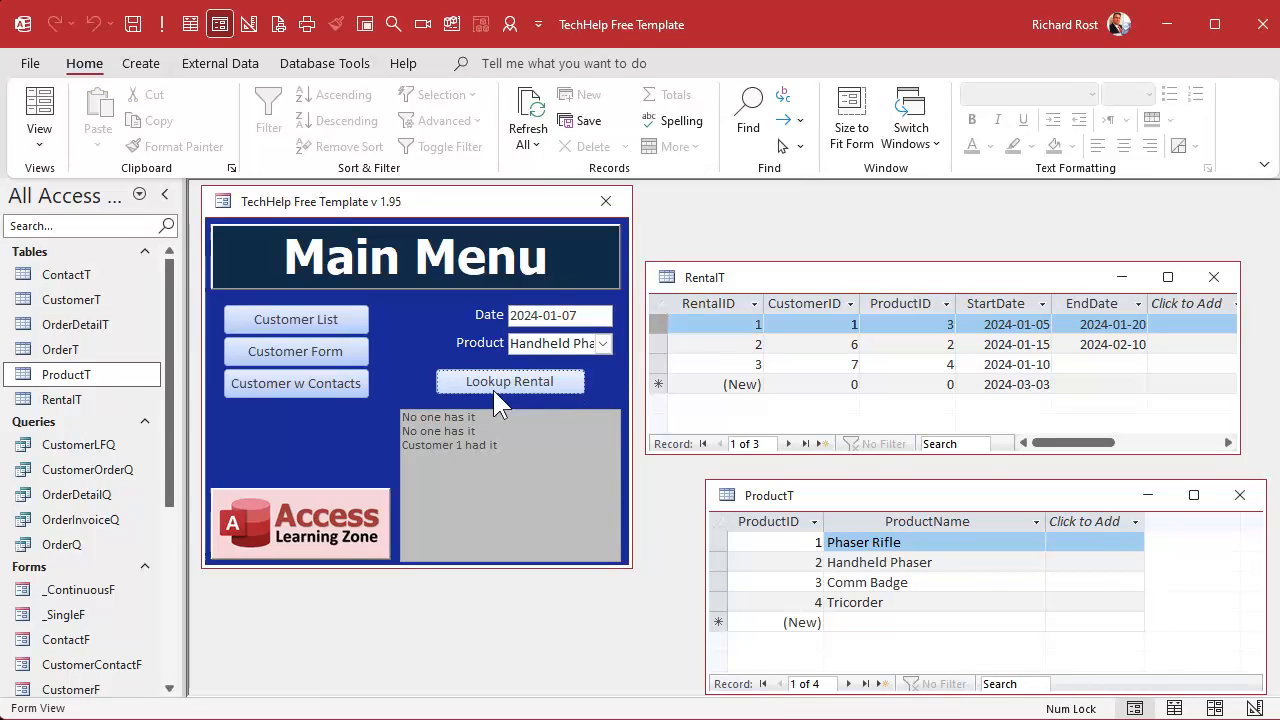
- Look up 2024-01-15, getting Customer 6 for Handheld Phaser, then try Tricorder
left_click(509, 381)
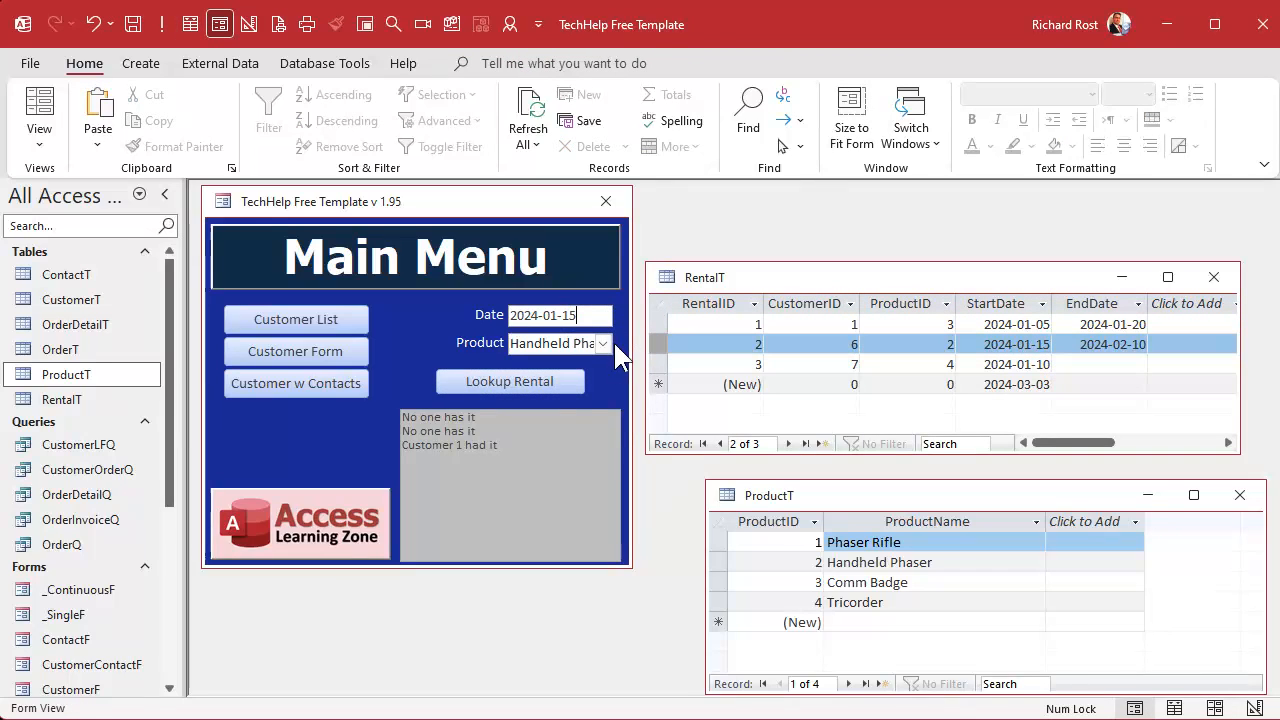
left_click(509, 381)
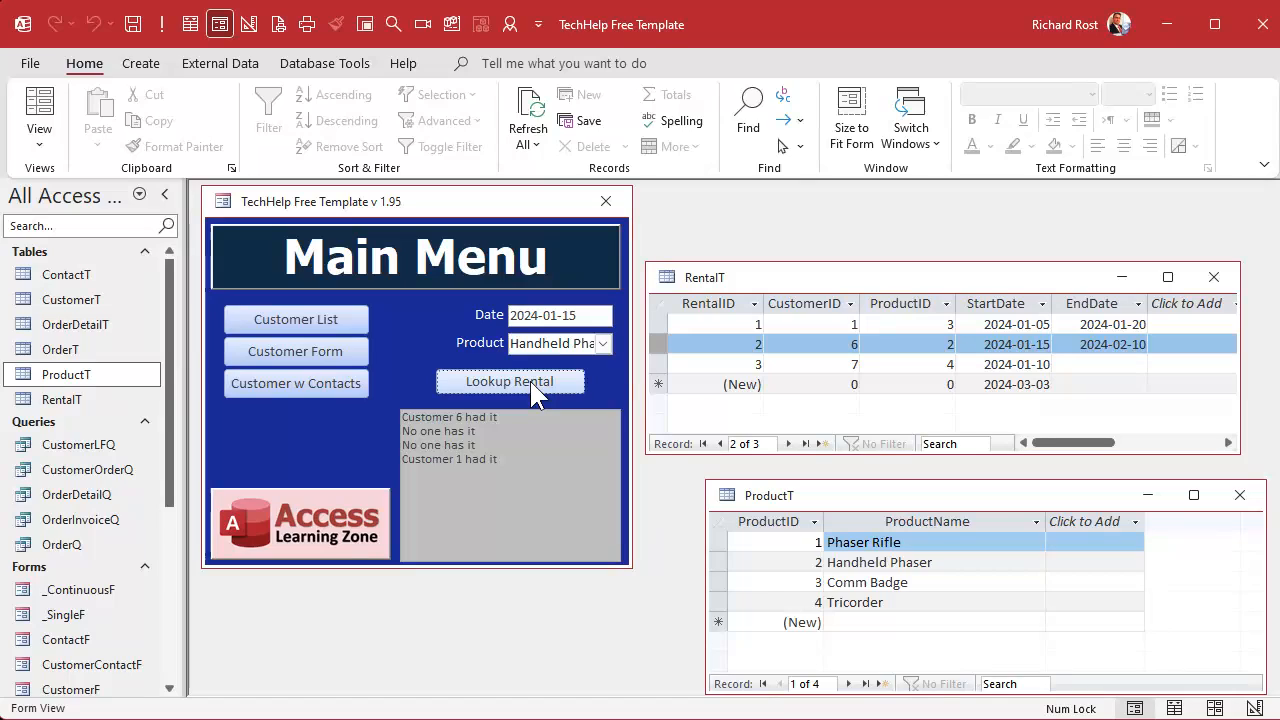
mouse_move(595, 390)
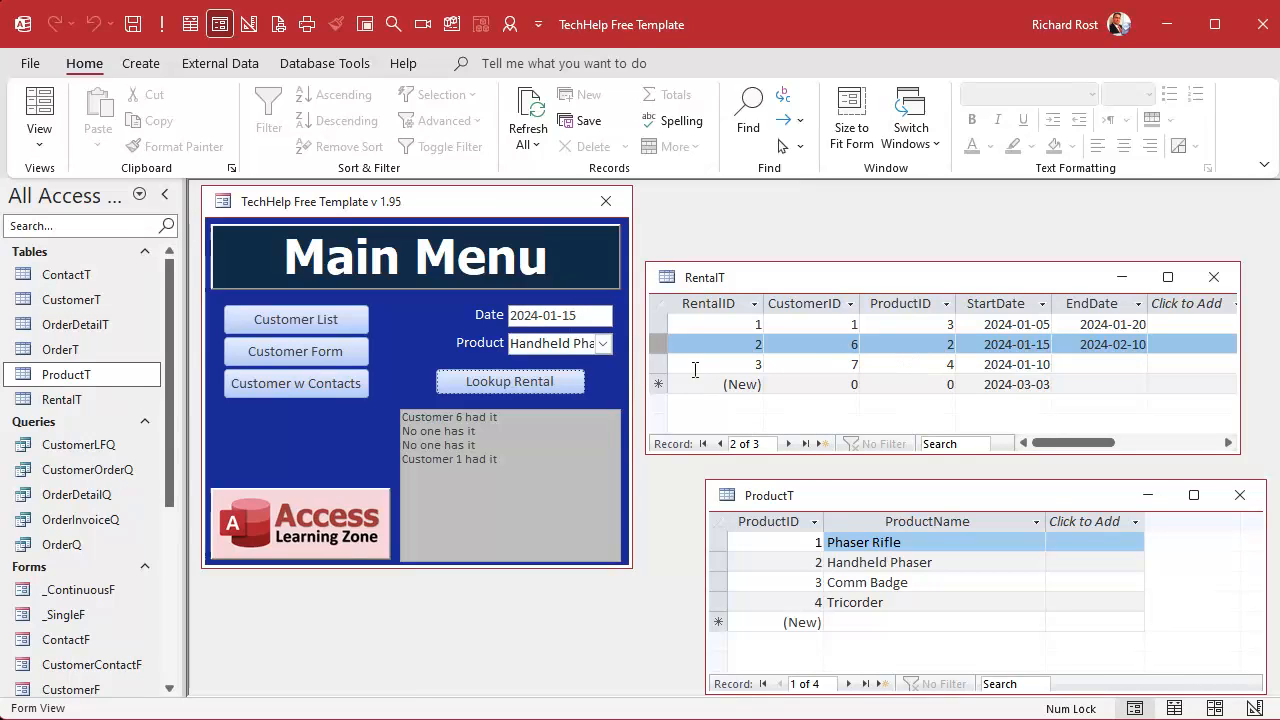
left_click(553, 343)
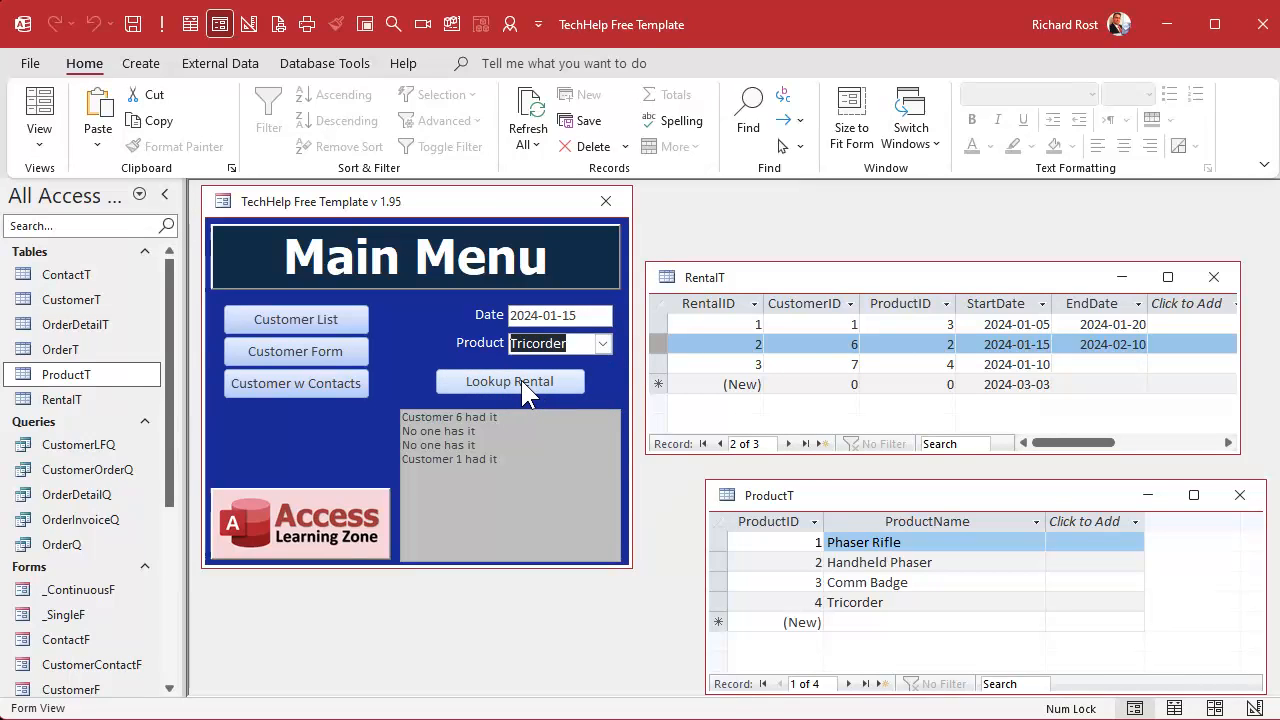
left_click(509, 381)
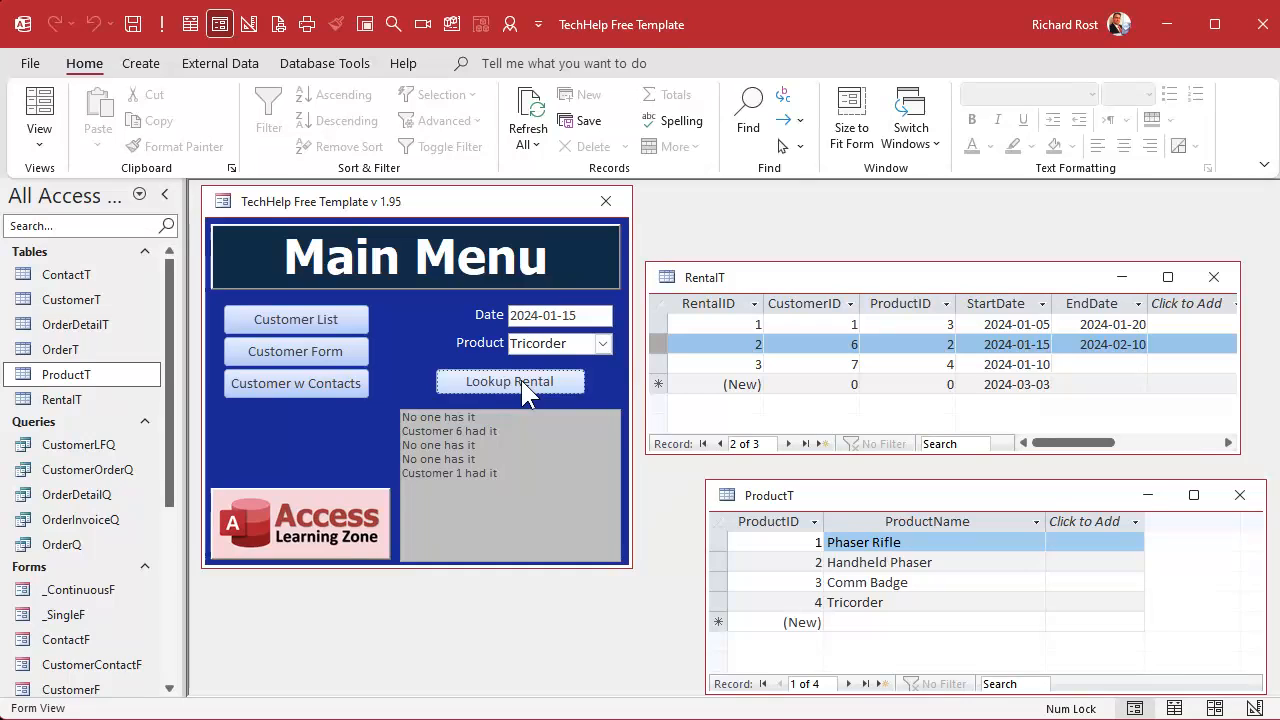
left_click(509, 381)
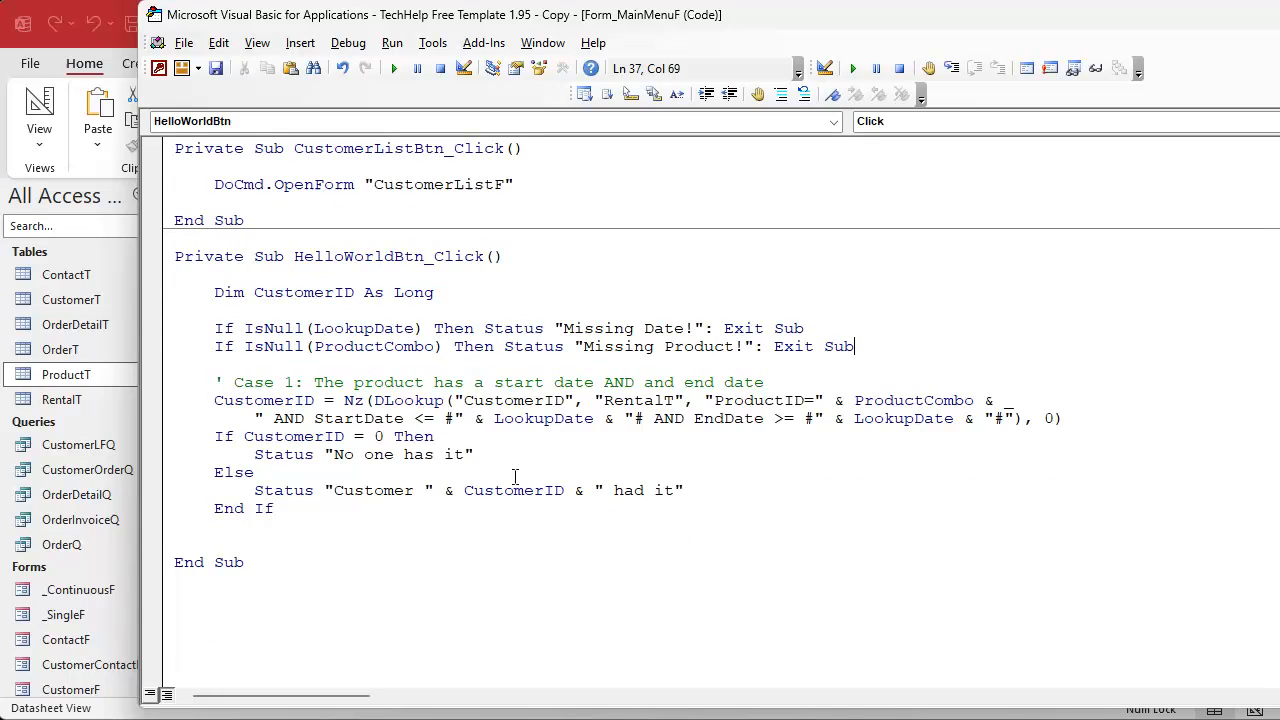
- Insert a ' Case 2 comment about a started rental inside the If
left_click(435, 436)
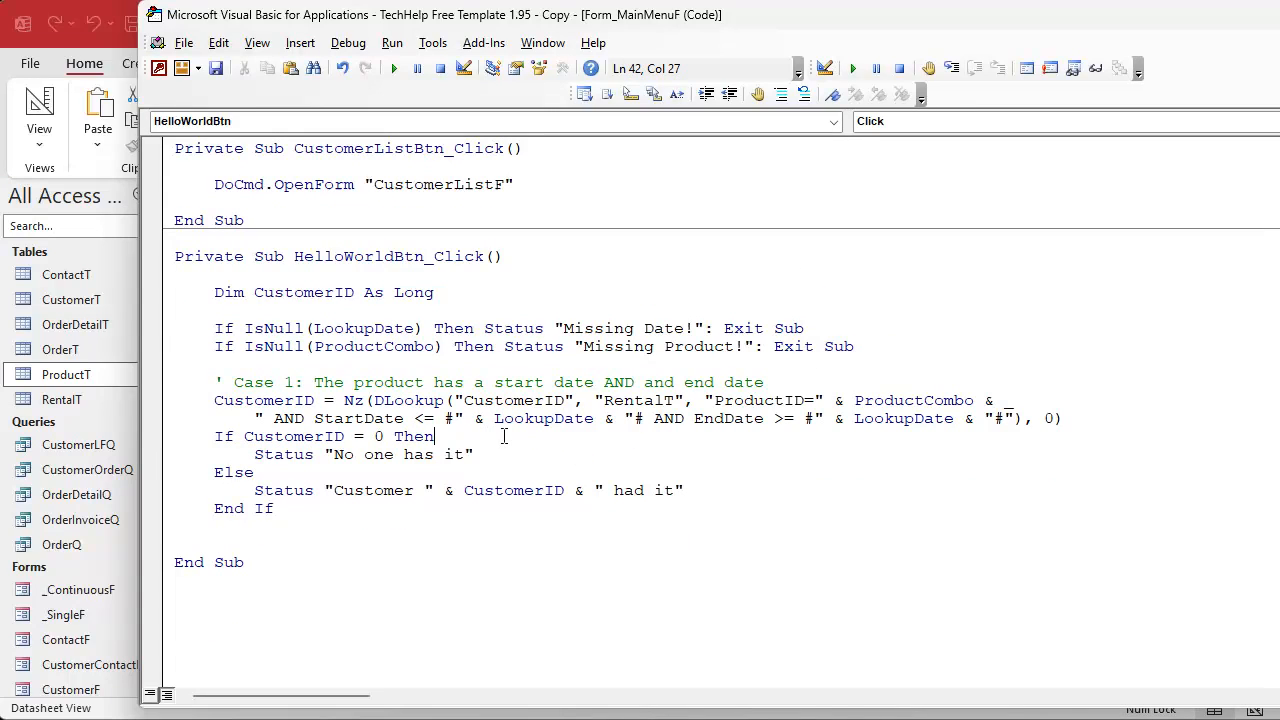
key("enter")
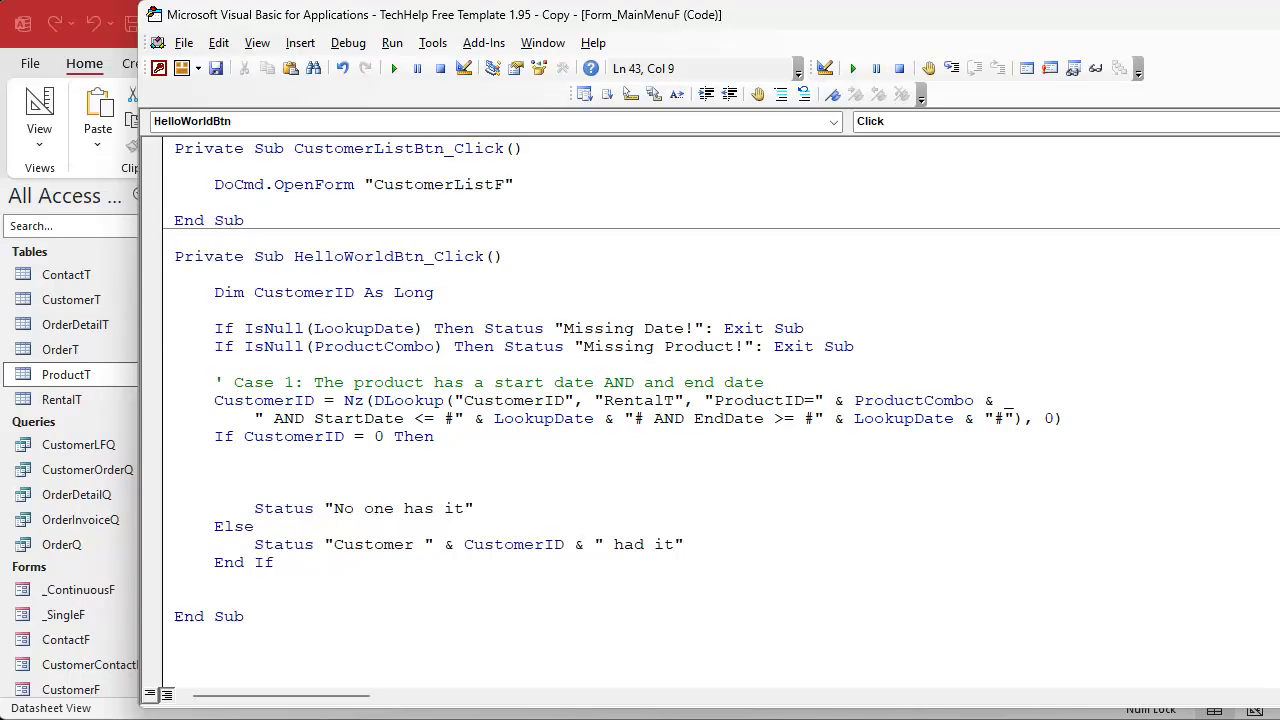
type("' Case 2:")
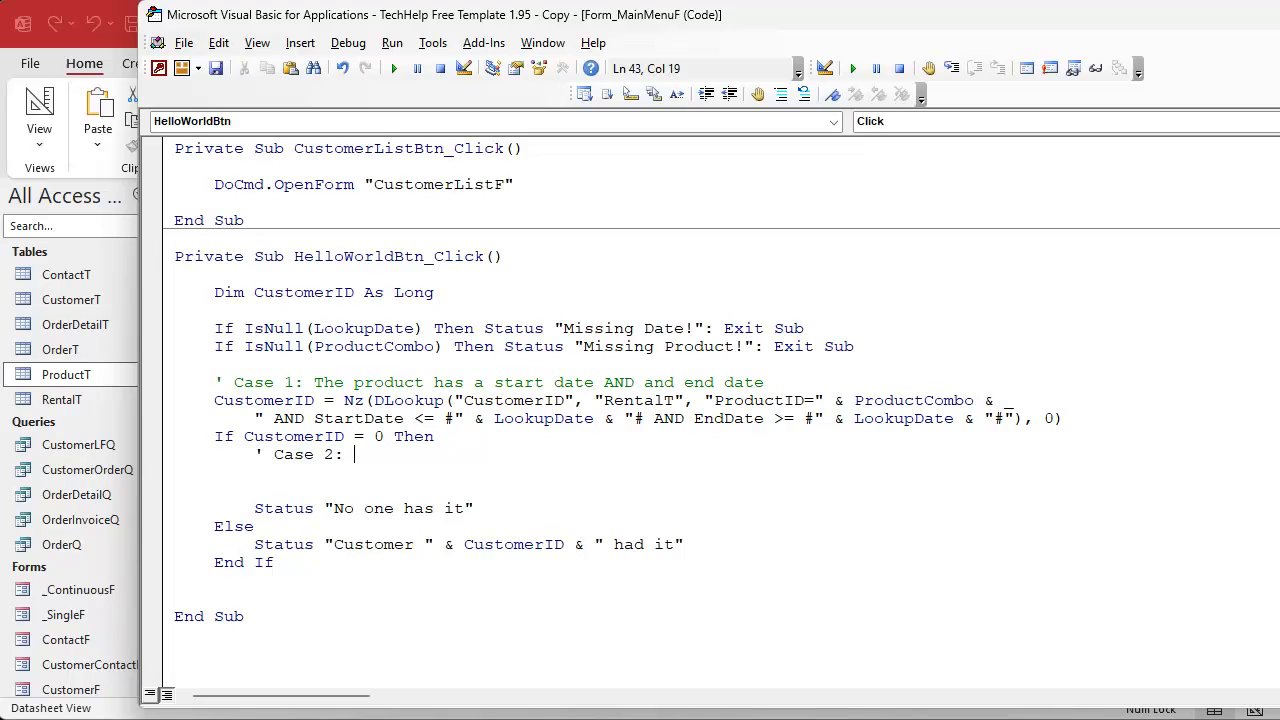
type("t")
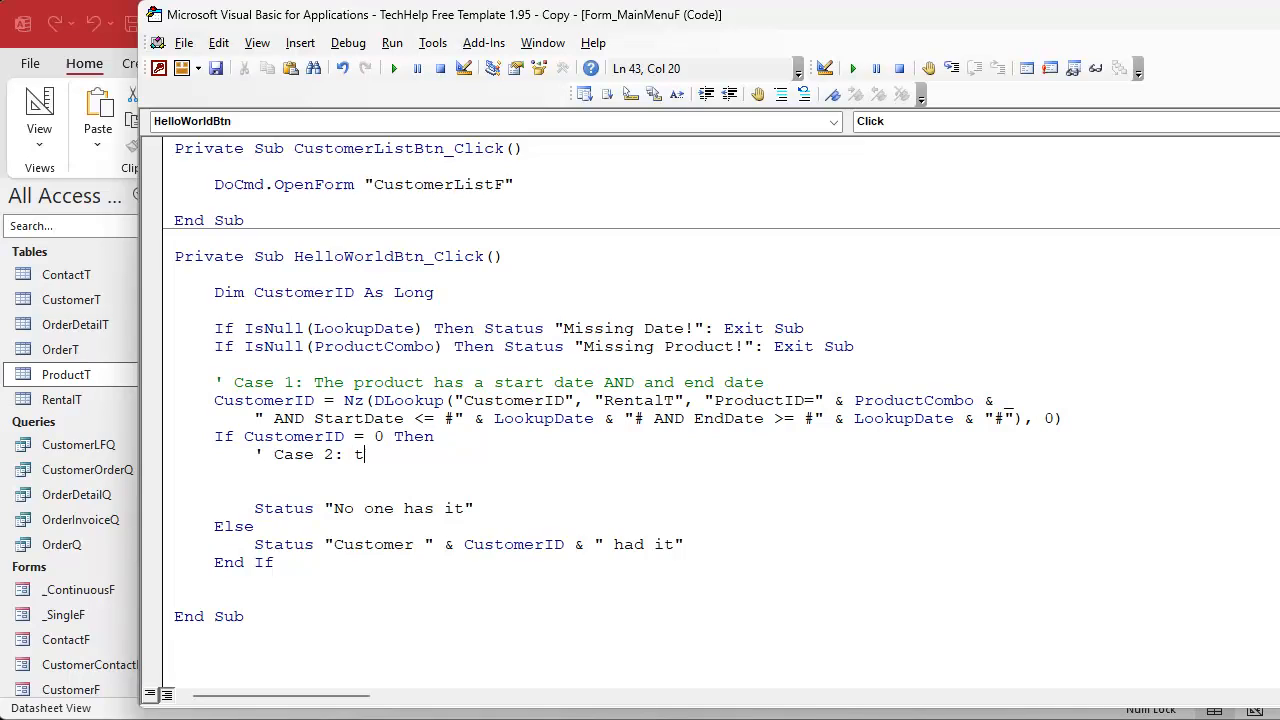
type("he product has a start date BUT no end date (still out")
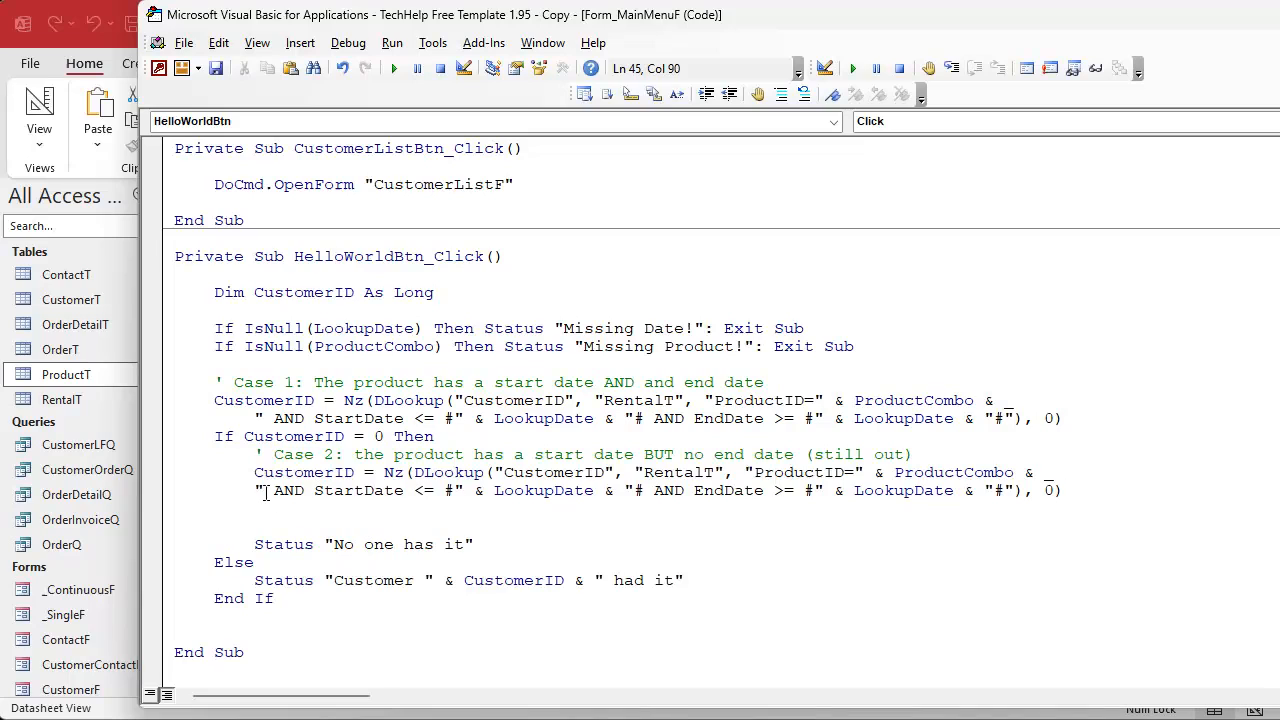
- Rework the second DLookup to require StartDate <= LookupDate and IsNull(EndDate)
left_click(258, 490)
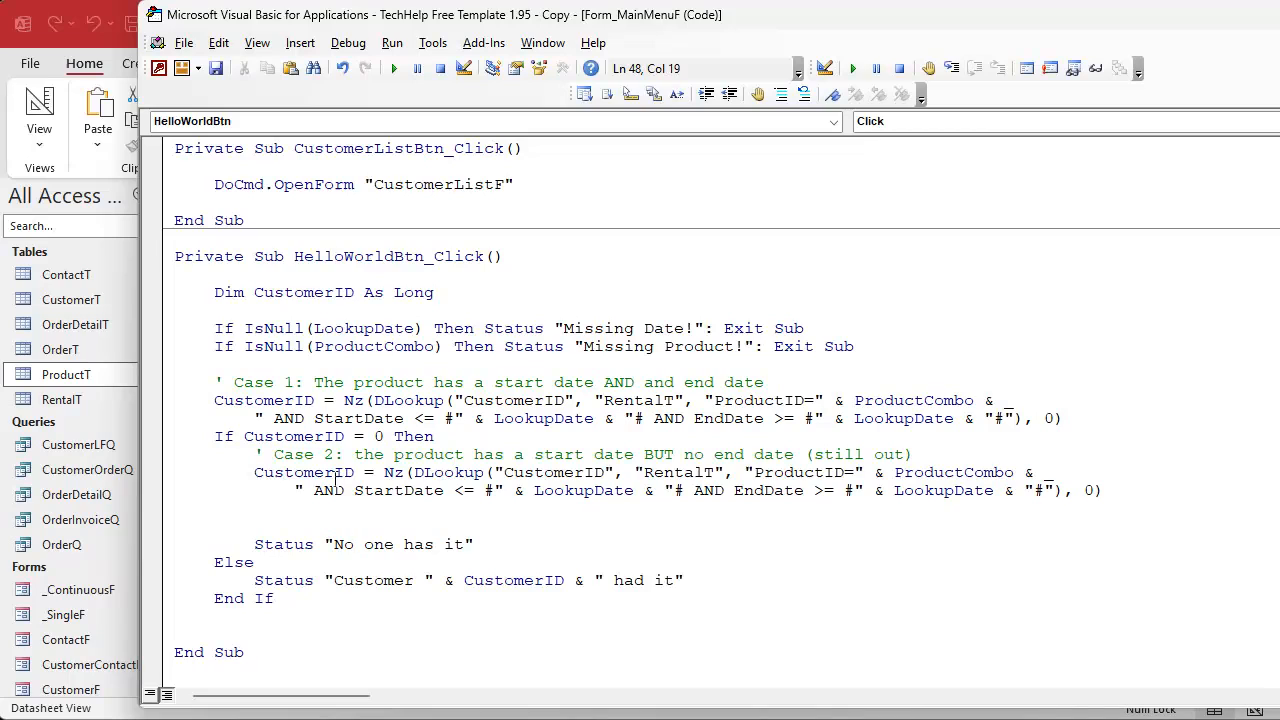
double_click(554, 472)
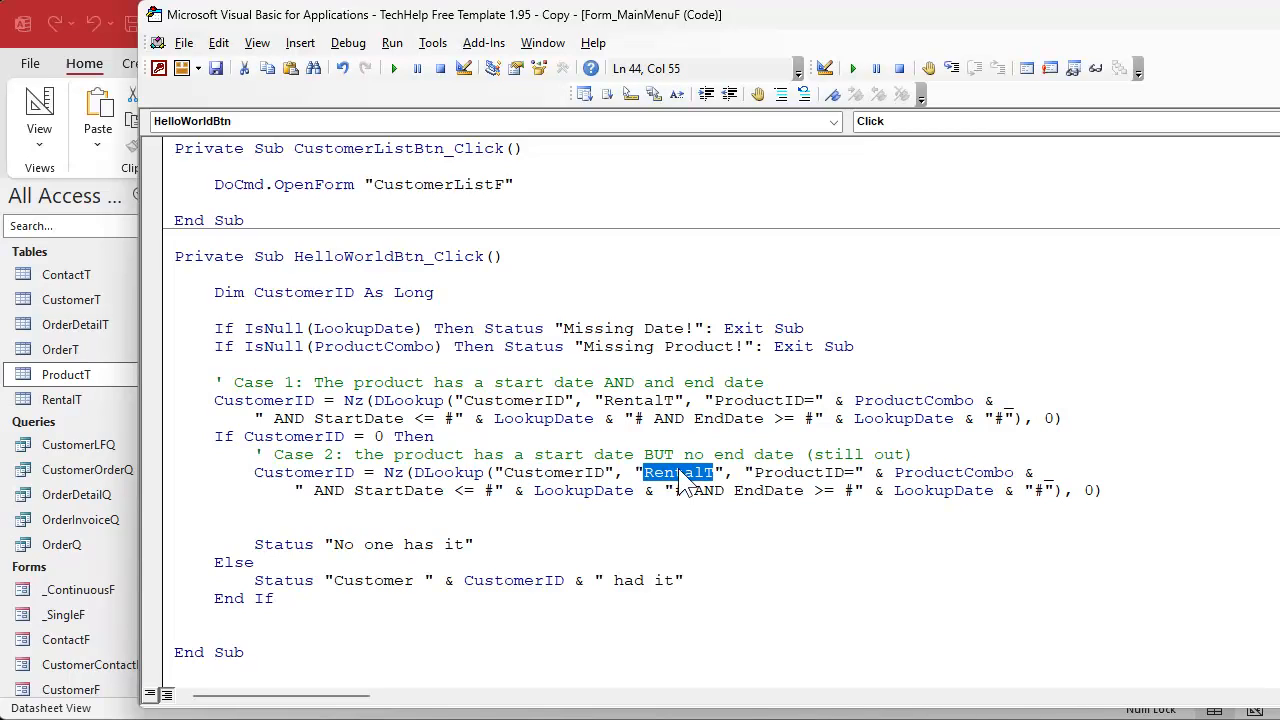
double_click(953, 472)
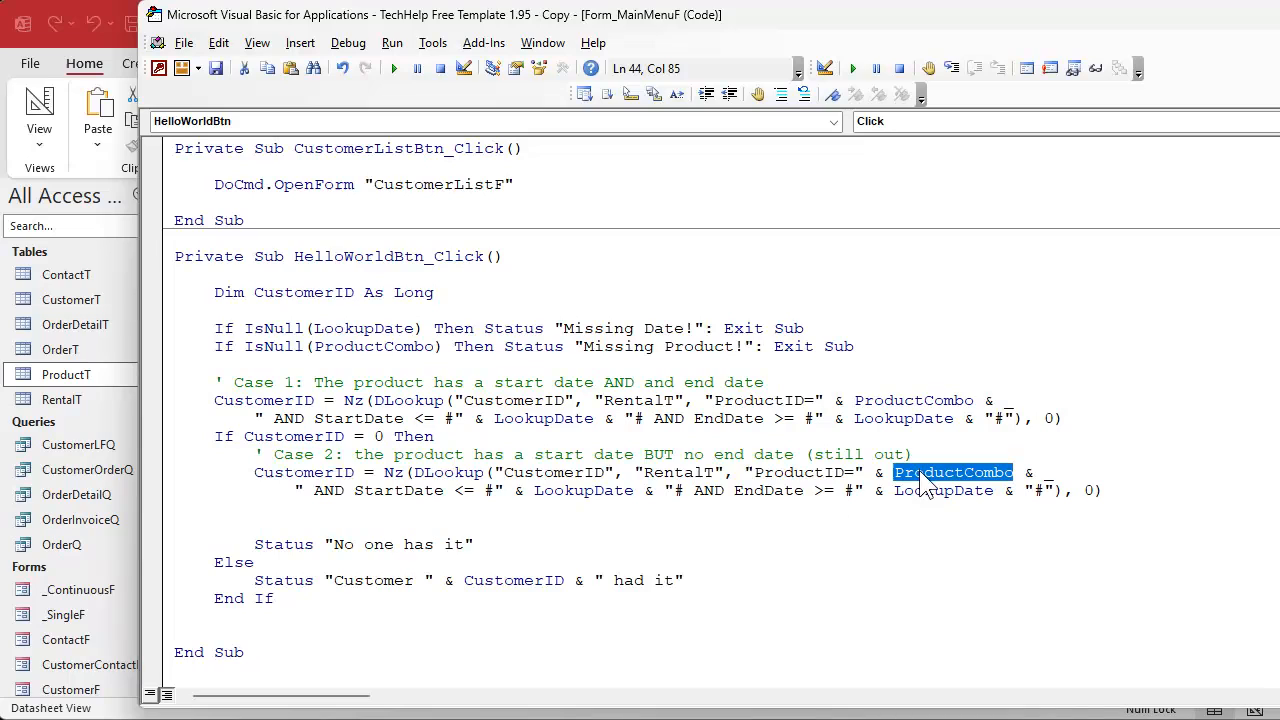
mouse_move(570, 493)
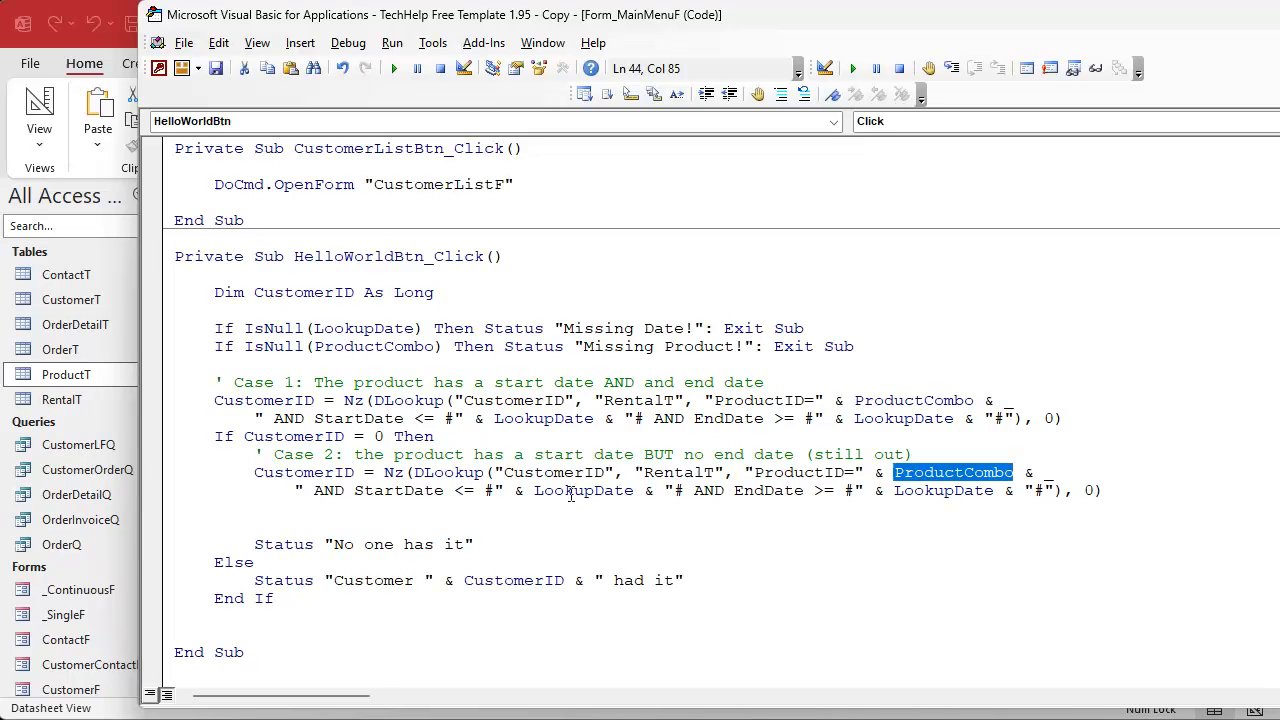
double_click(767, 490)
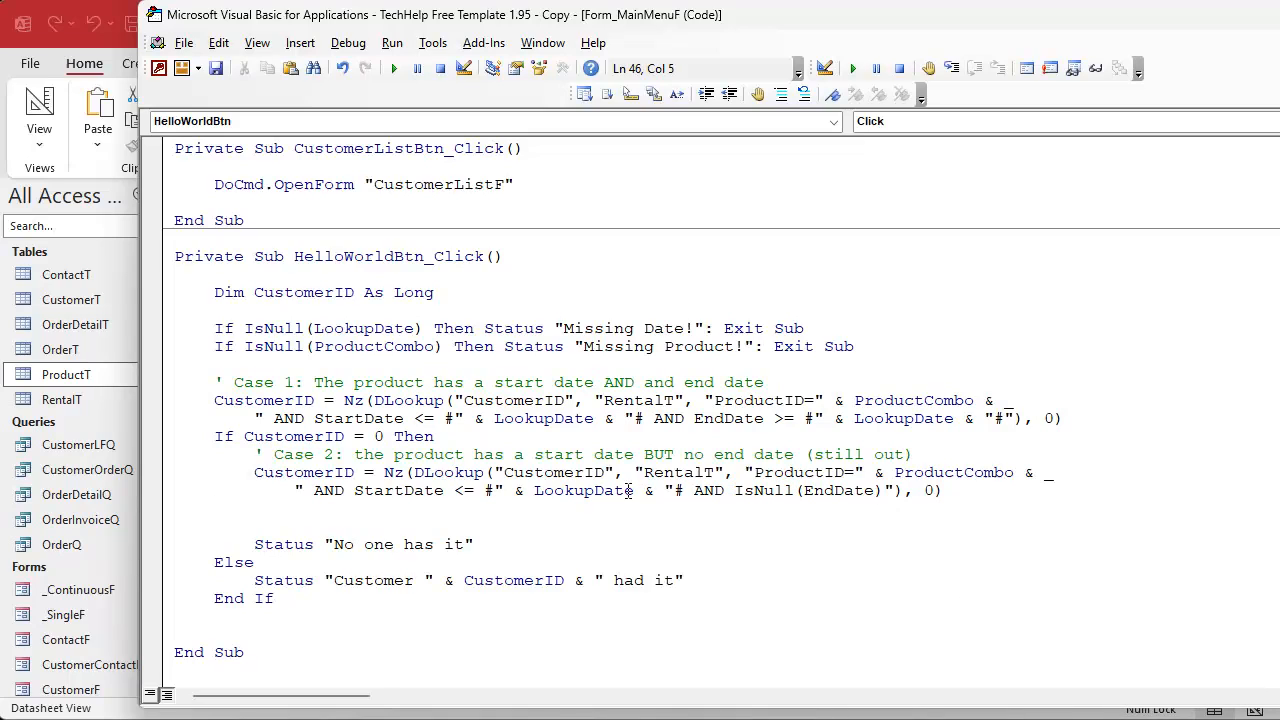
double_click(555, 472)
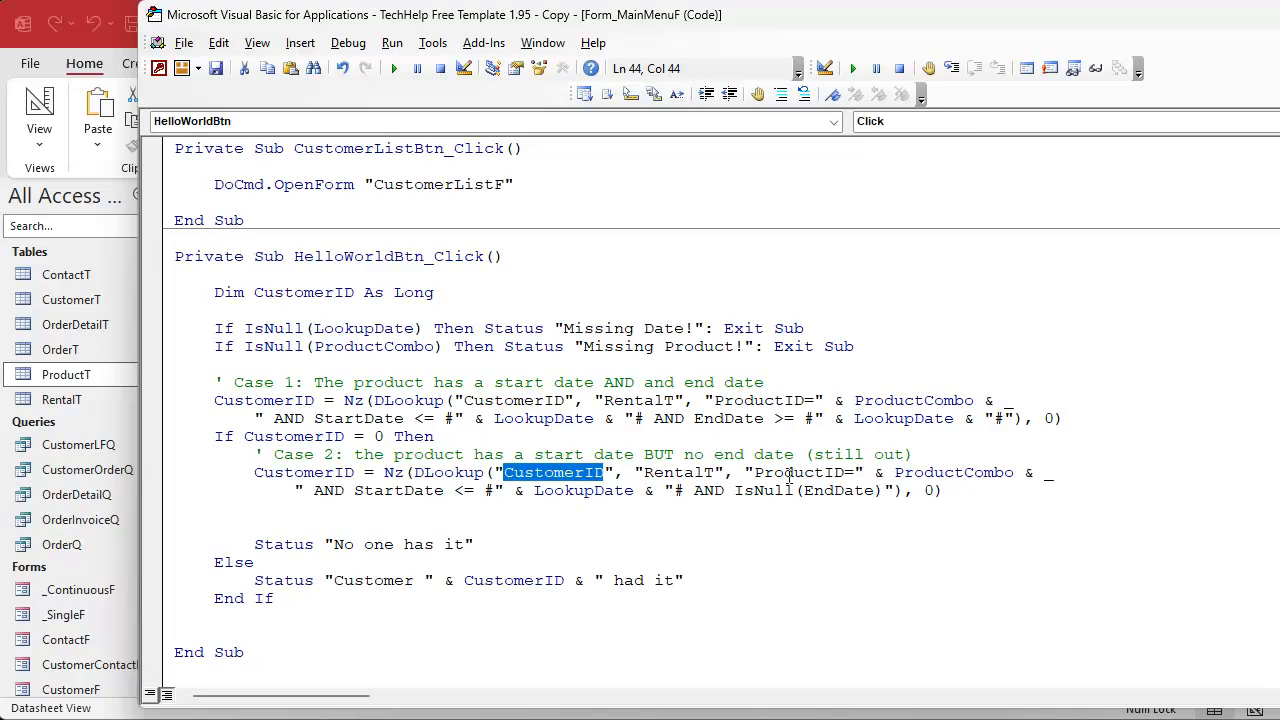
double_click(398, 490)
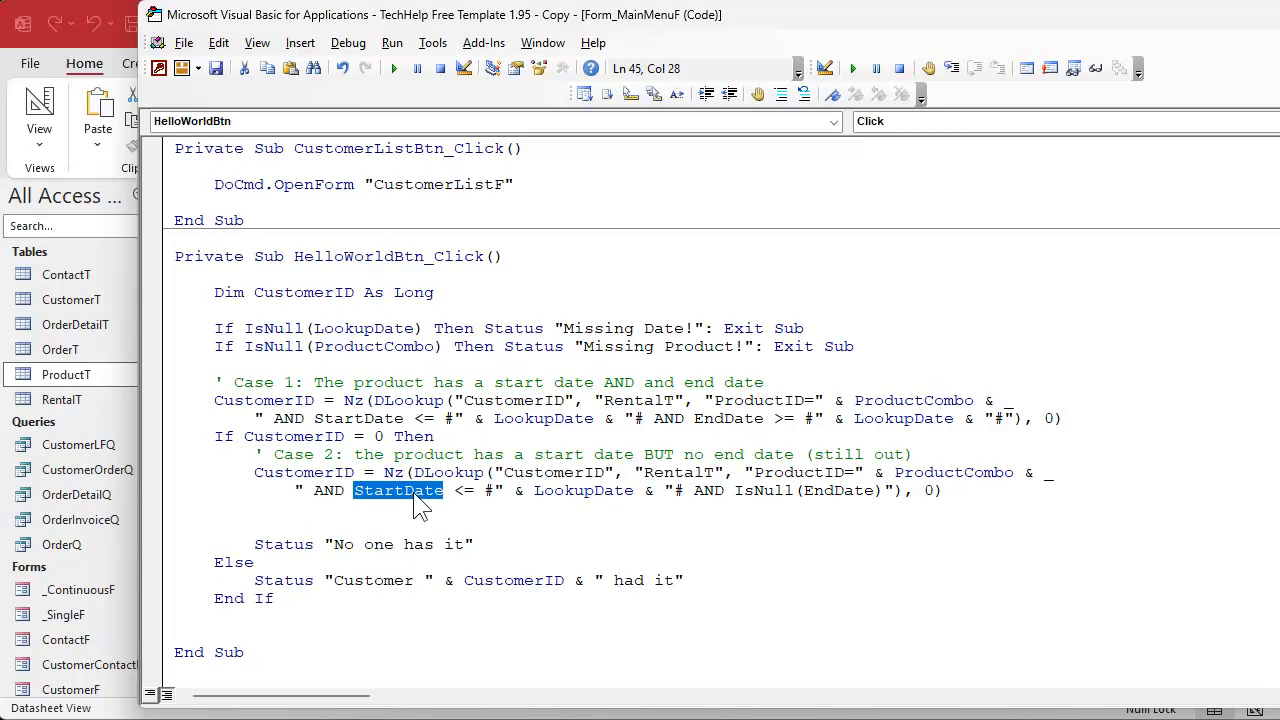
double_click(837, 490)
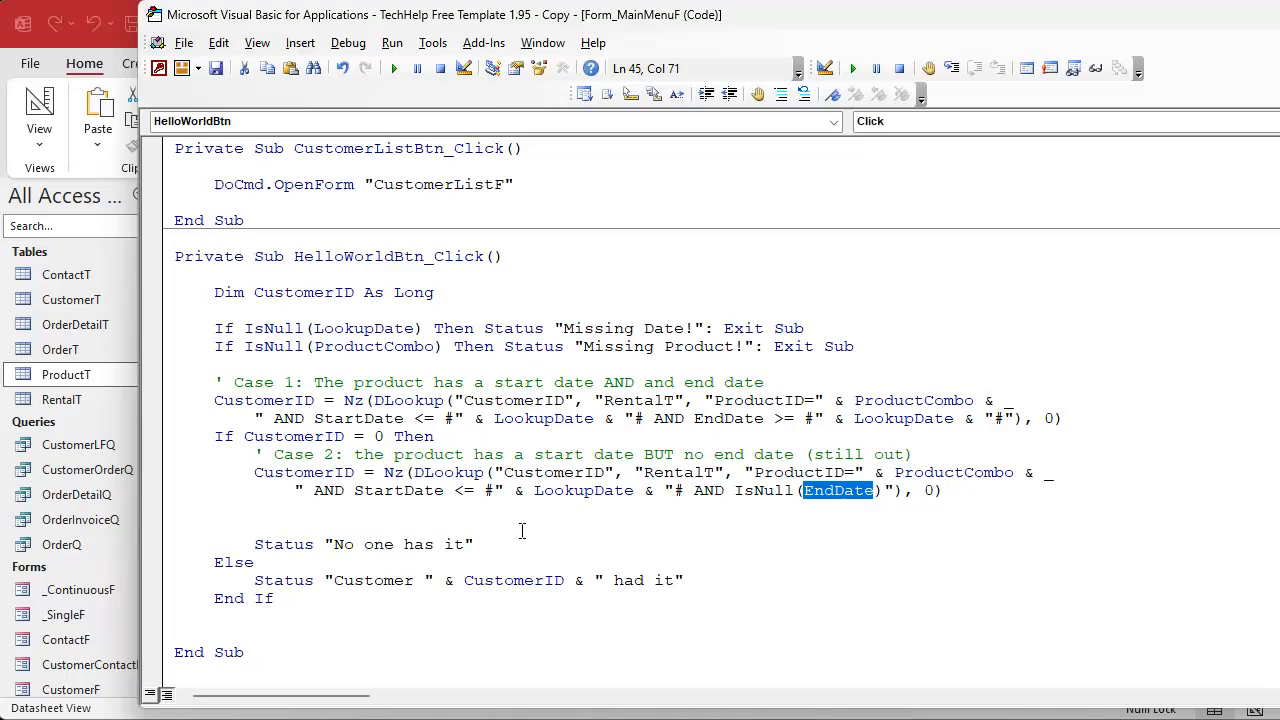
left_click(603, 525)
type("if")
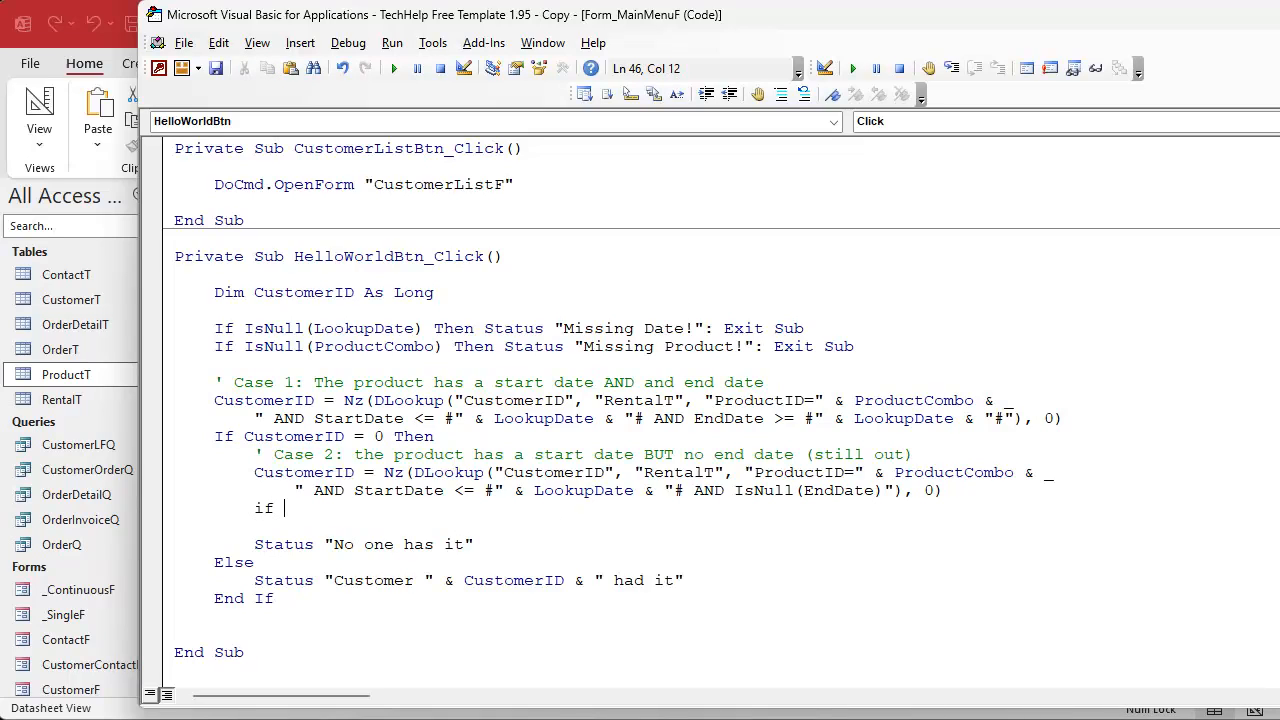
- Nest If CustomerID = 0 with a Case 3 comment, otherwise report the customer's status
type("customerid = 0")
left_click(637, 526)
type("' case 3: n")
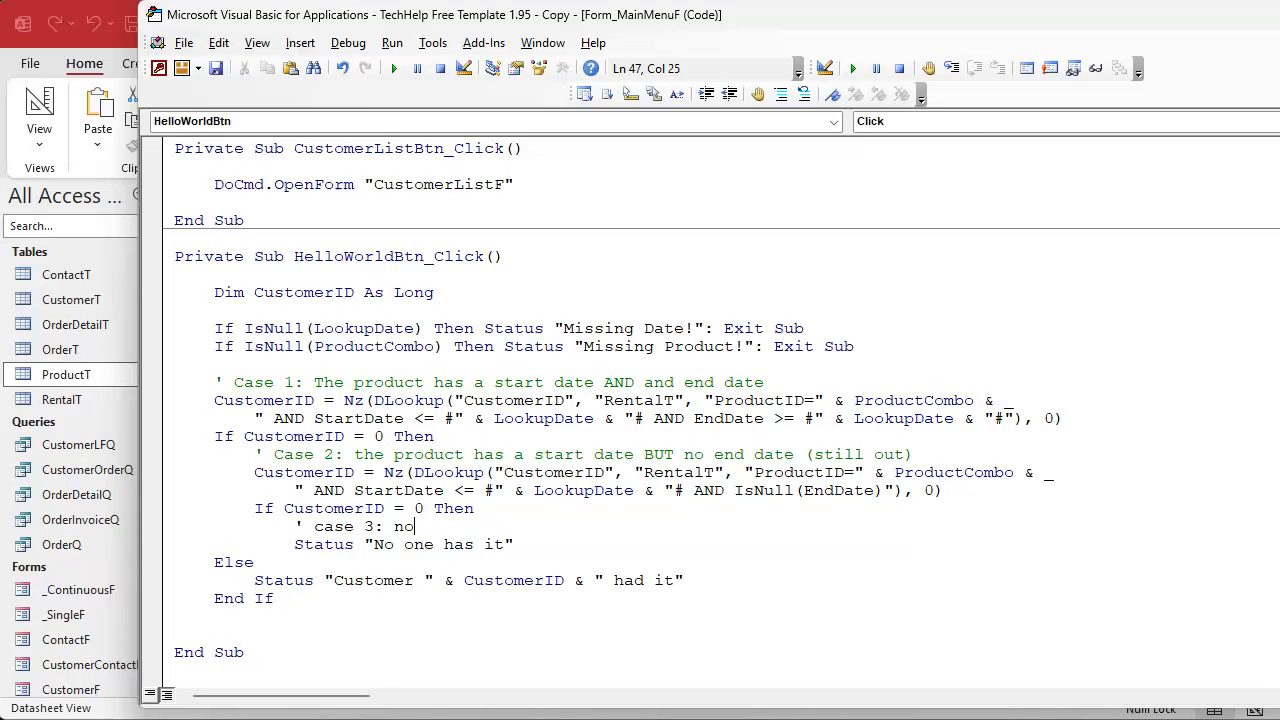
type("one home")
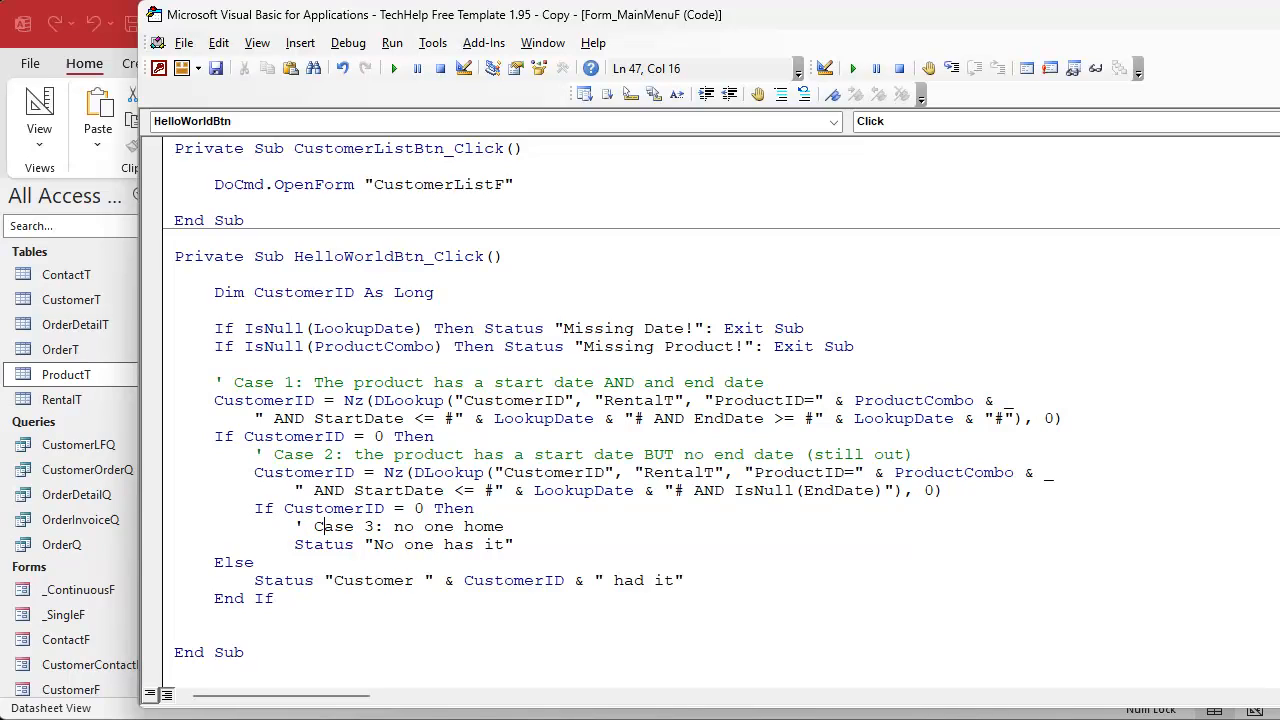
type("els")
type("End If")
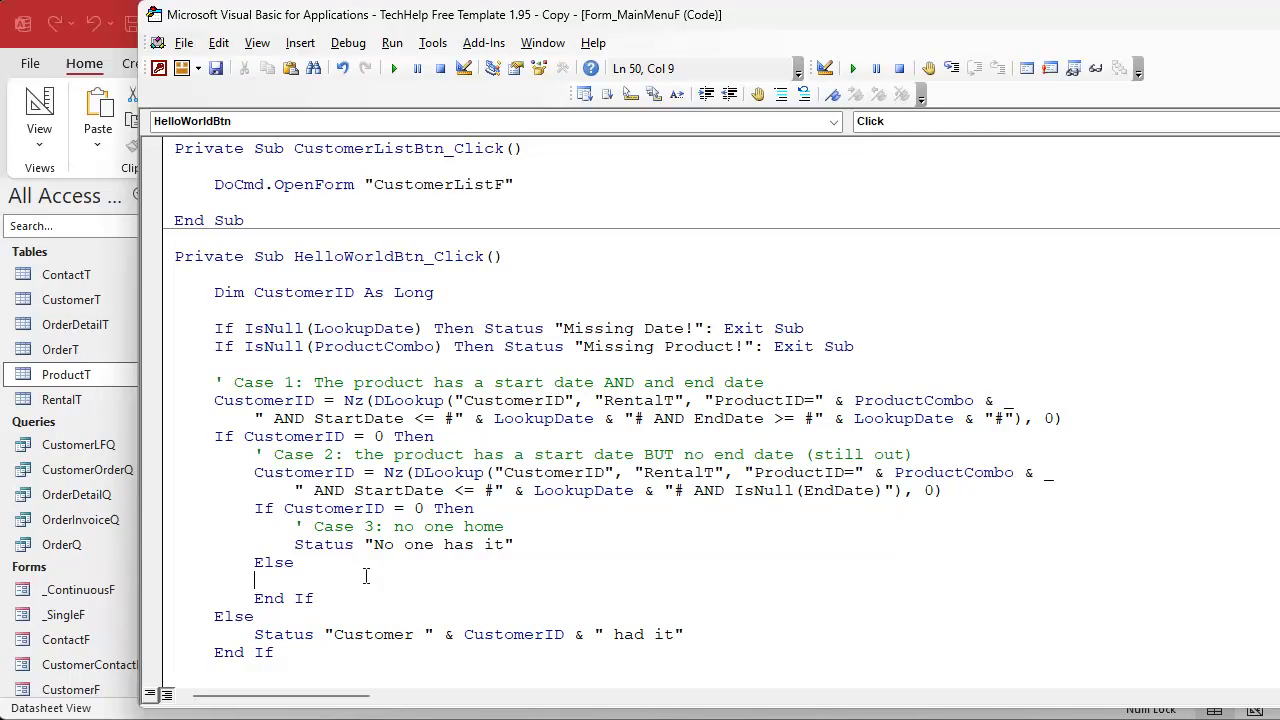
type("Status \"Customer \" & CustomerID & \" had it\"")
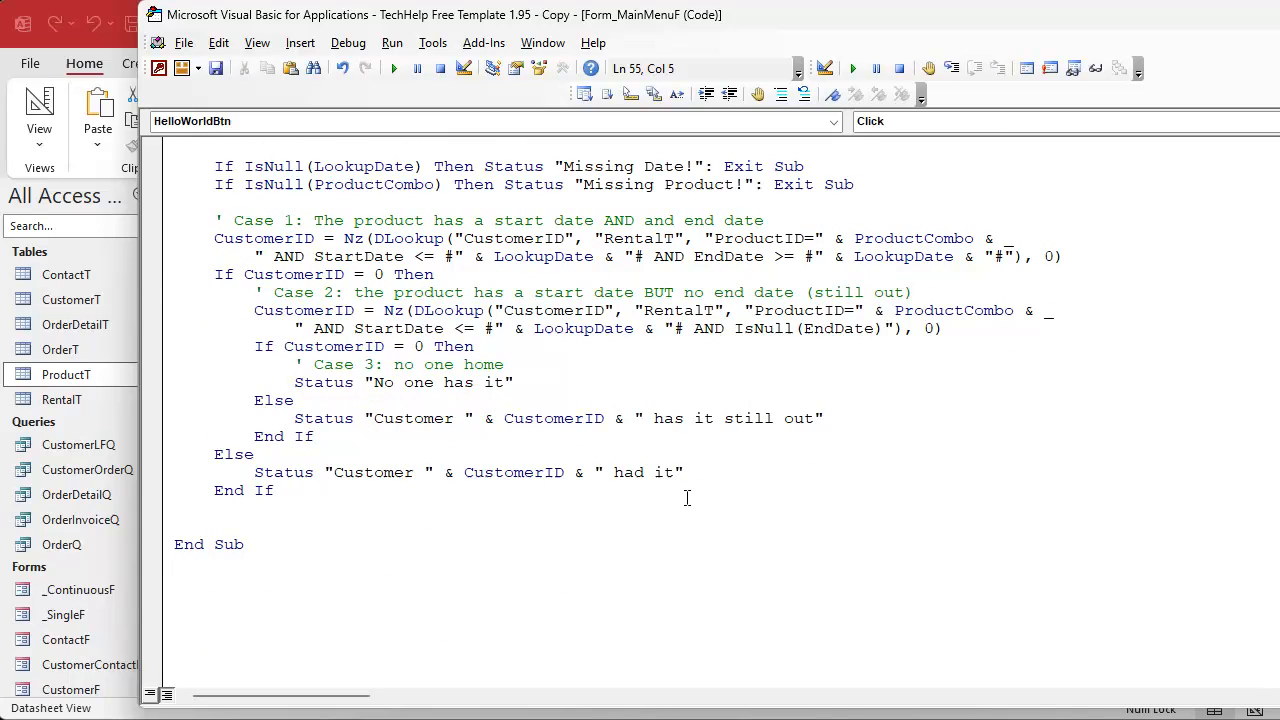
mouse_move(700, 508)
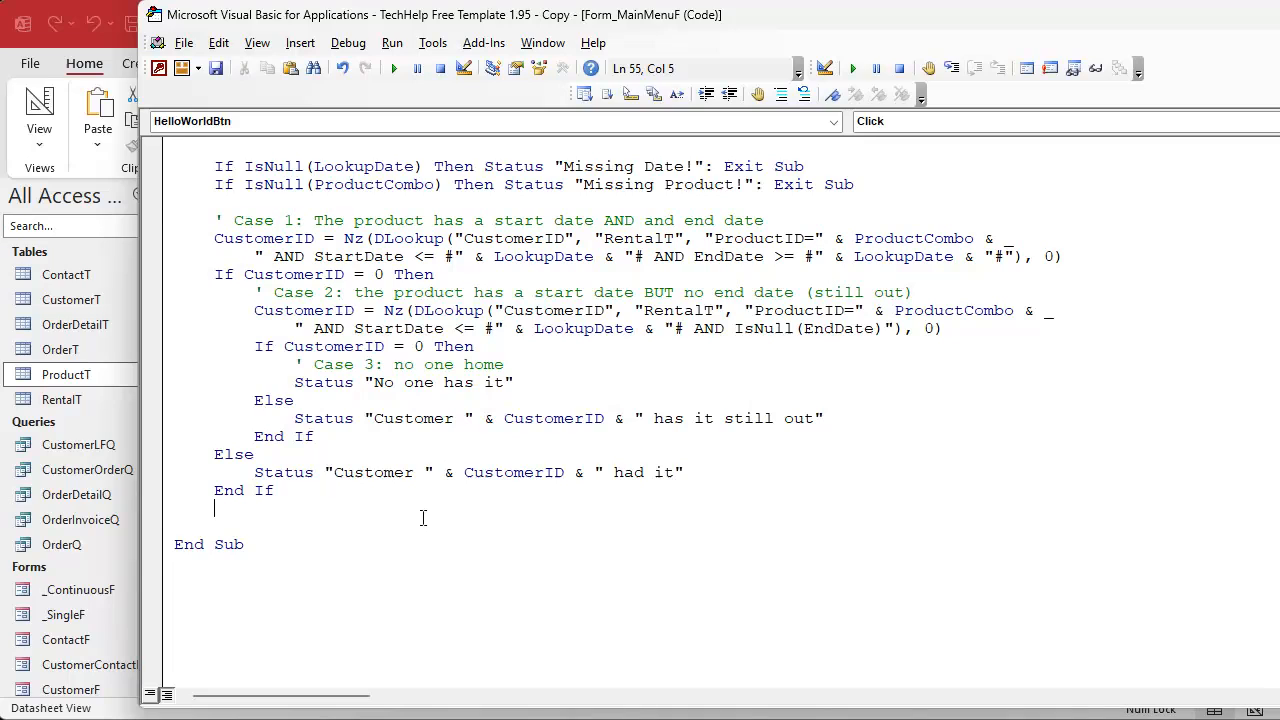
mouse_move(316, 508)
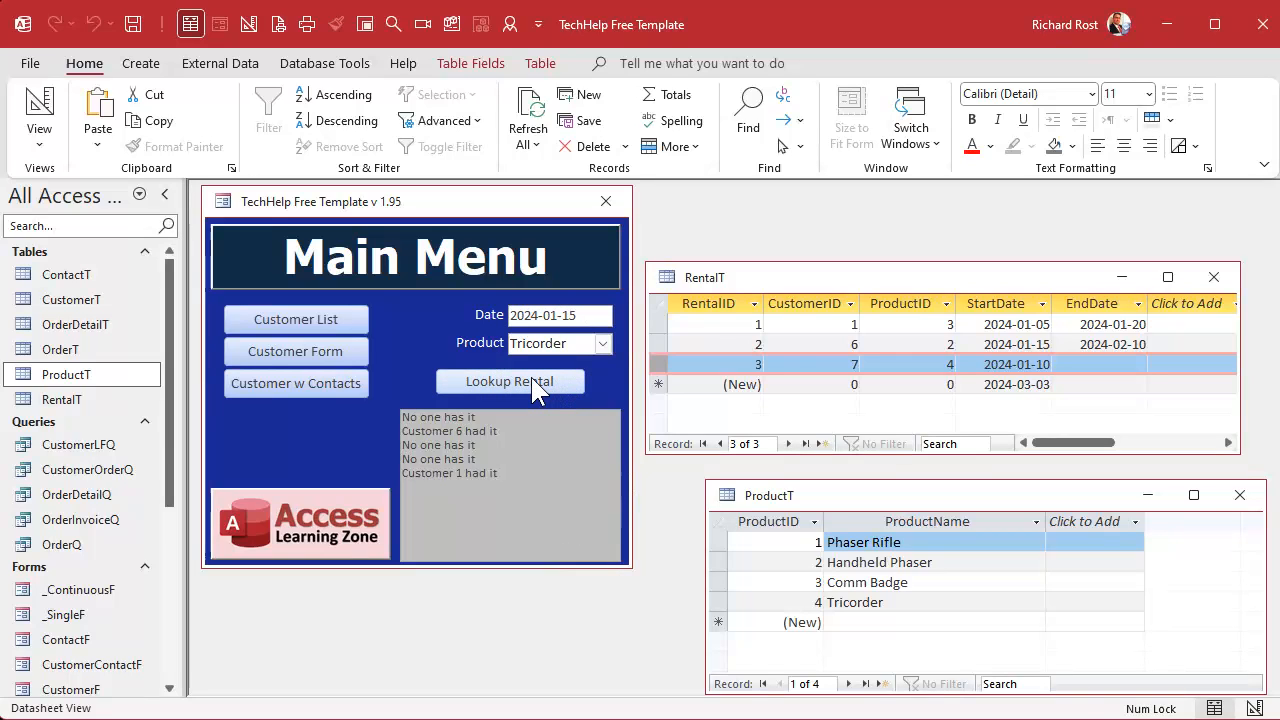
- Run Lookup Rental for Tricorder on 2024-01-15, confirming Customer 7 still has it out
left_click(509, 381)
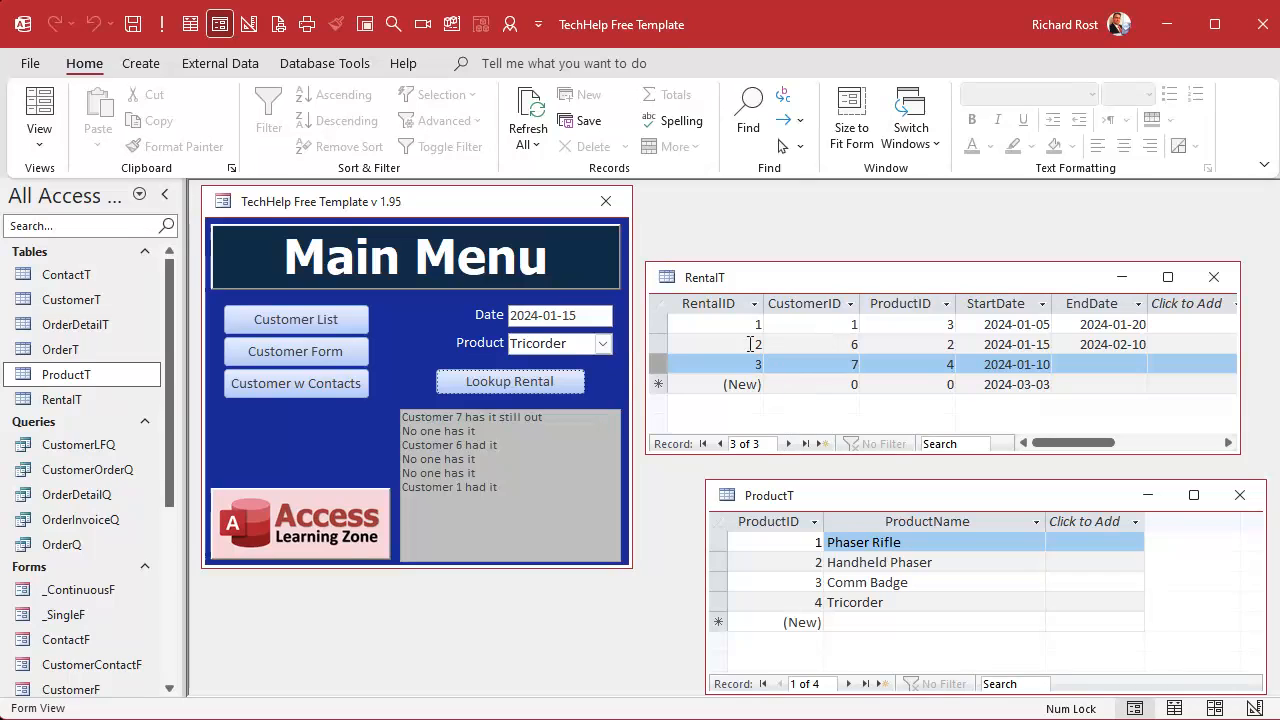
left_click(509, 381)
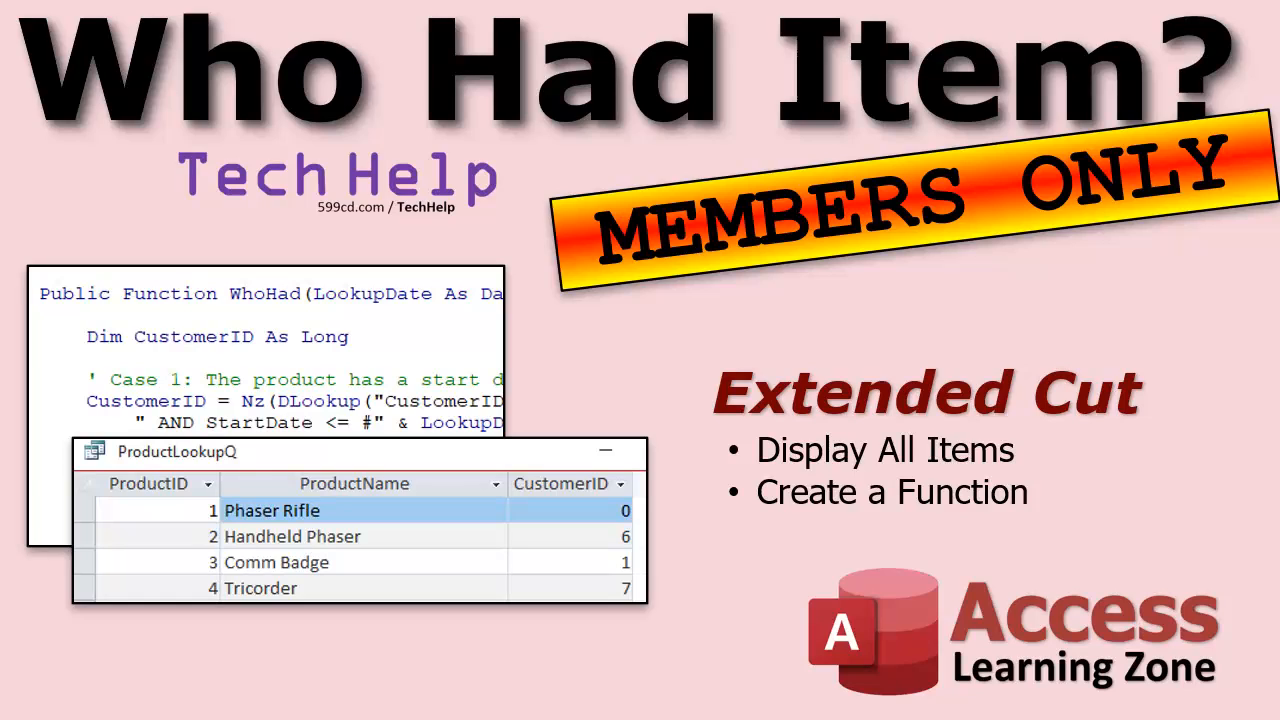
mouse_move(138, 300)
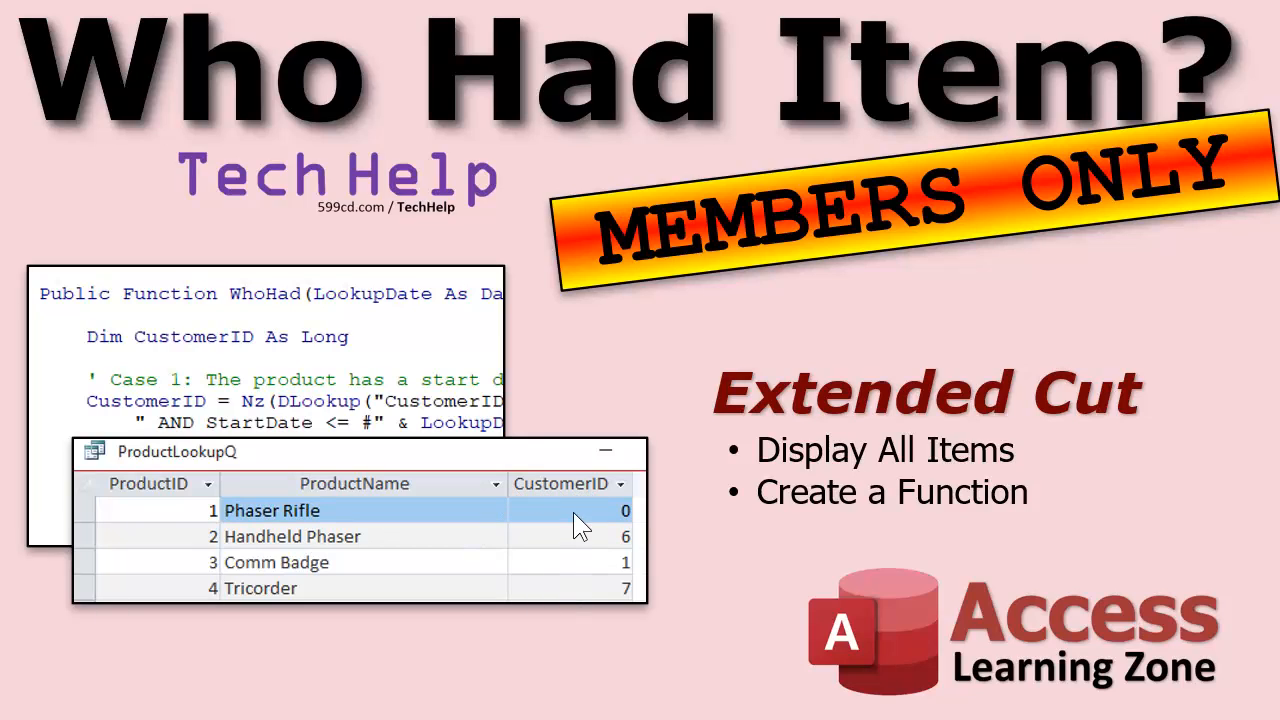
mouse_move(385, 592)
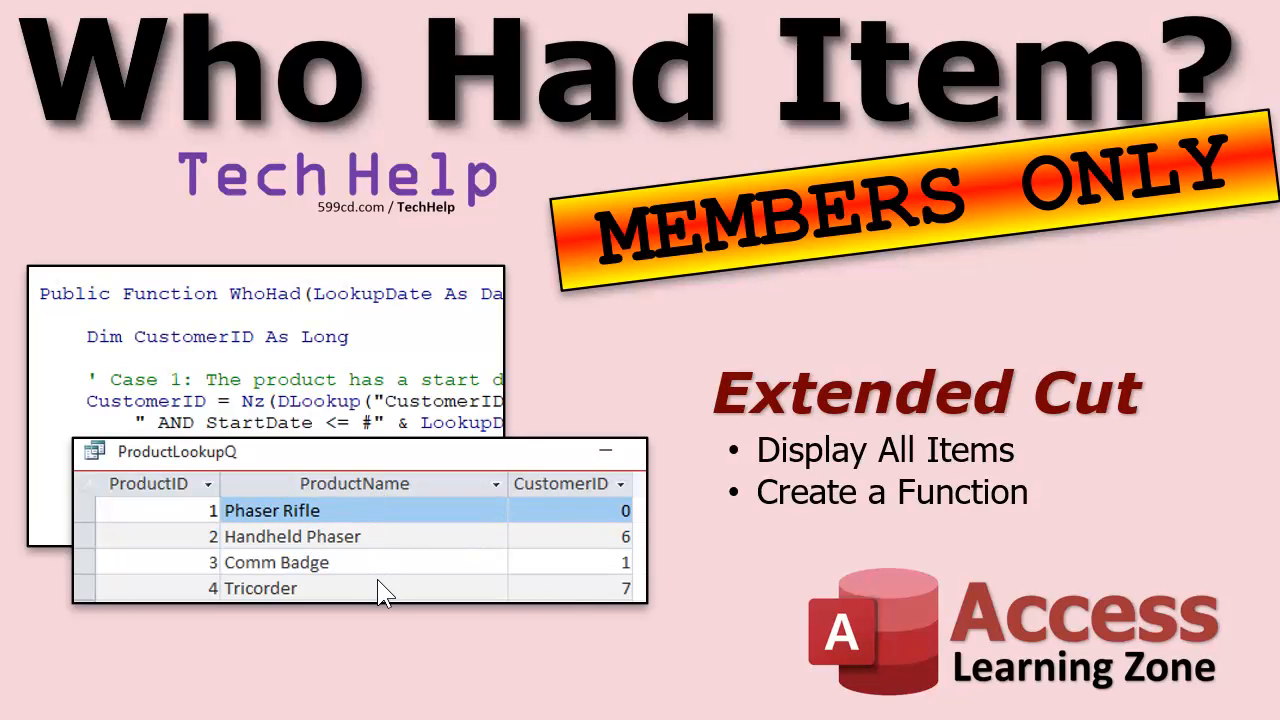
mouse_move(583, 603)
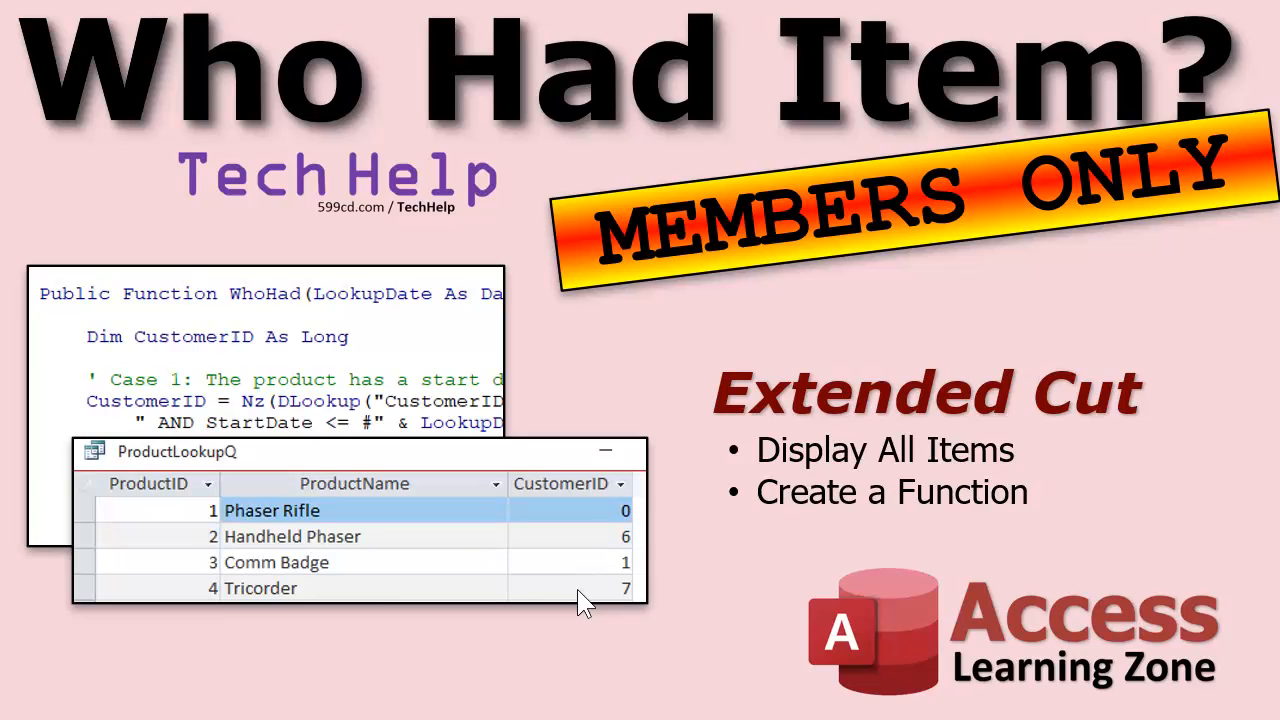
mouse_move(343, 320)
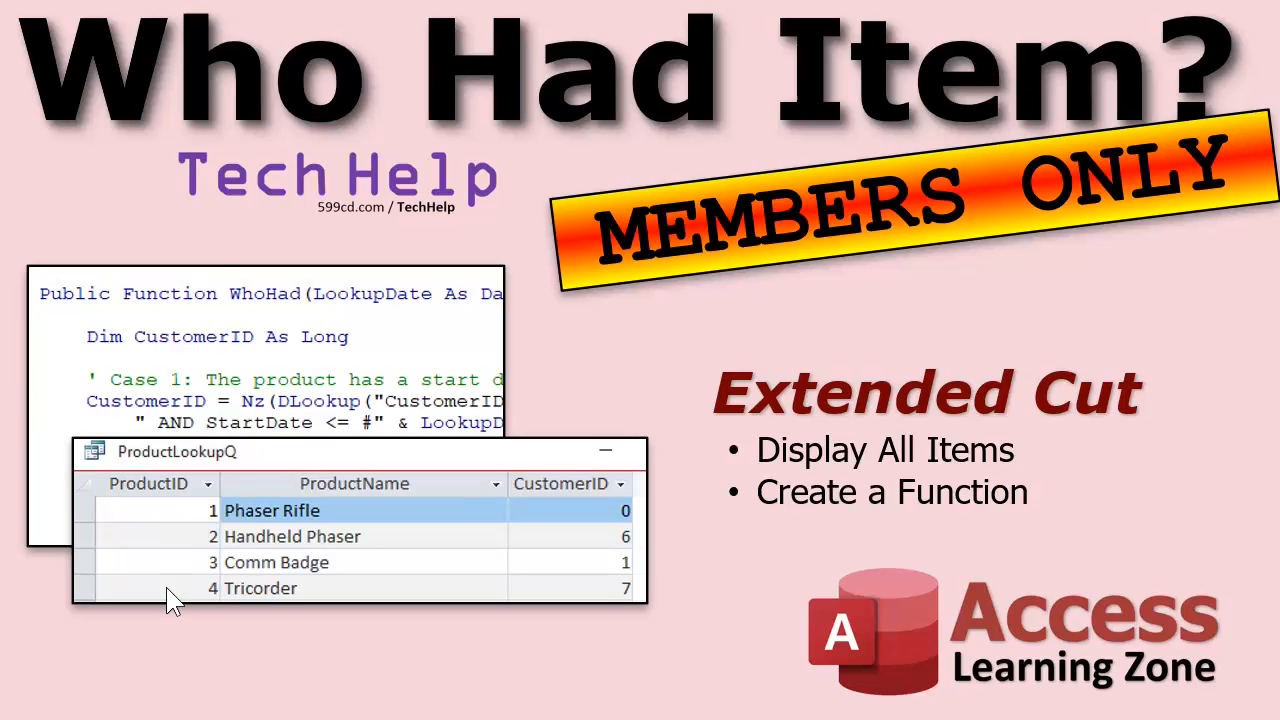
mouse_move(247, 660)
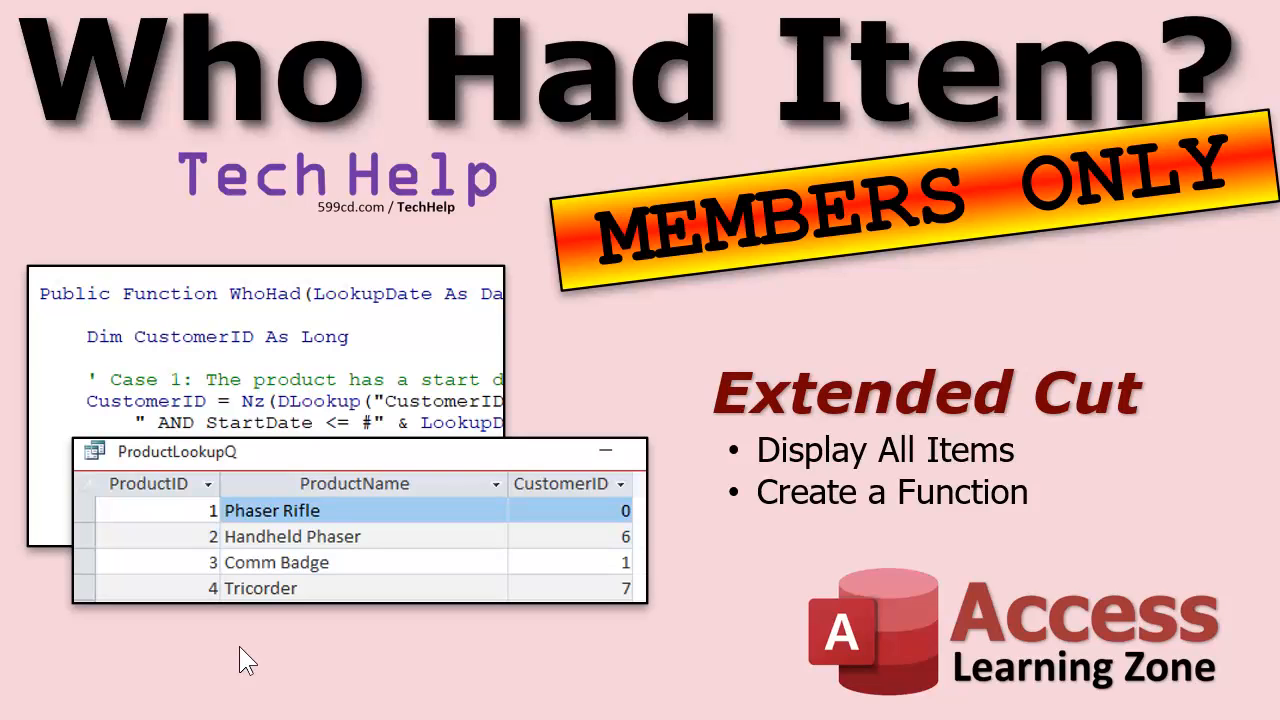
mouse_move(865, 275)
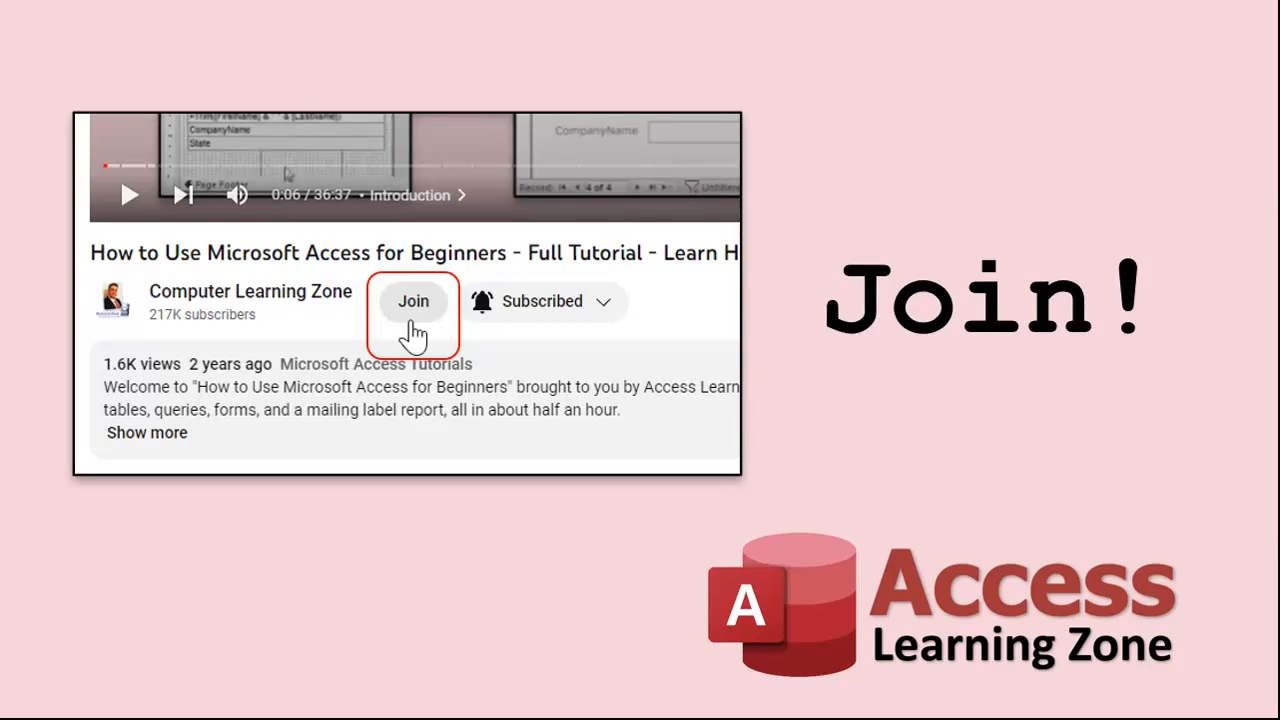
left_click(413, 301)
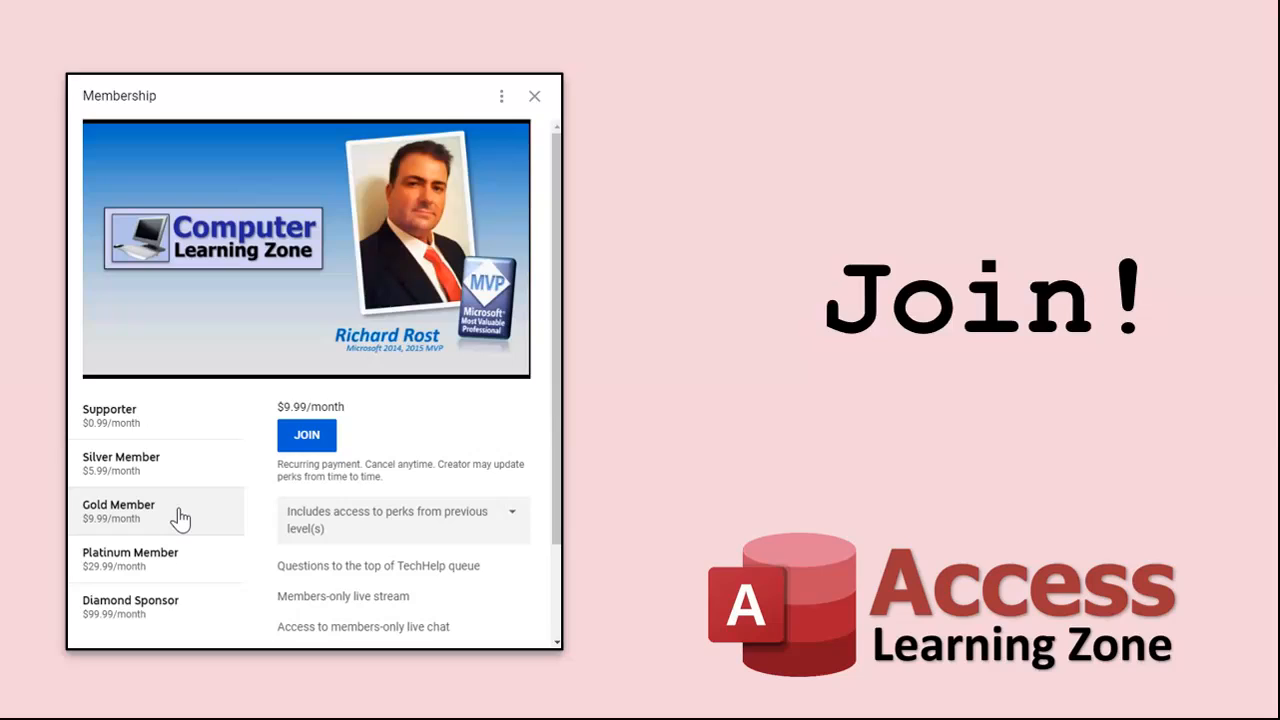